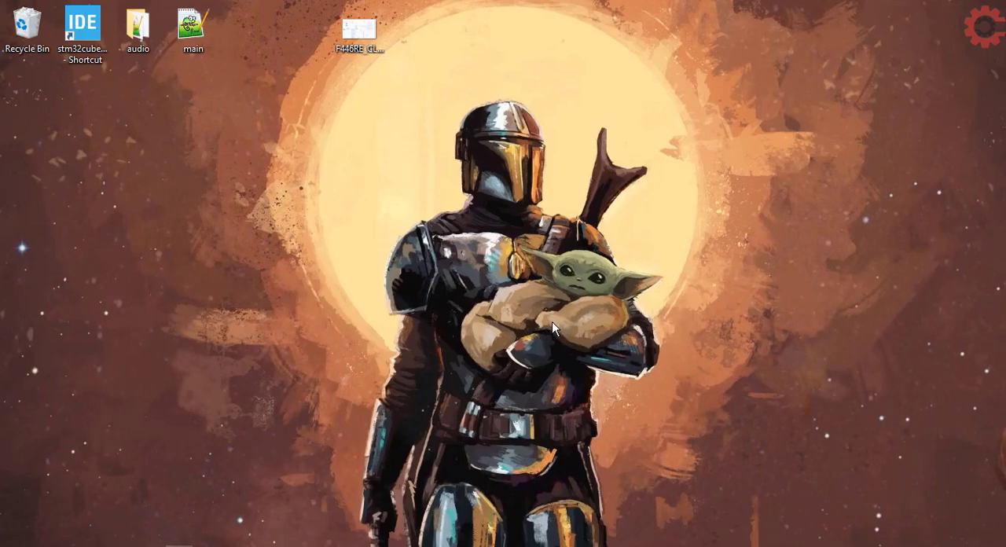
pyautogui.moveTo(542, 326)
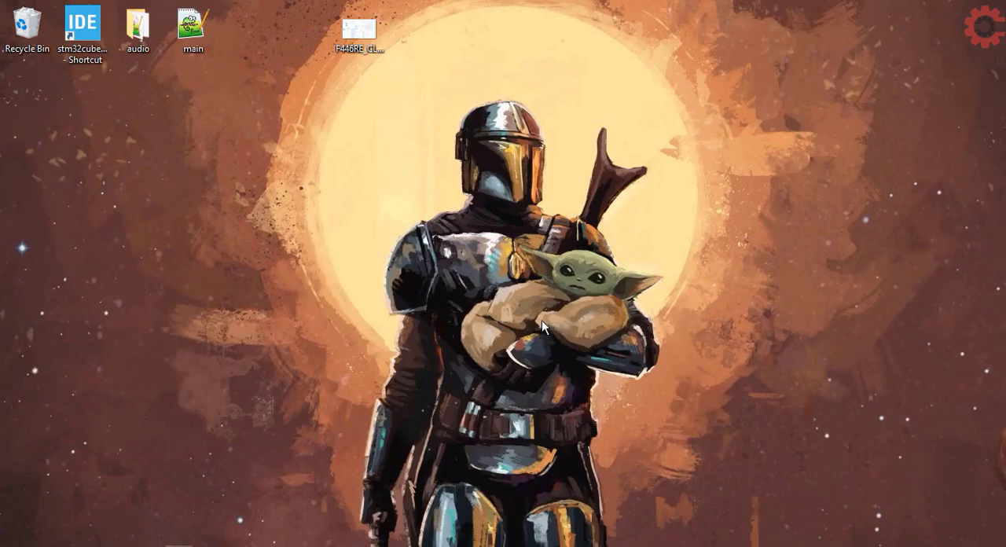
pyautogui.moveTo(363, 241)
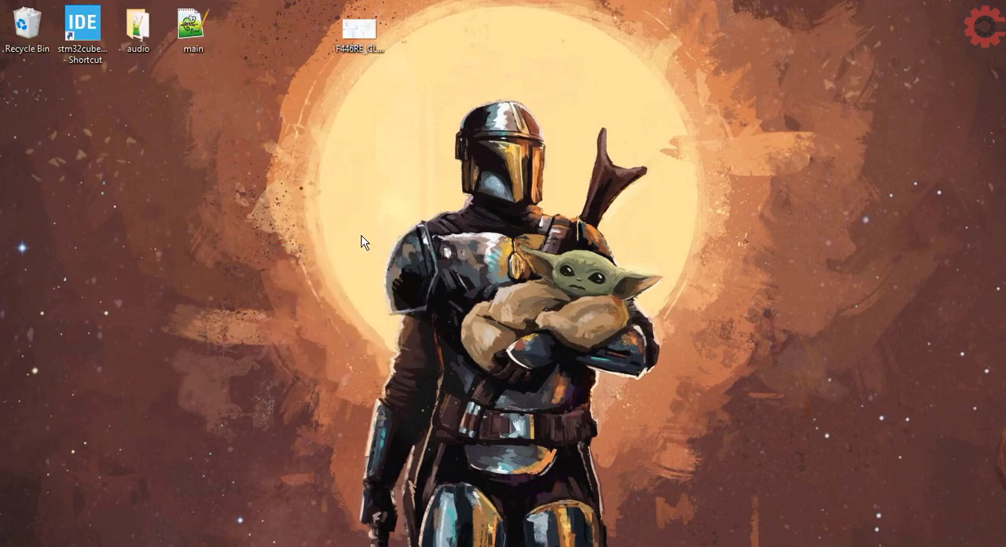
pyautogui.moveTo(286, 283)
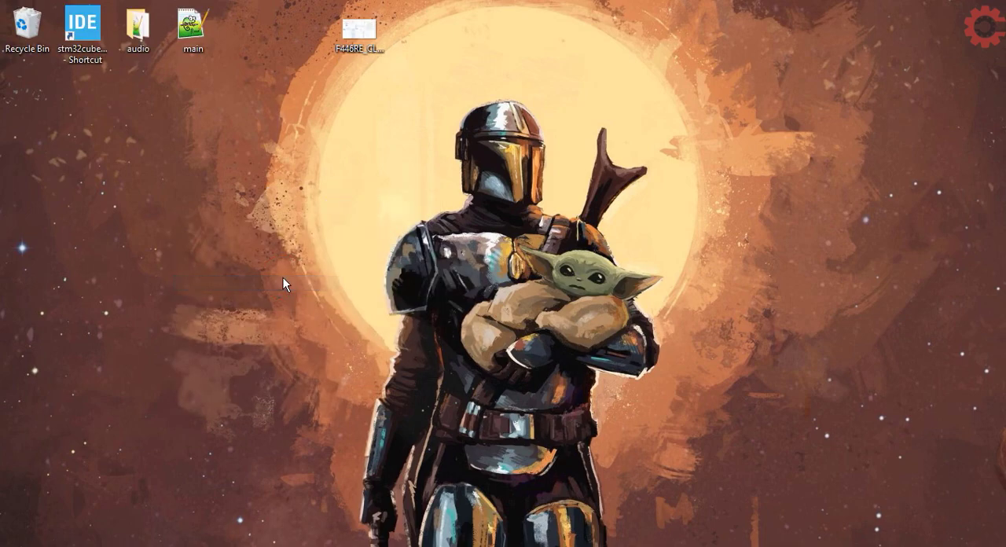
pyautogui.moveTo(426, 252)
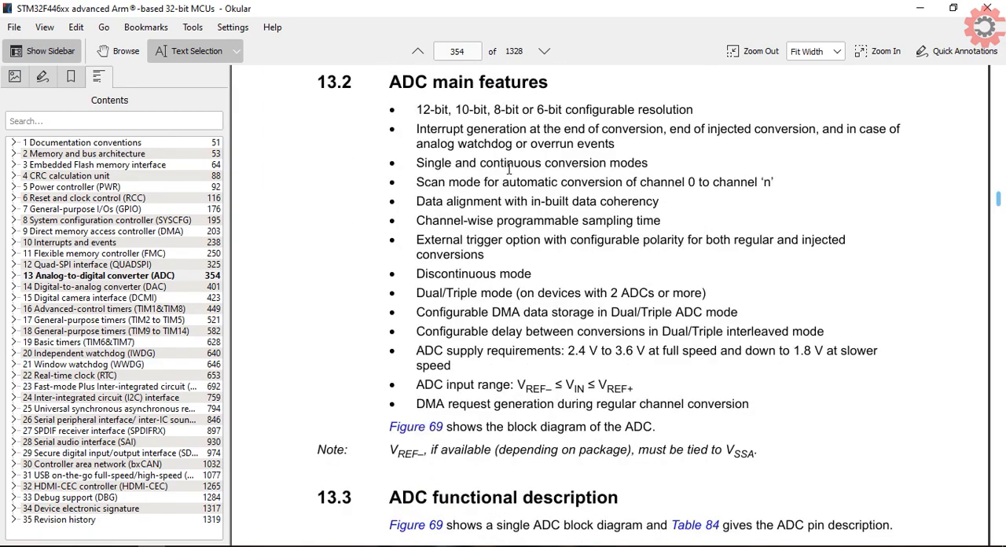
# - Read section 13.3.1 and highlight the ADON power-on and SWSTART conversion-start sentences
pyautogui.scroll(-3)
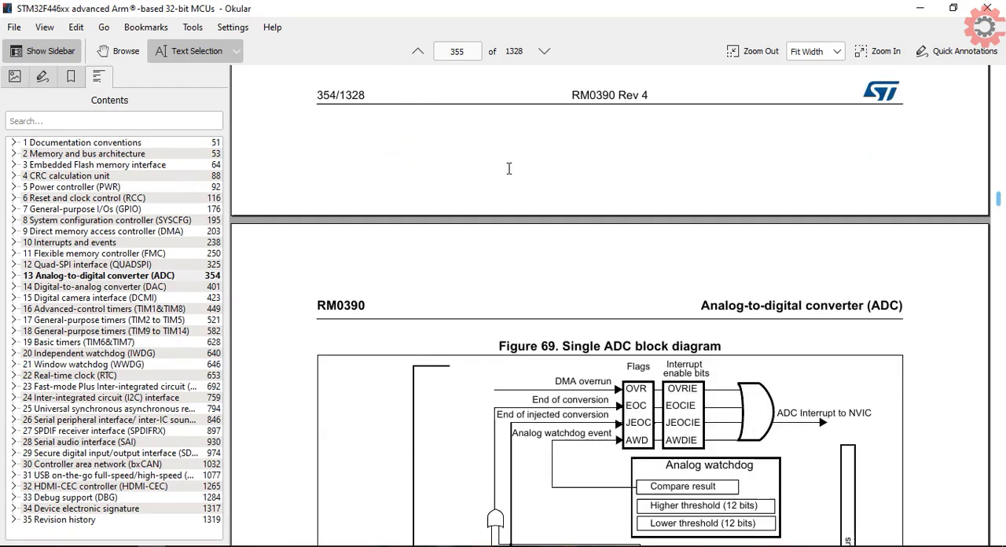
pyautogui.scroll(-3)
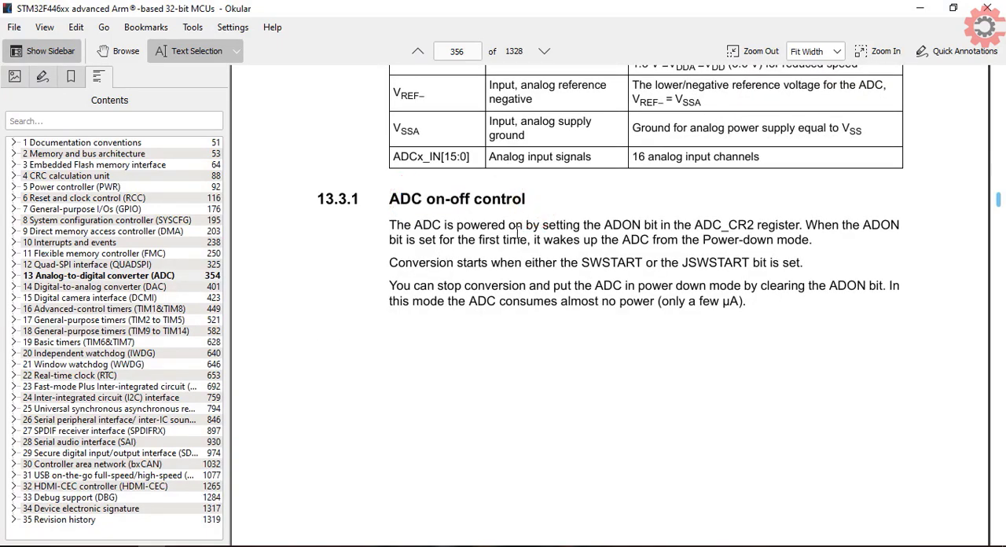
pyautogui.moveTo(412, 225); pyautogui.dragTo(753, 225)
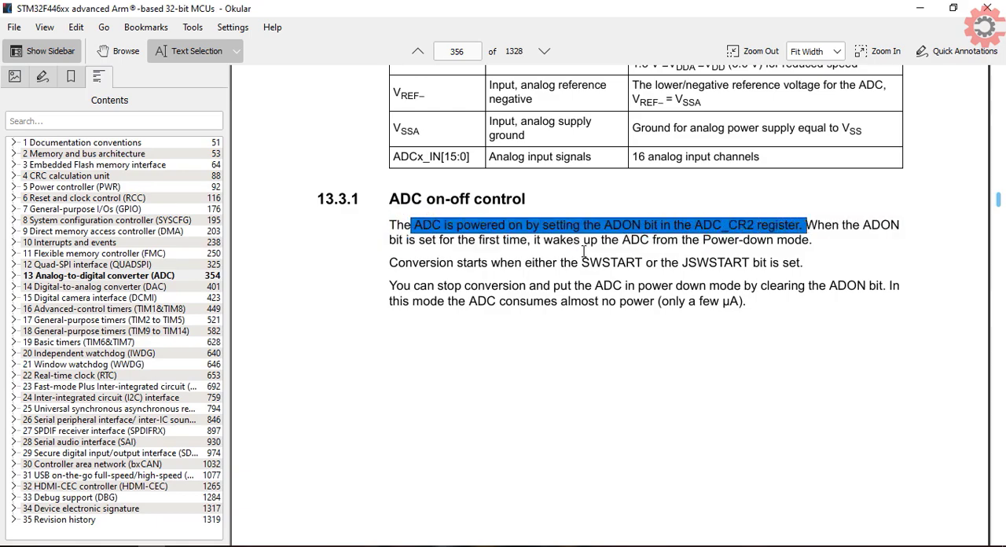
pyautogui.scroll(-3)
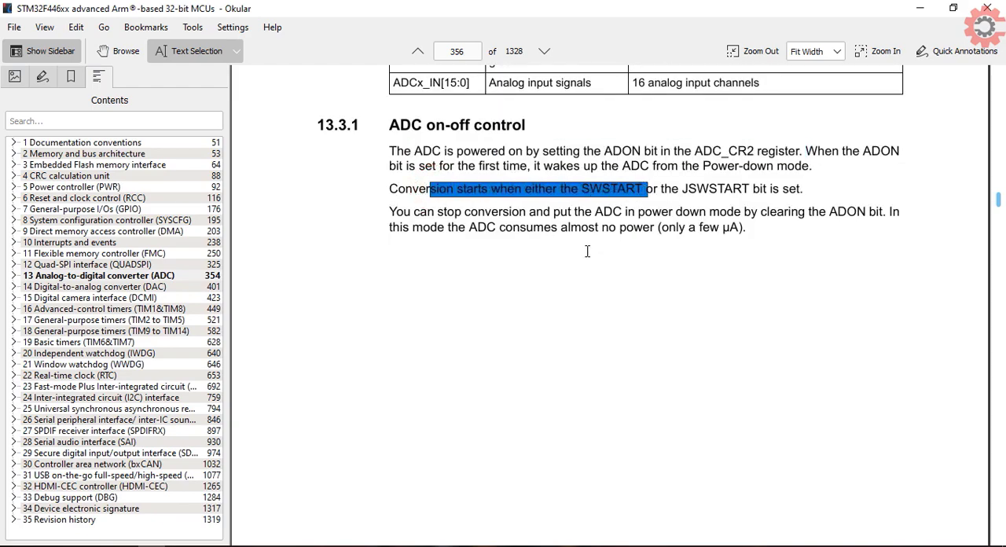
pyautogui.moveTo(559, 212); pyautogui.dragTo(875, 211)
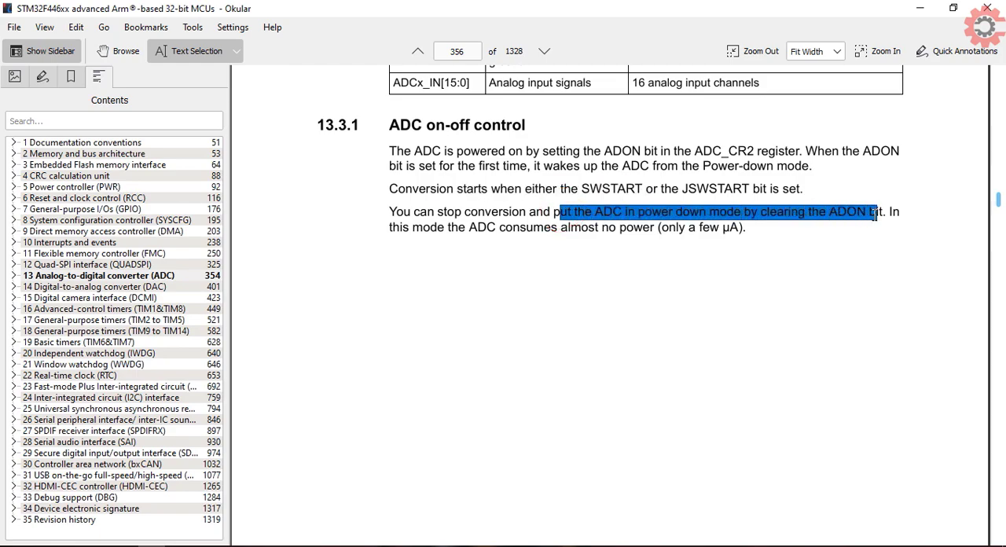
pyautogui.moveTo(510, 282)
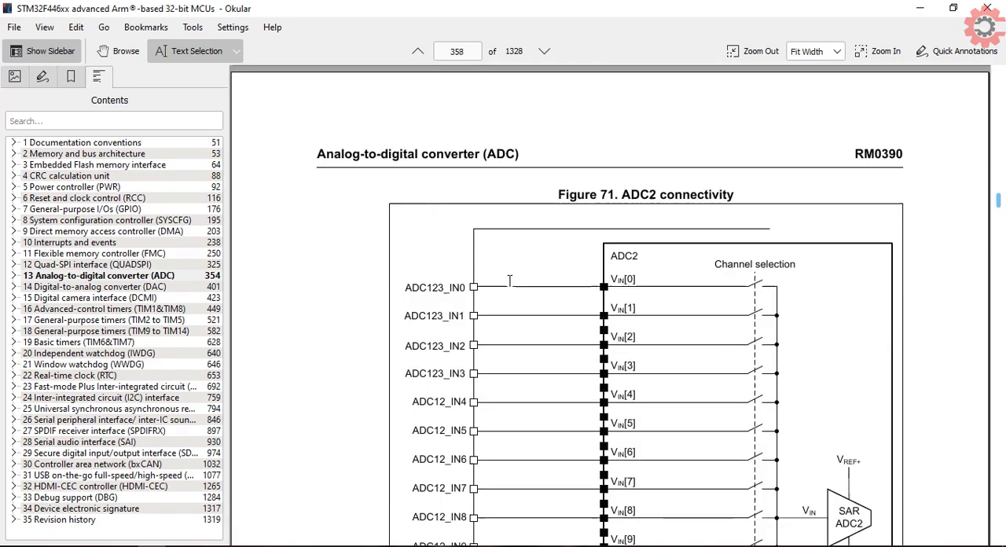
# - On page 360, highlight the analog ADC clock source and APB2 divider phrases, then deselect
pyautogui.scroll(-3)
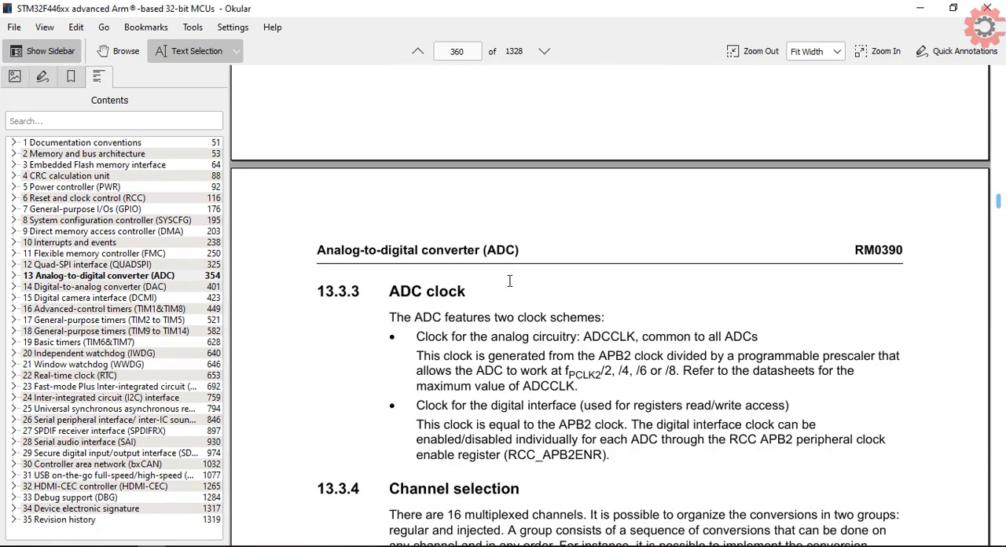
pyautogui.scroll(-3)
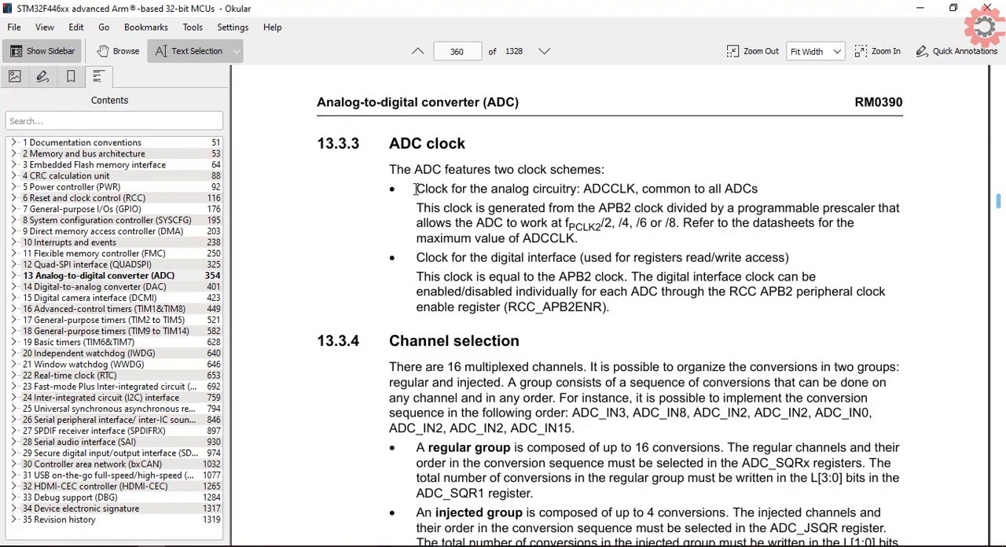
pyautogui.moveTo(416, 189); pyautogui.dragTo(554, 189)
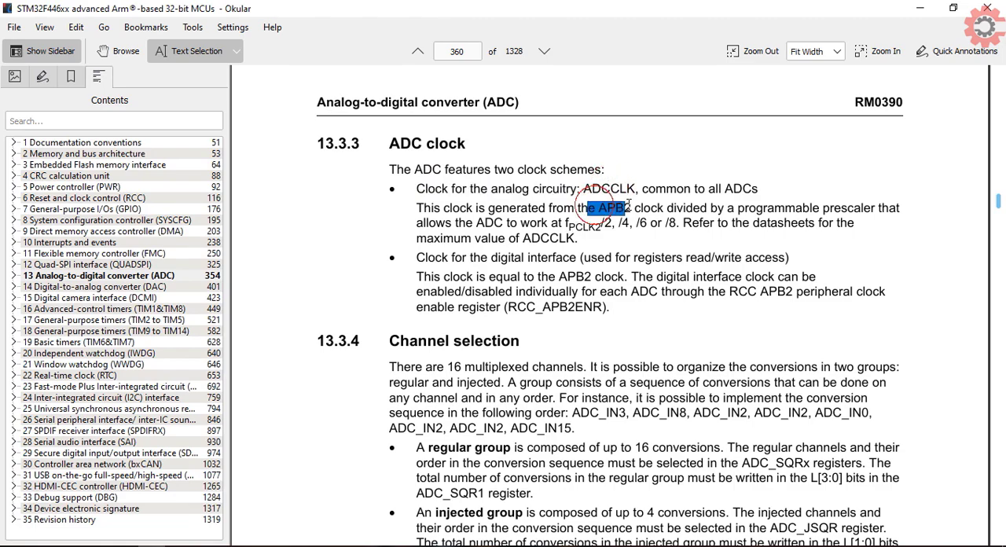
pyautogui.moveTo(598, 208); pyautogui.dragTo(739, 207)
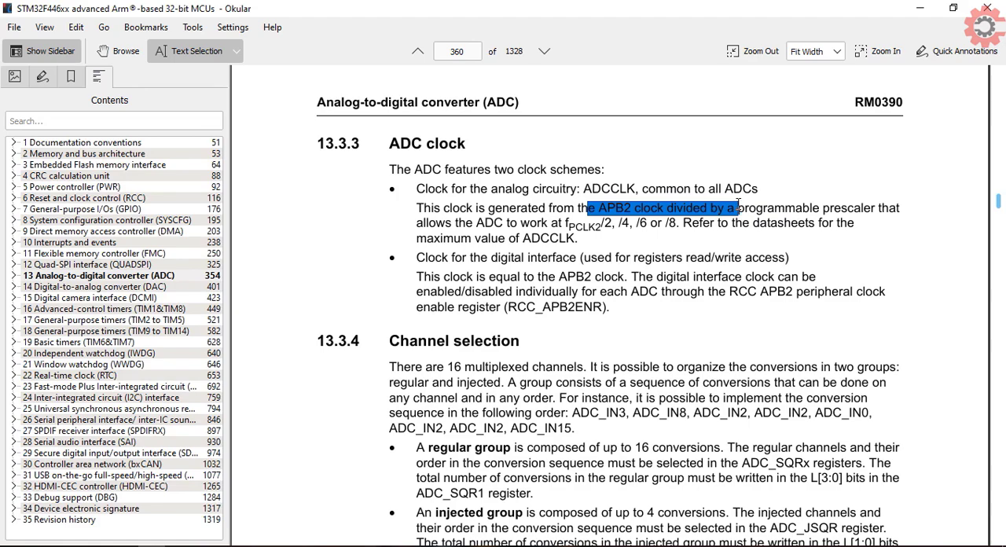
pyautogui.moveTo(595, 245)
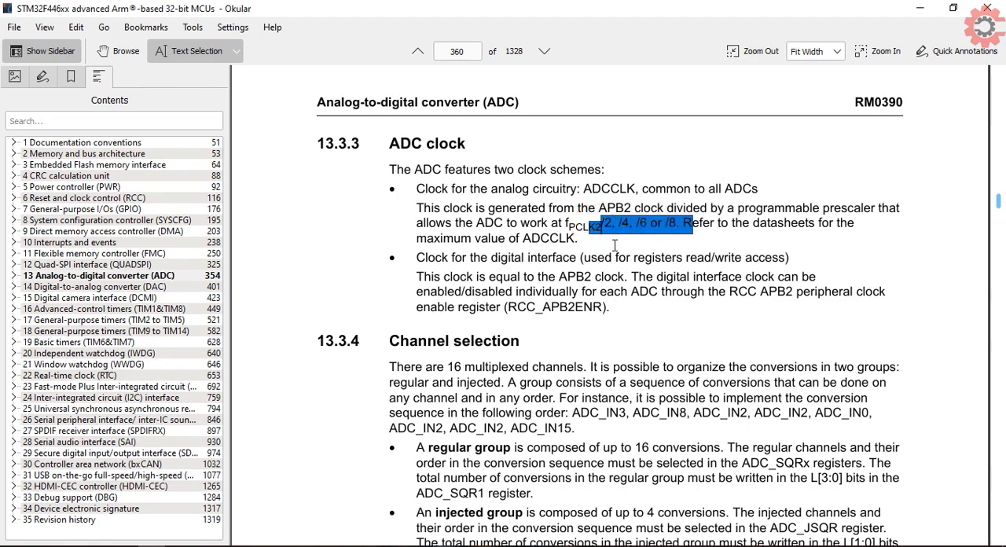
pyautogui.click(750, 223)
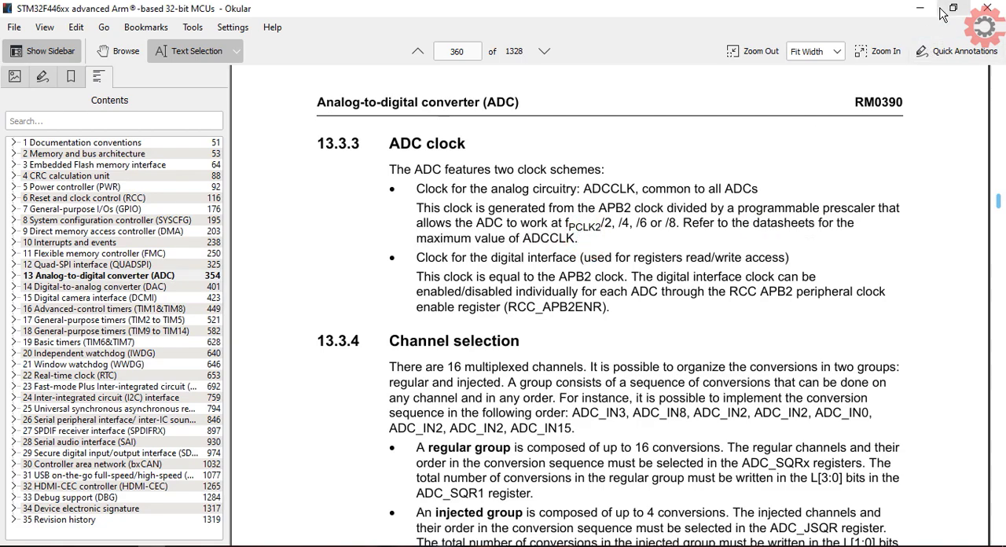
pyautogui.moveTo(920, 8)
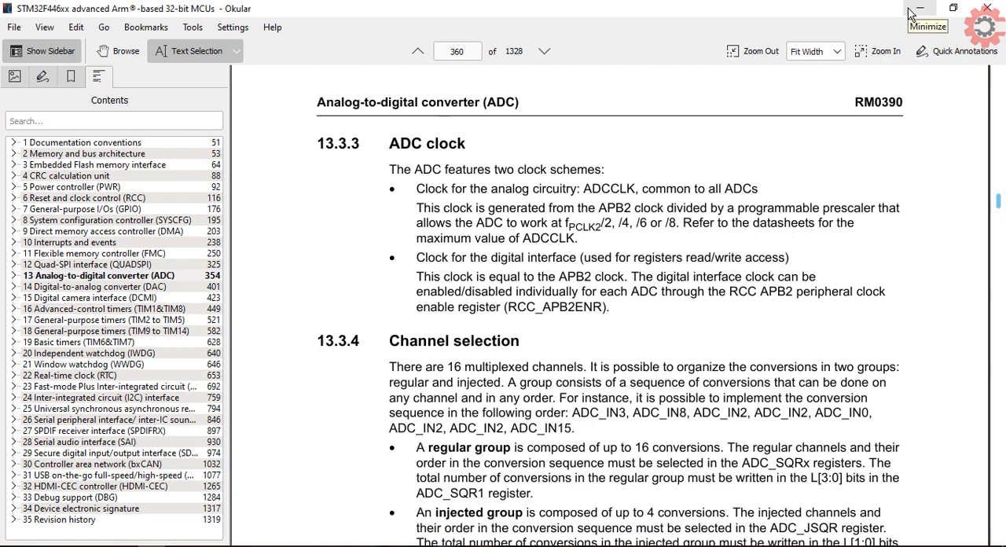
# - Minimize Okular and open F446RE_CLOCK_SETUP.PNG from the desktop in Photos
pyautogui.click(927, 8)
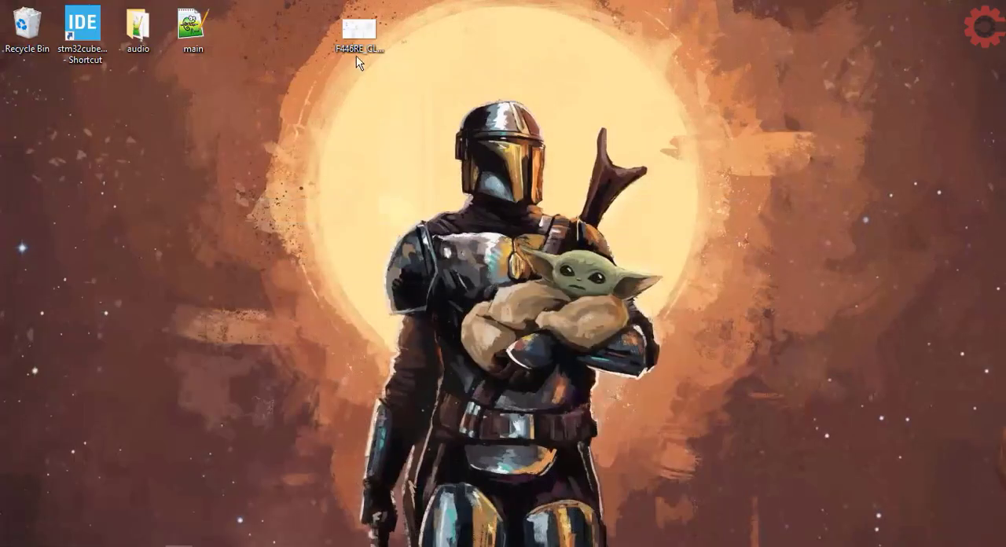
pyautogui.doubleClick(359, 24)
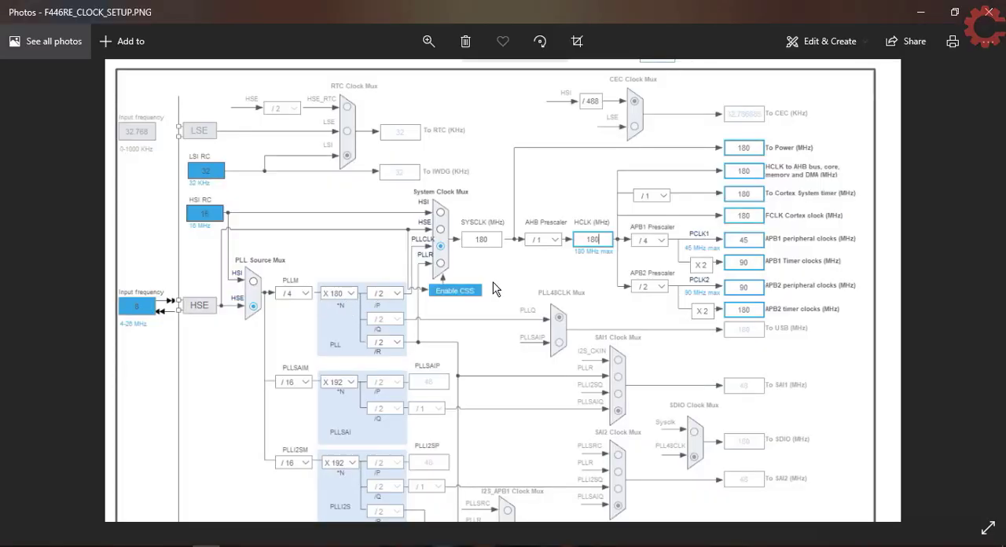
pyautogui.moveTo(216, 323)
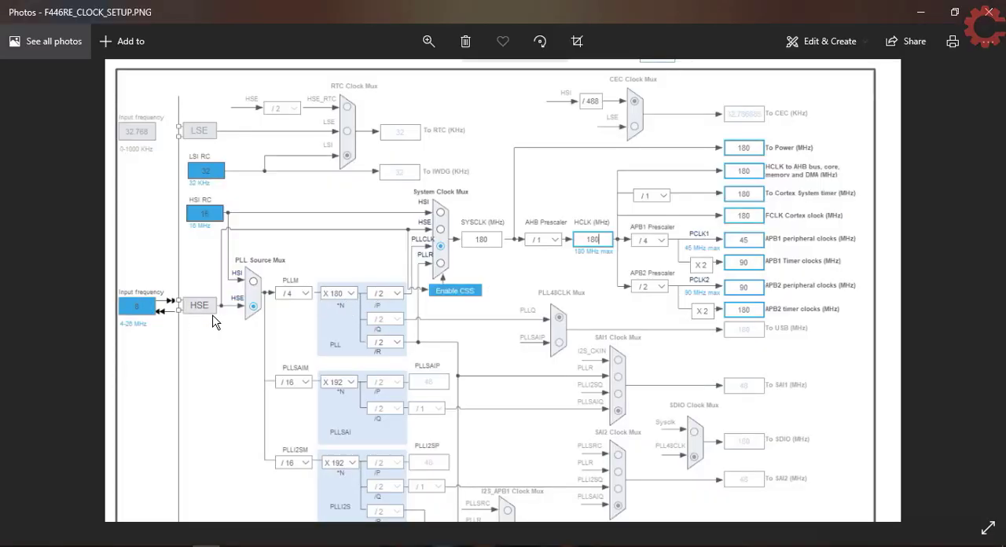
pyautogui.moveTo(573, 319)
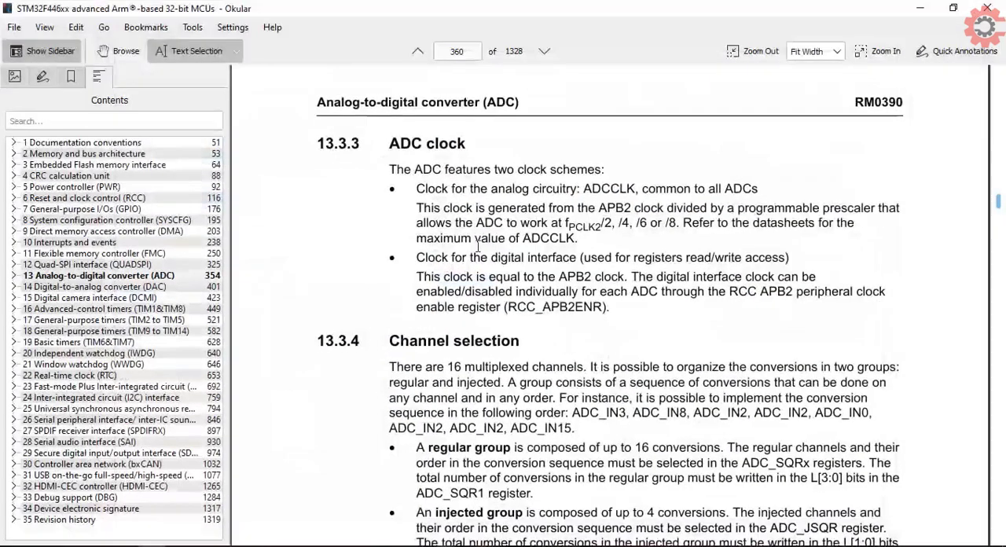
# - Select the /4 prescaler option and scroll on to section 13.3.4 Channel selection
pyautogui.doubleClick(624, 222)
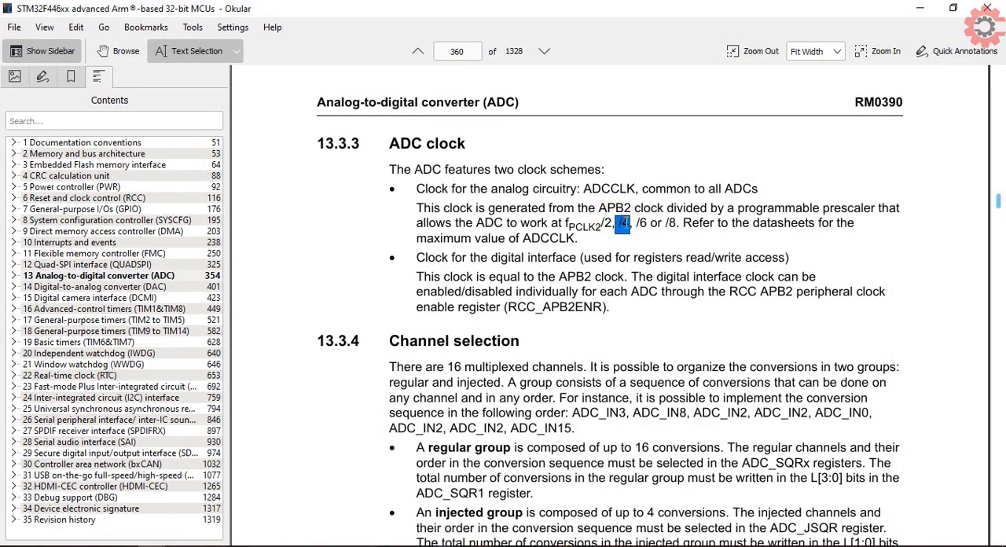
pyautogui.moveTo(622, 273)
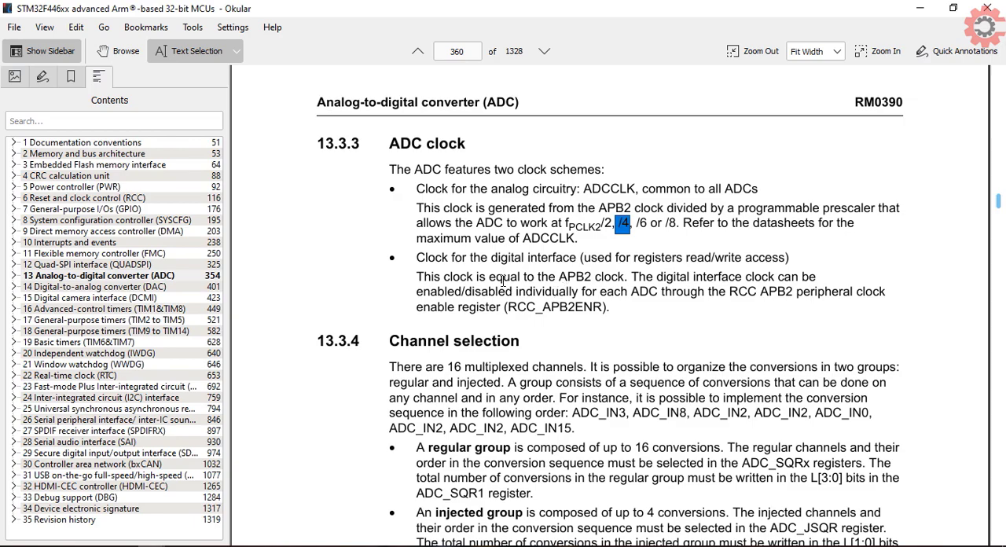
pyautogui.scroll(-3)
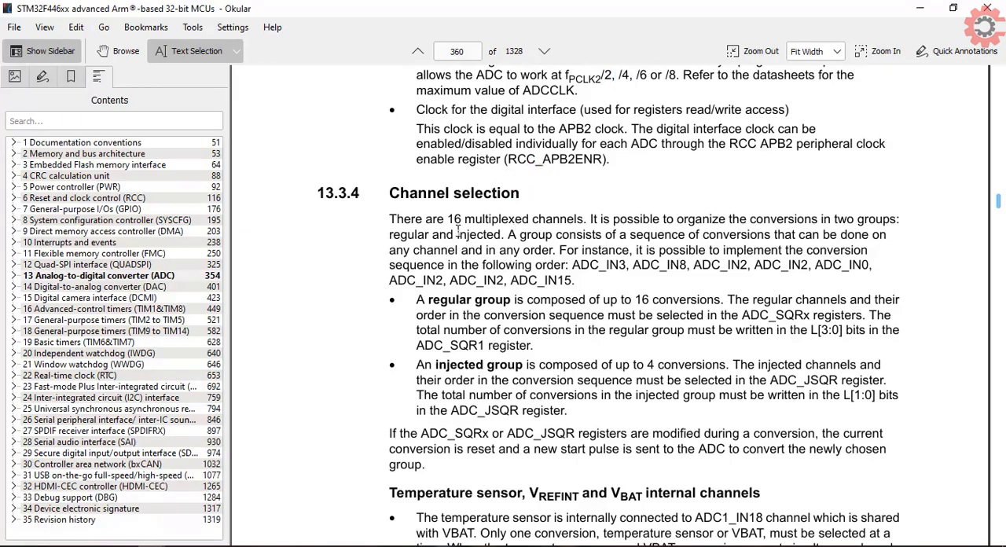
pyautogui.scroll(-3)
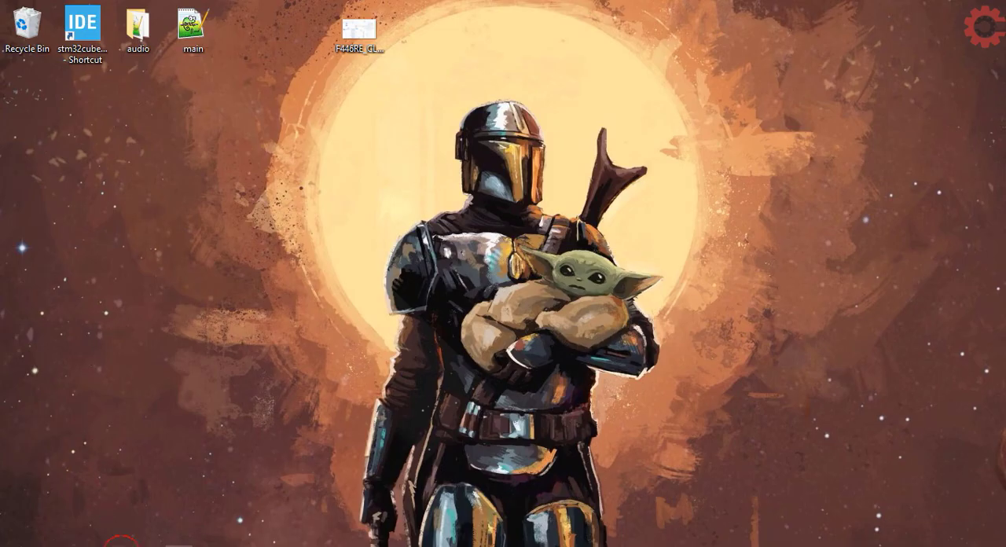
# - Create a new µVision project named ADC in the Desktop F4_ADC folder
pyautogui.click(100, 25)
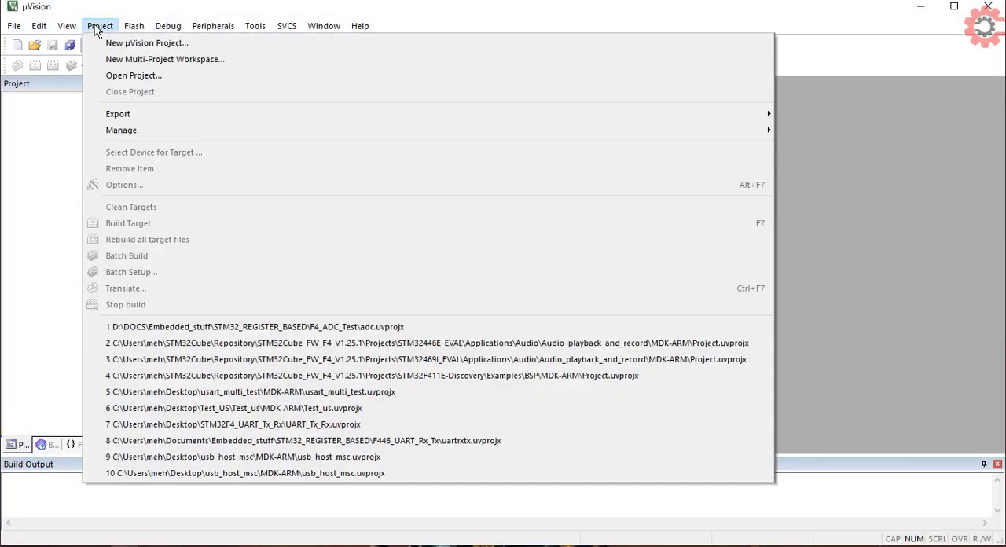
pyautogui.click(146, 42)
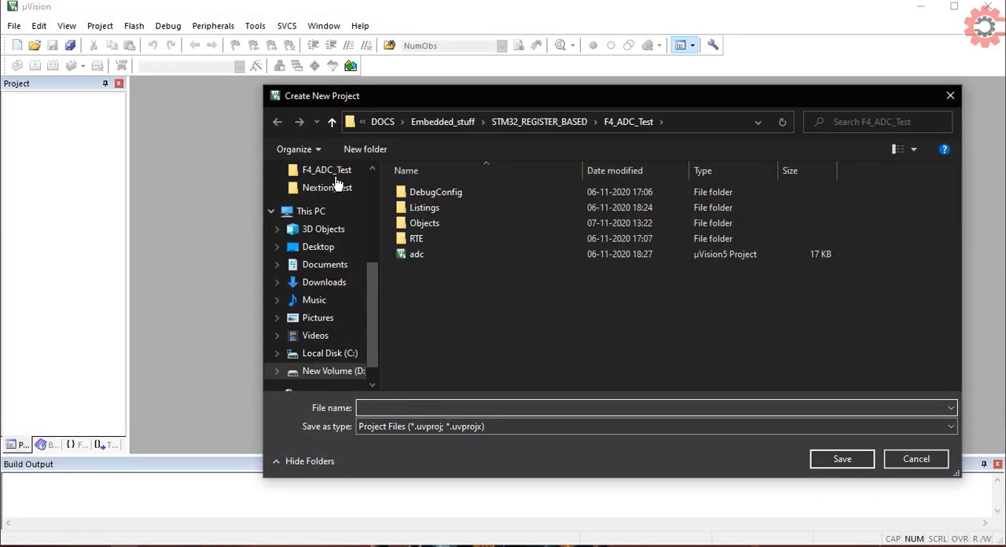
pyautogui.click(318, 246)
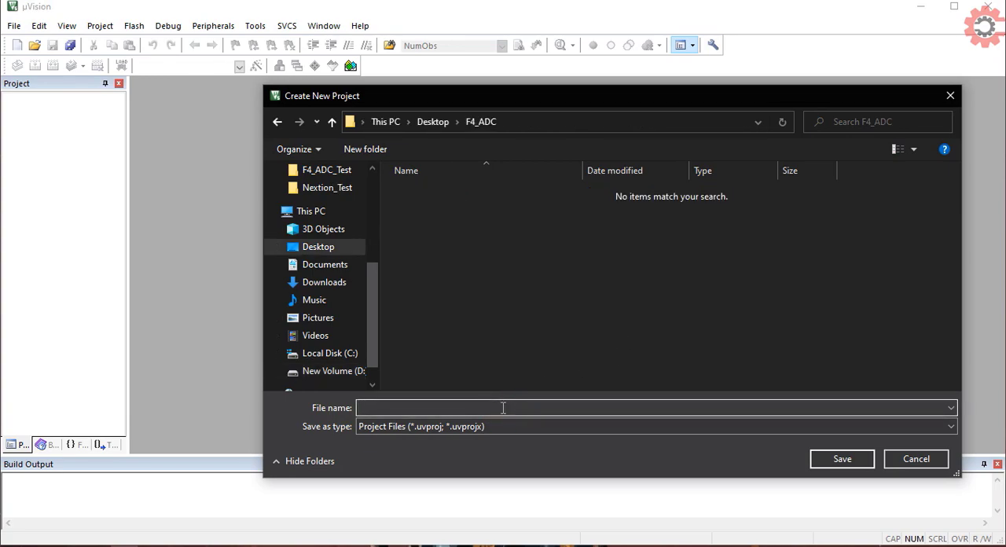
pyautogui.click(841, 458)
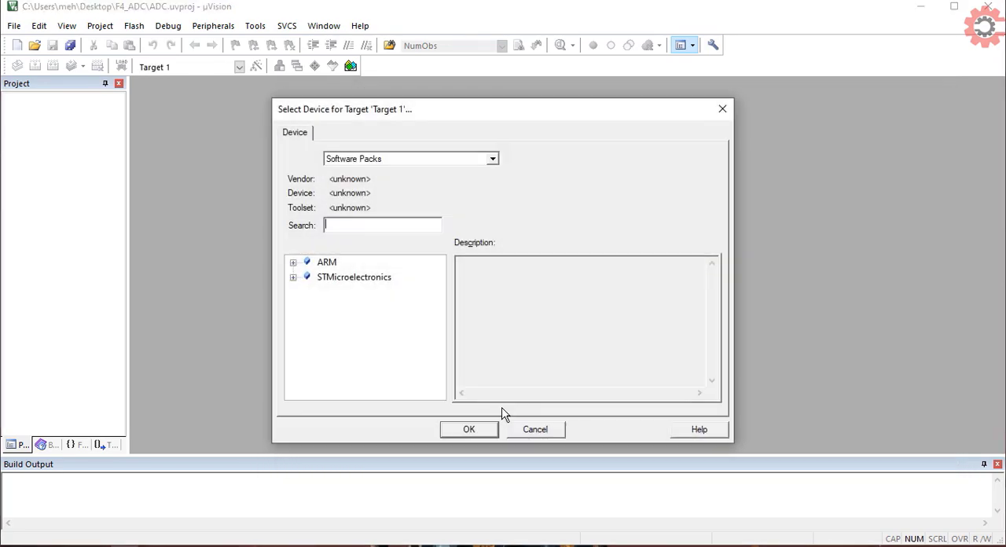
pyautogui.moveTo(409, 246)
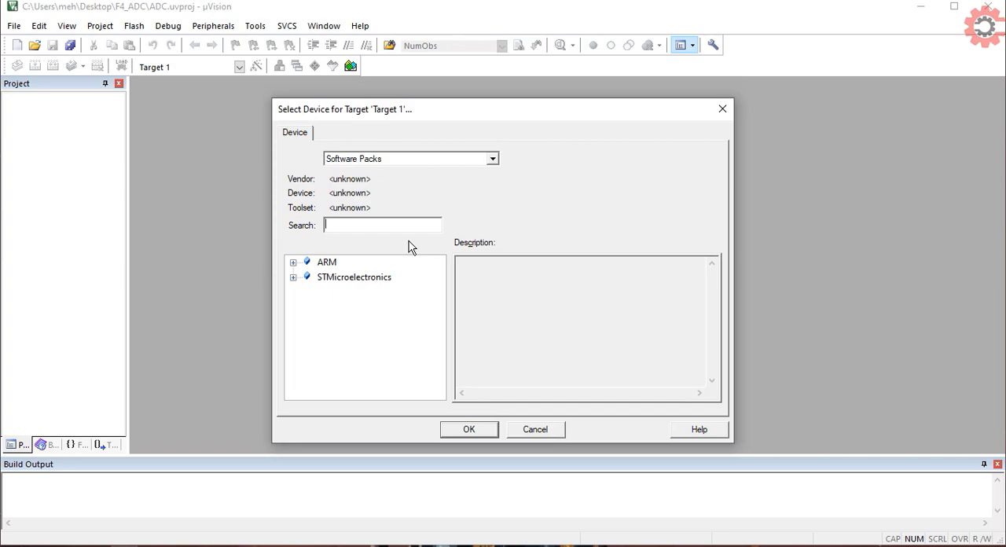
# - Target the STM32F446RETx device and include the CMSIS CORE run-time component
pyautogui.write('446re')
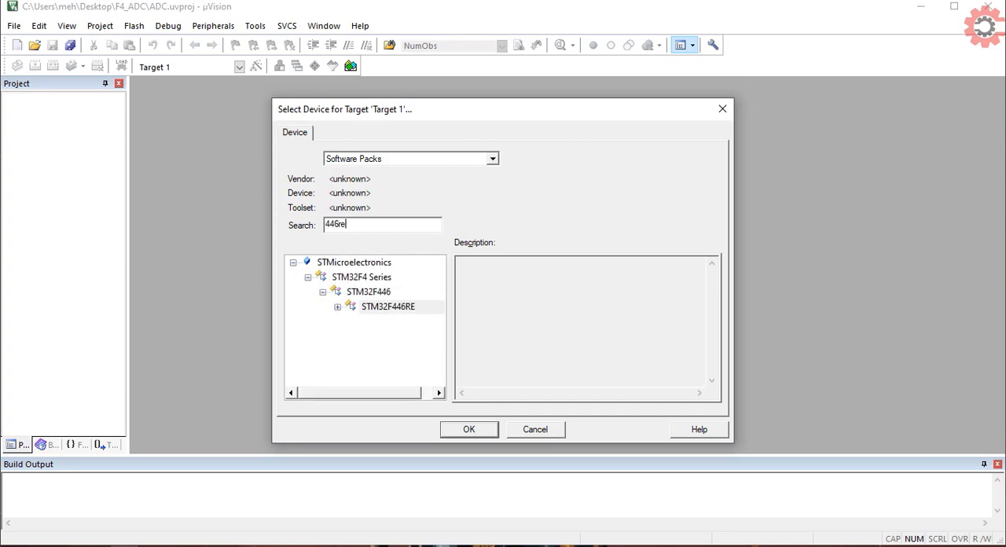
pyautogui.click(405, 321)
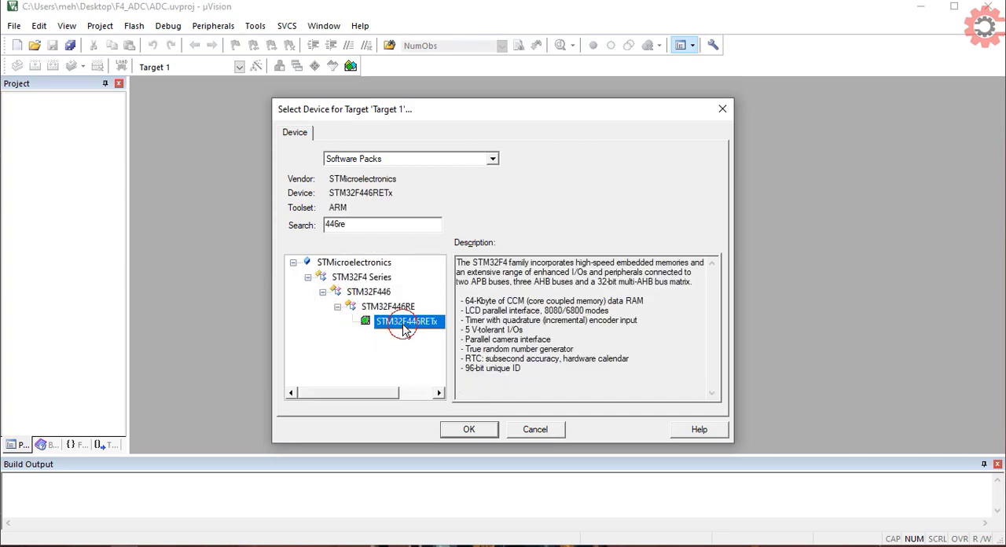
pyautogui.click(468, 430)
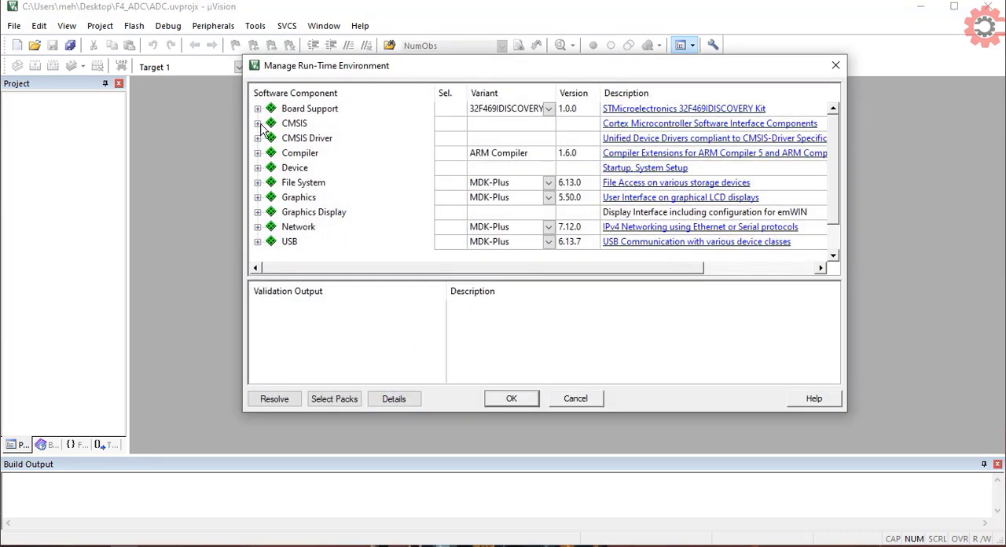
pyautogui.click(258, 167)
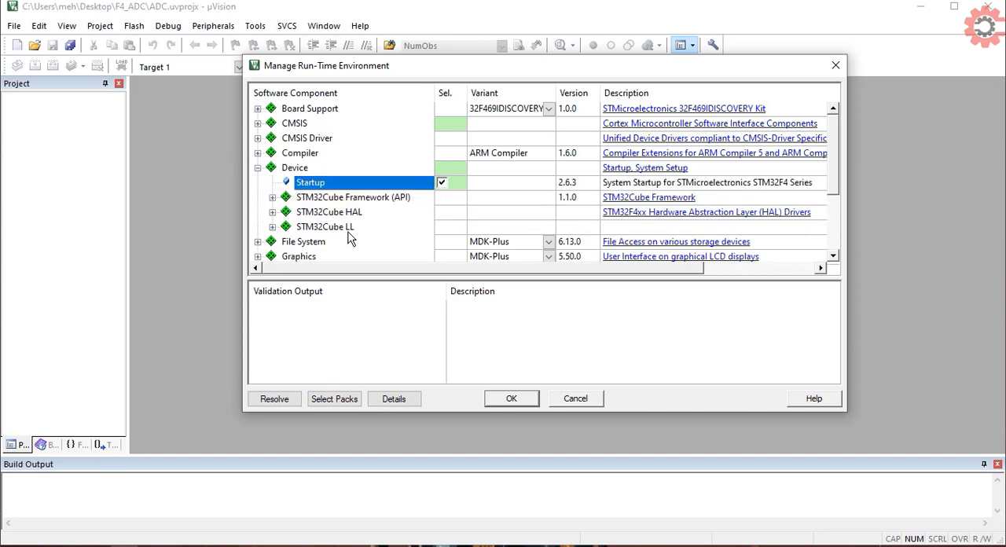
pyautogui.click(511, 399)
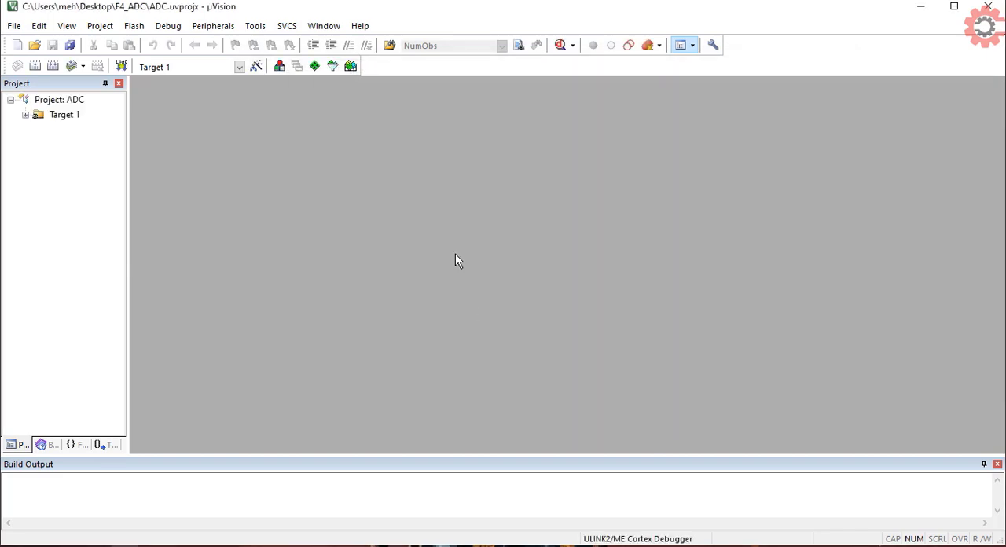
# - Add a new C file main.c to Source Group 1 and begin typing int main ()
pyautogui.click(26, 114)
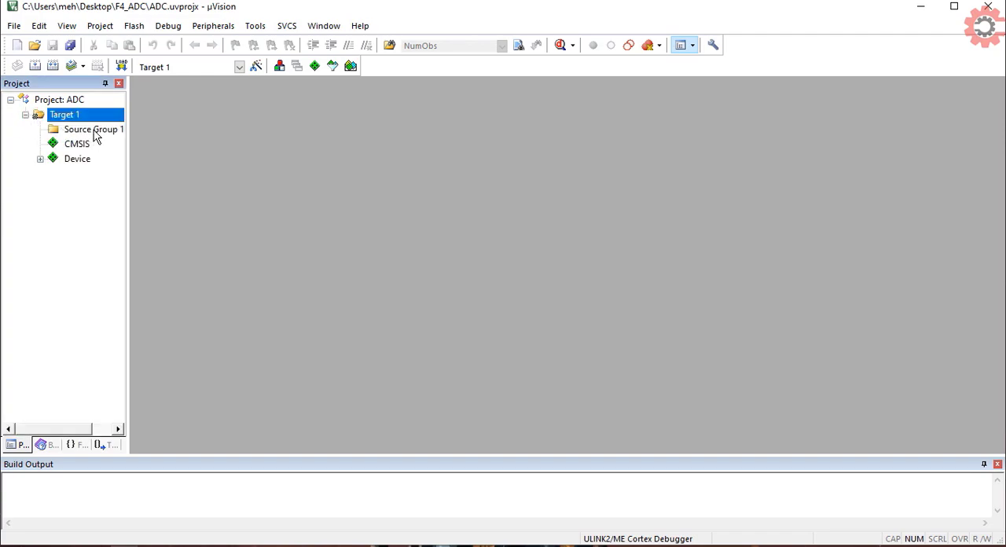
pyautogui.rightClick(93, 129)
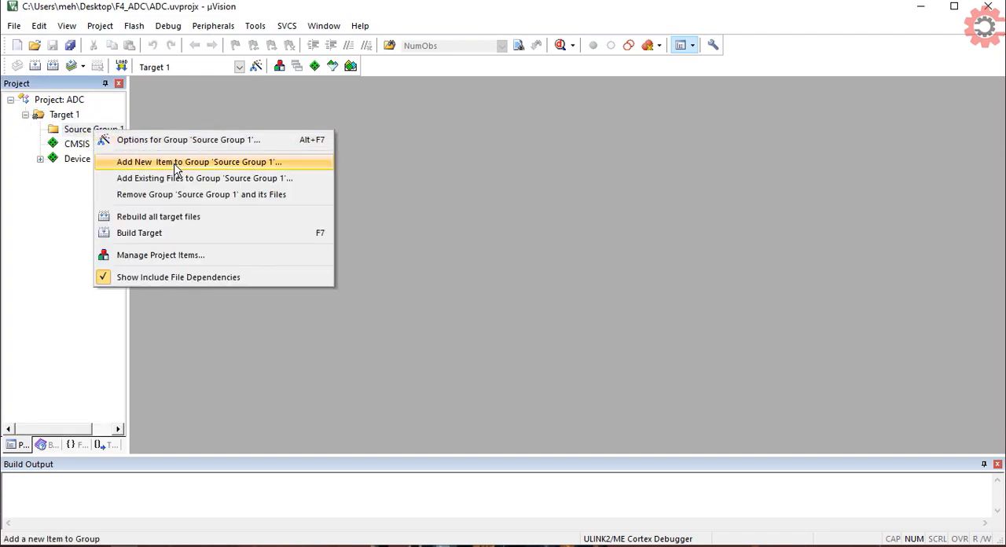
pyautogui.click(196, 161)
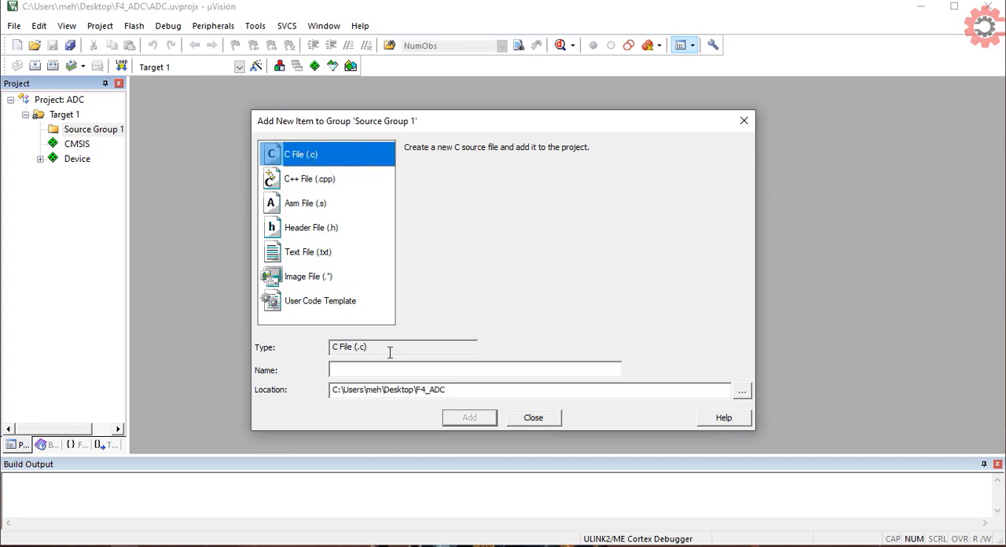
pyautogui.write('main')
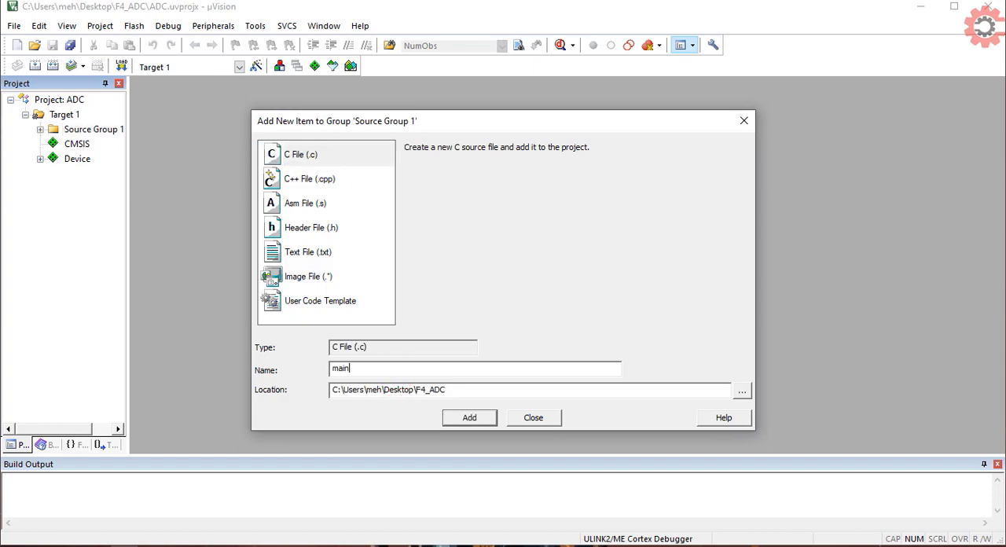
pyautogui.click(469, 418)
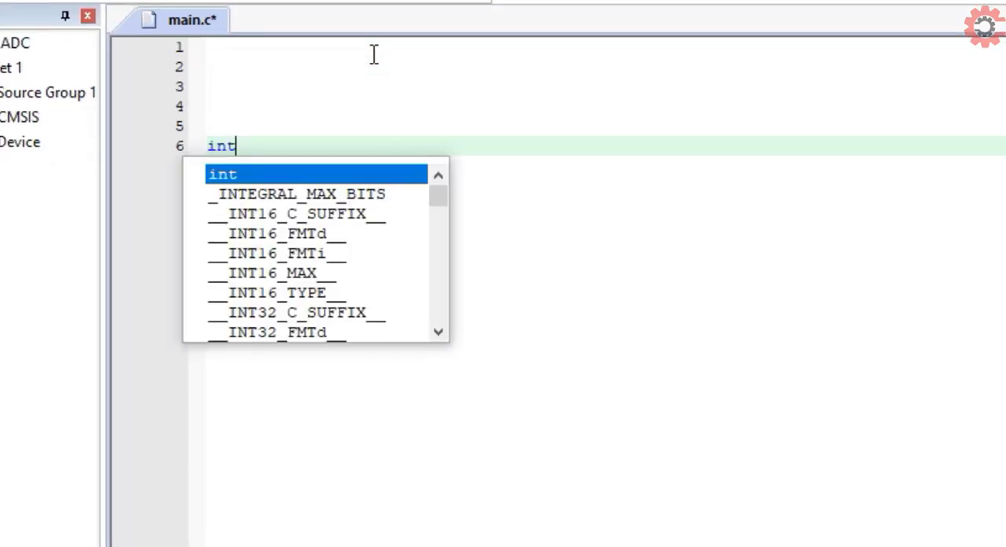
pyautogui.write('main ()')
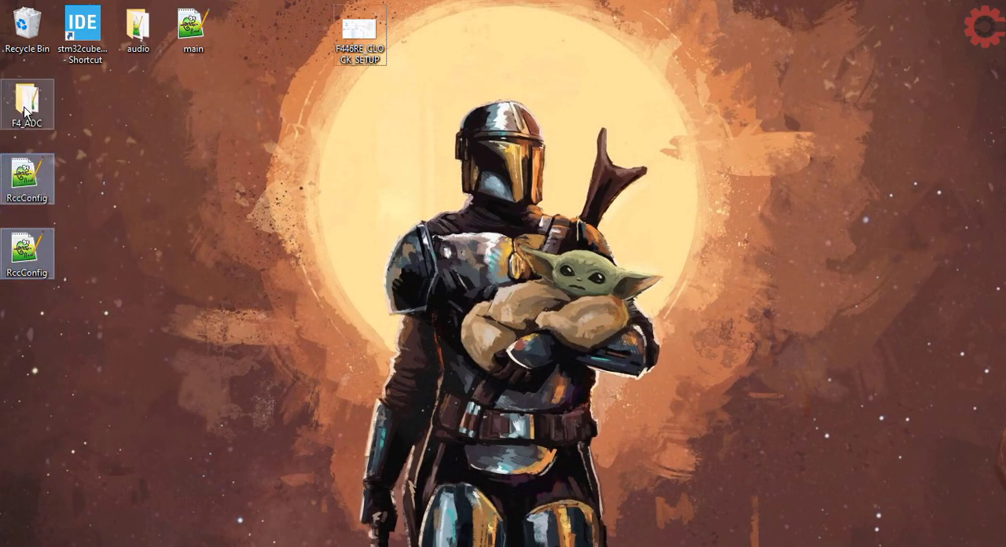
# - Add the existing RccConfig.c and RccConfig.h from F4_ADC to Source Group 1
pyautogui.doubleClick(26, 103)
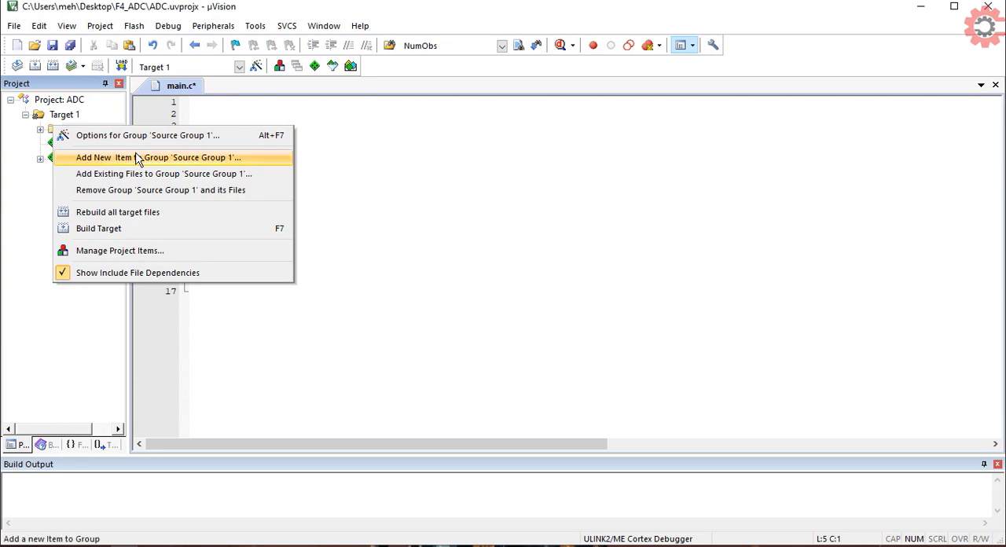
pyautogui.click(162, 173)
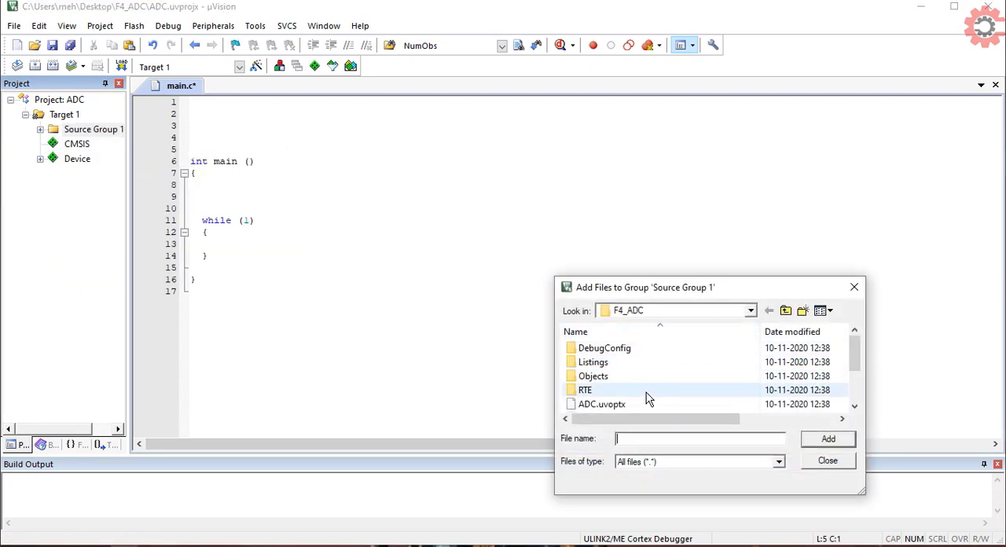
pyautogui.click(598, 389)
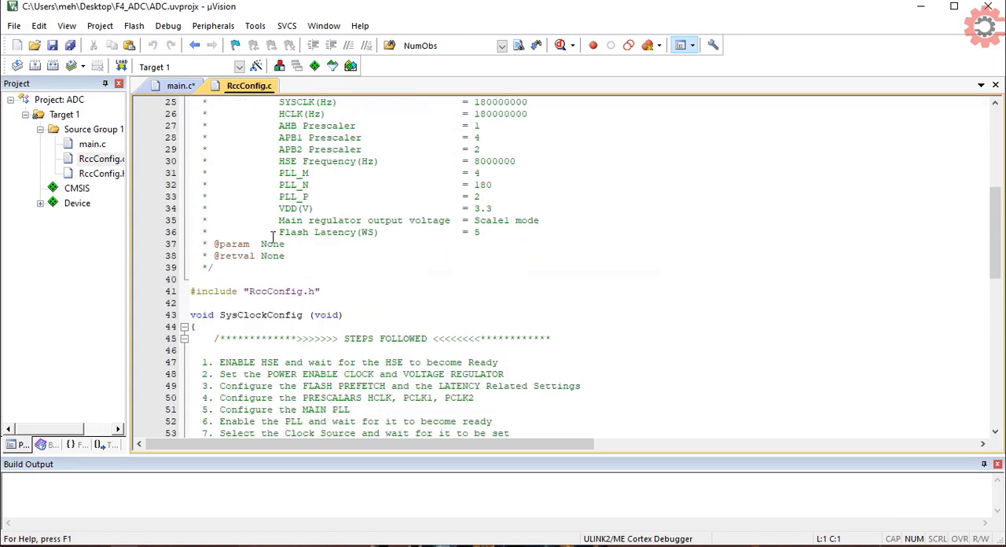
# - Scroll through the RccConfig.c clock setup code, then close its editor tab
pyautogui.scroll(-3)
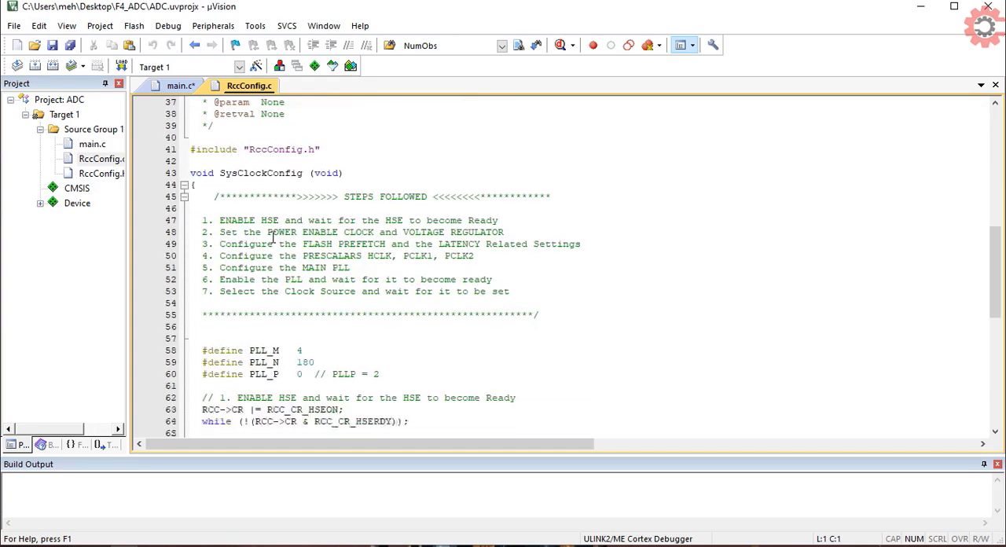
pyautogui.scroll(-3)
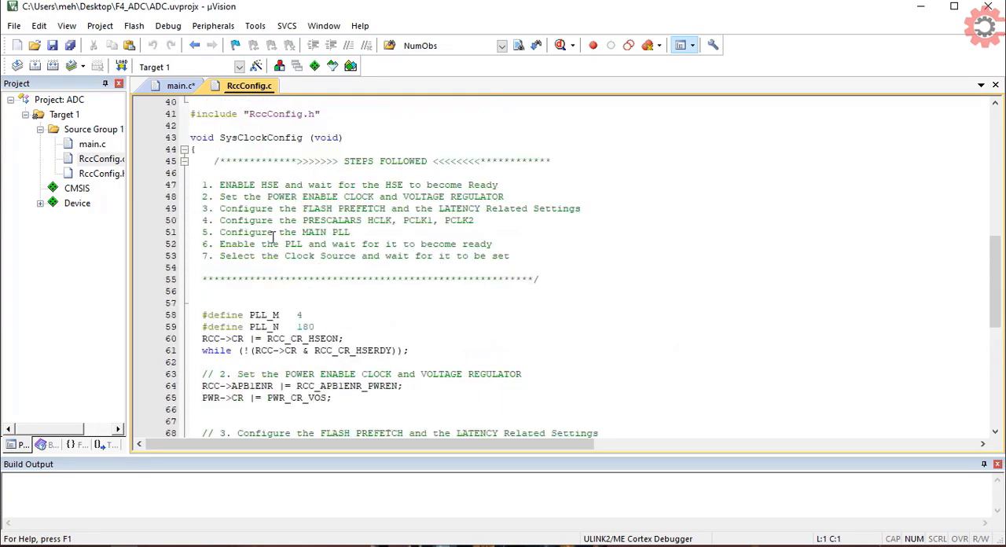
pyautogui.rightClick(248, 86)
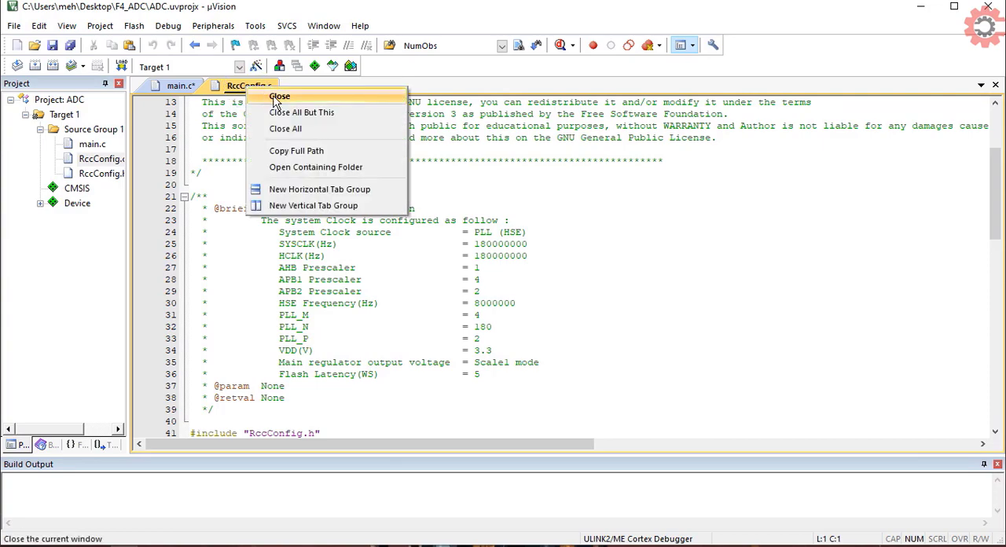
pyautogui.click(279, 96)
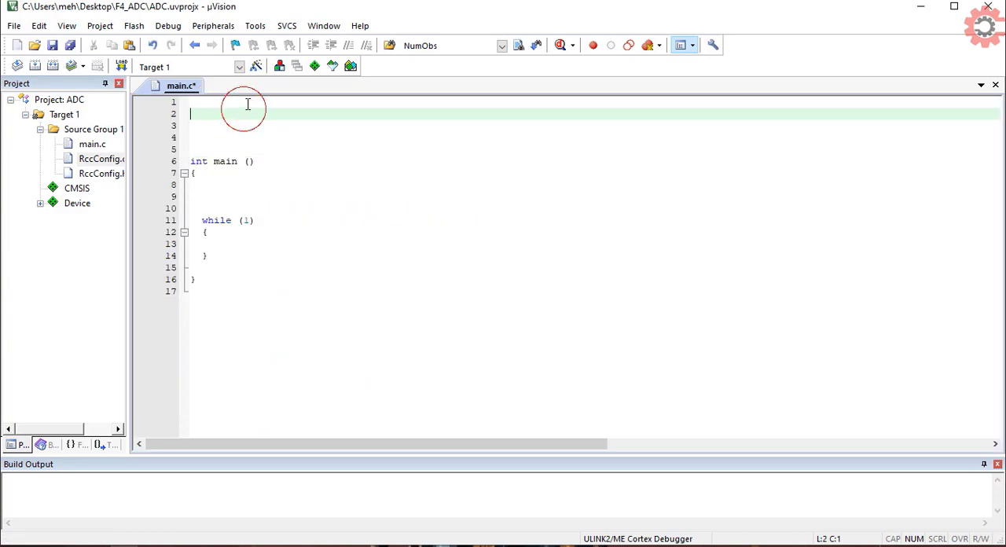
# - Type #include "RccConfig.h" at the top of main.c
pyautogui.write('#include "')
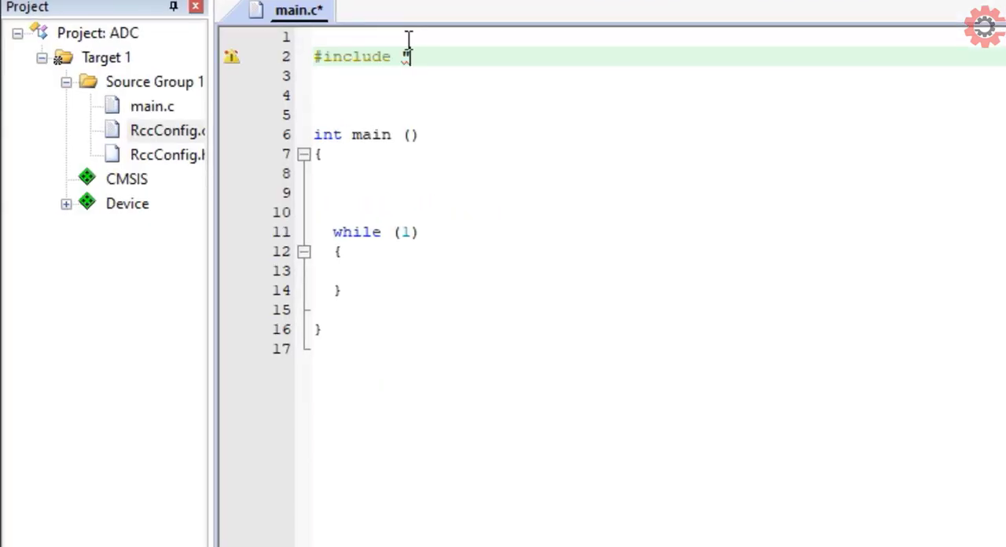
pyautogui.write('RccConfig.h"')
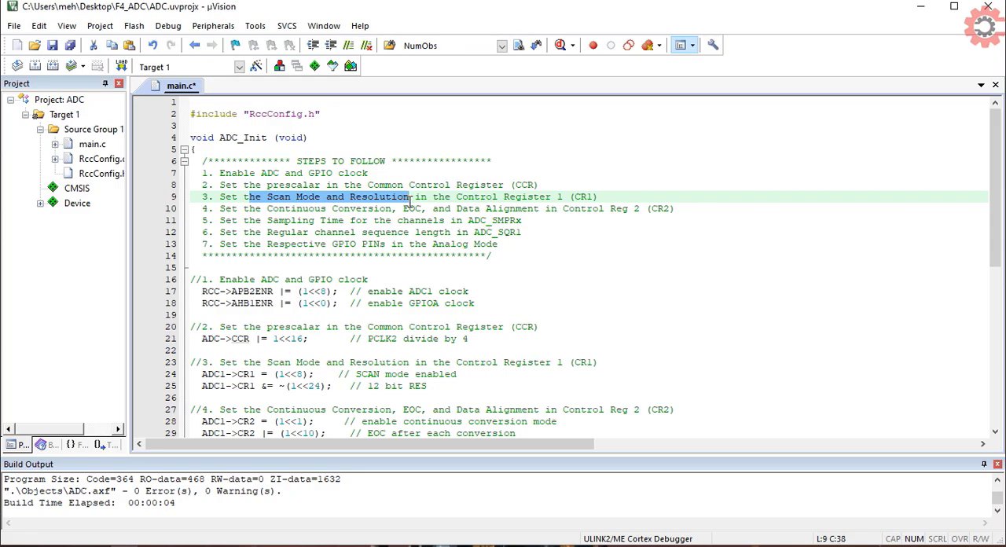
pyautogui.moveTo(261, 258)
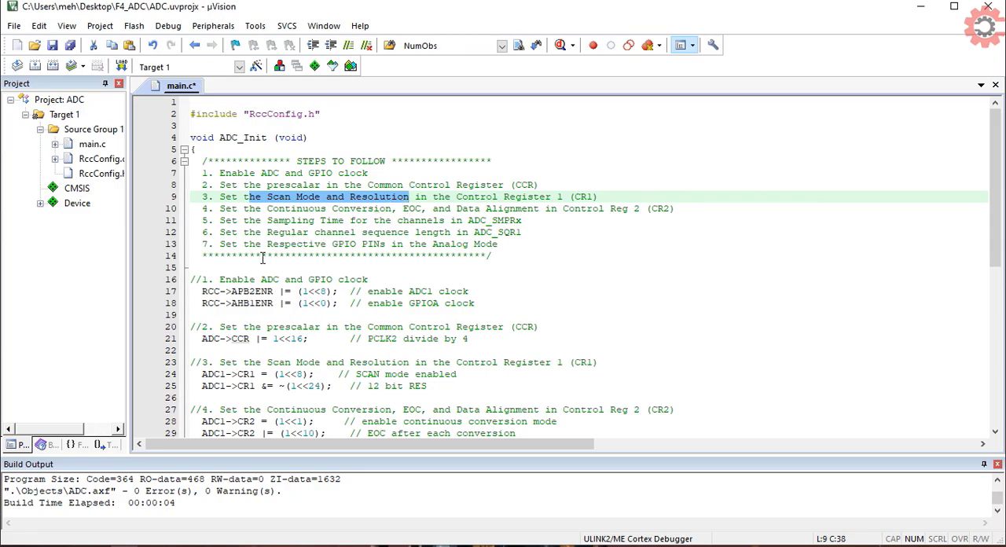
pyautogui.doubleClick(284, 208)
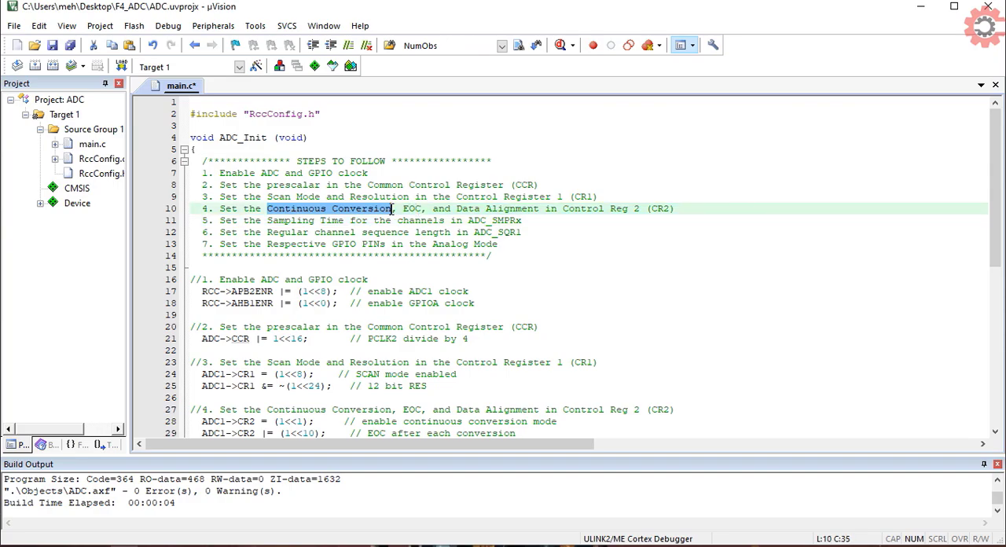
pyautogui.moveTo(393, 208); pyautogui.dragTo(515, 208)
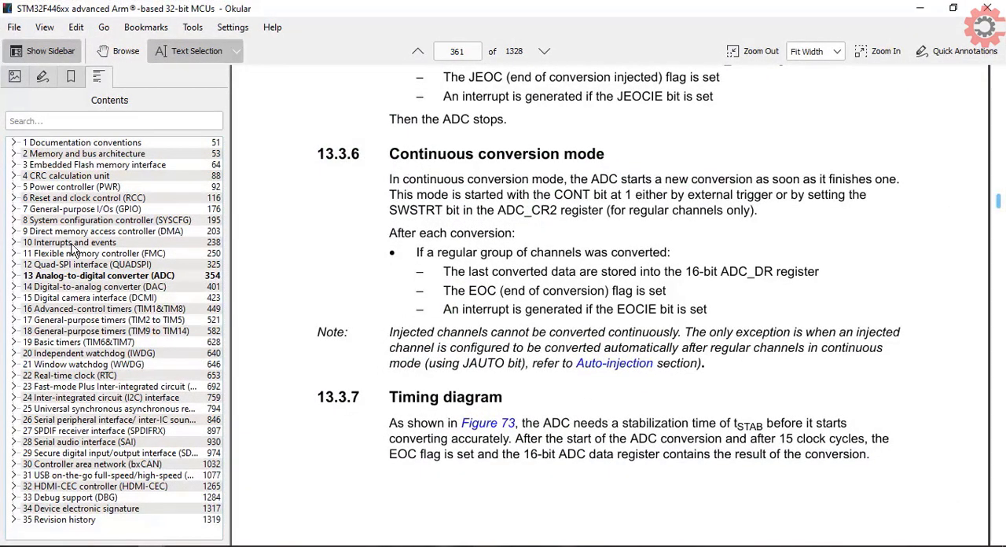
pyautogui.moveTo(51, 207)
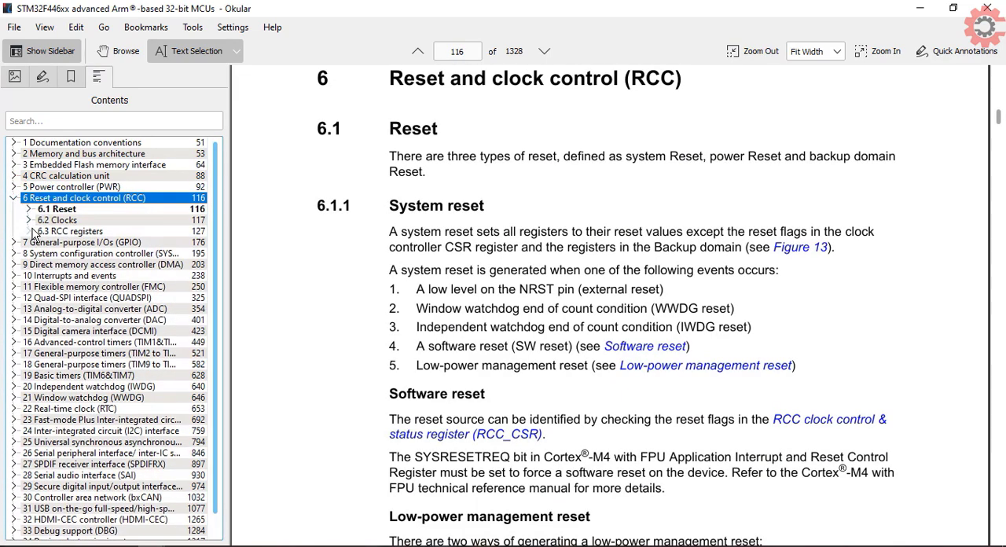
# - Open manual section 6.3.10 RCC_AHB1ENR and highlight the GPIOA clock enable bit
pyautogui.click(77, 231)
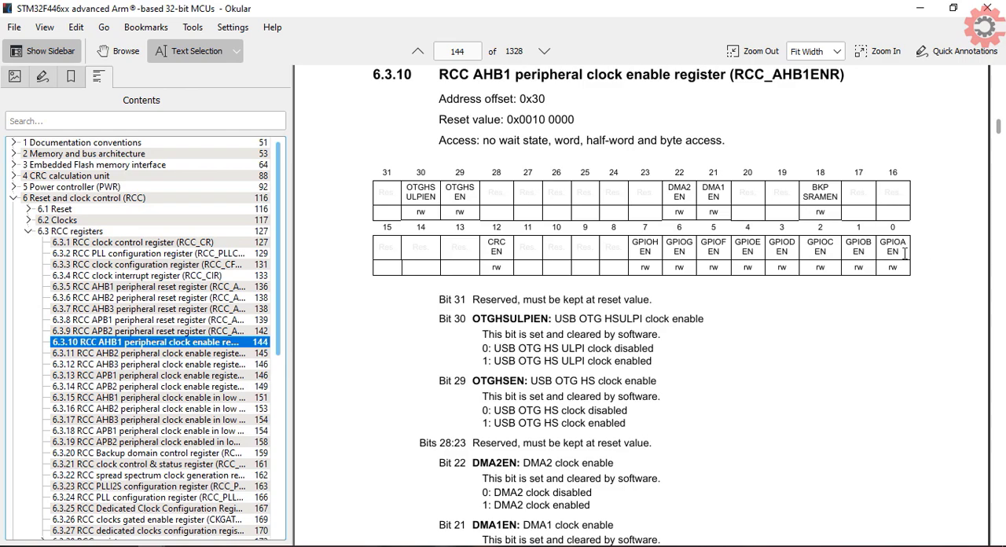
pyautogui.moveTo(376, 249); pyautogui.dragTo(900, 250)
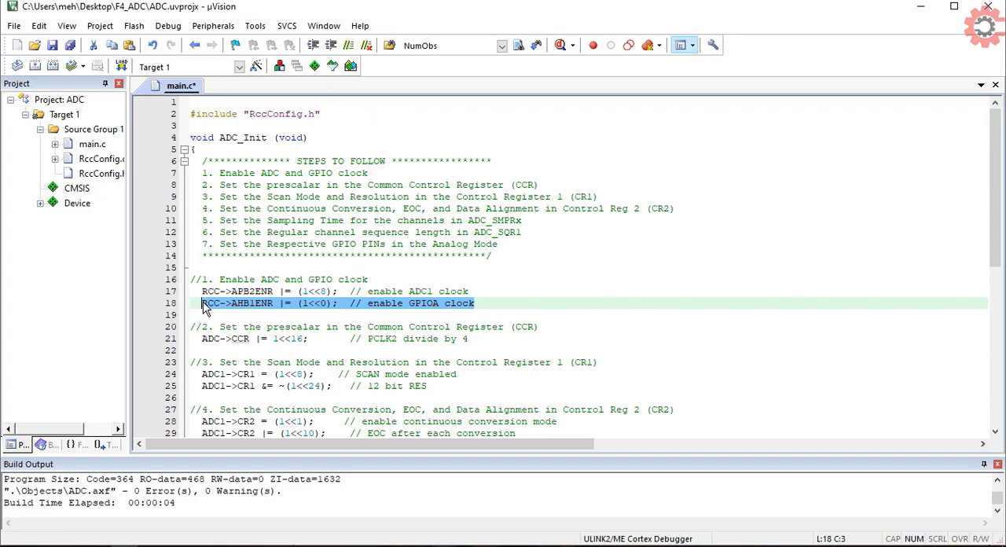
pyautogui.moveTo(222, 310)
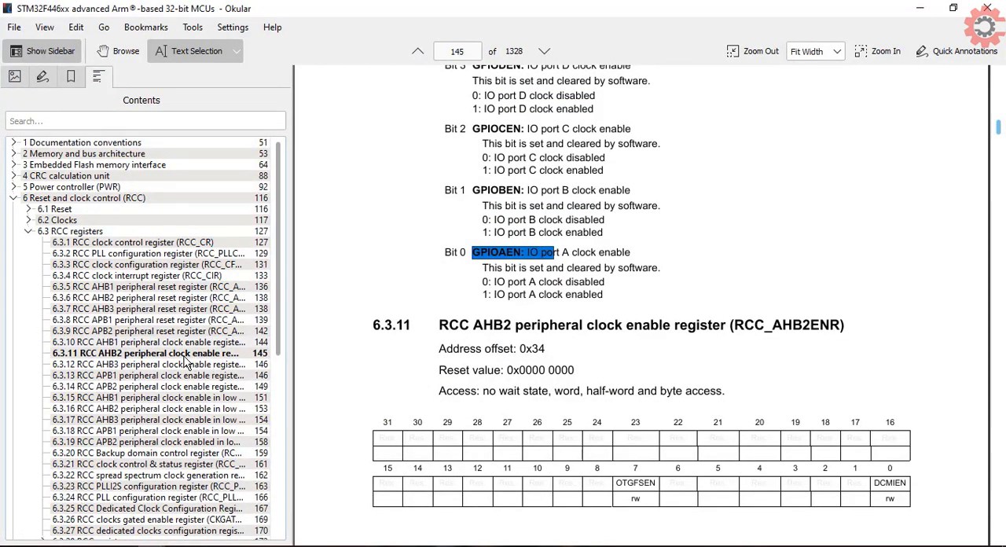
pyautogui.moveTo(174, 384)
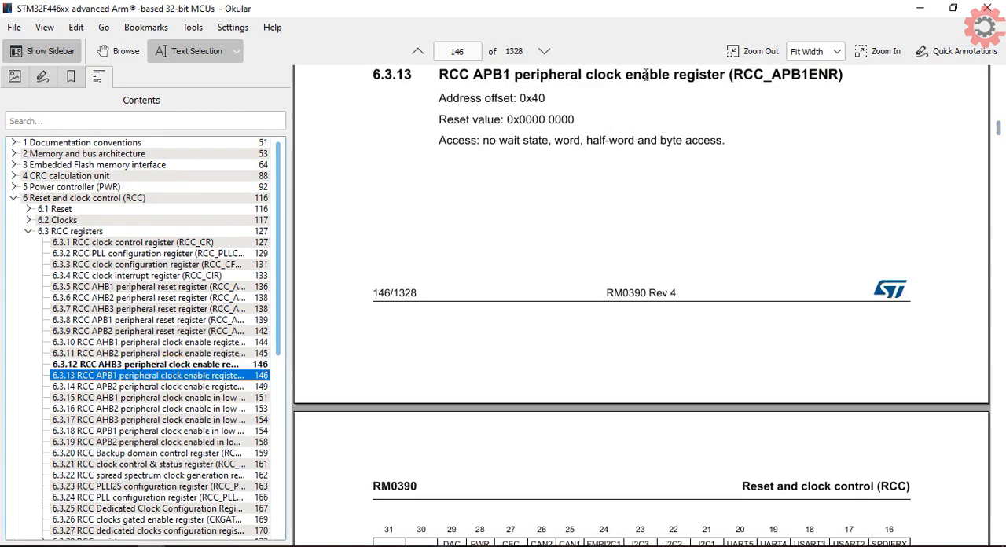
# - Go to 6.3.14 RCC_APB2ENR on page 151 and highlight the ADC1EN bit description
pyautogui.scroll(-3)
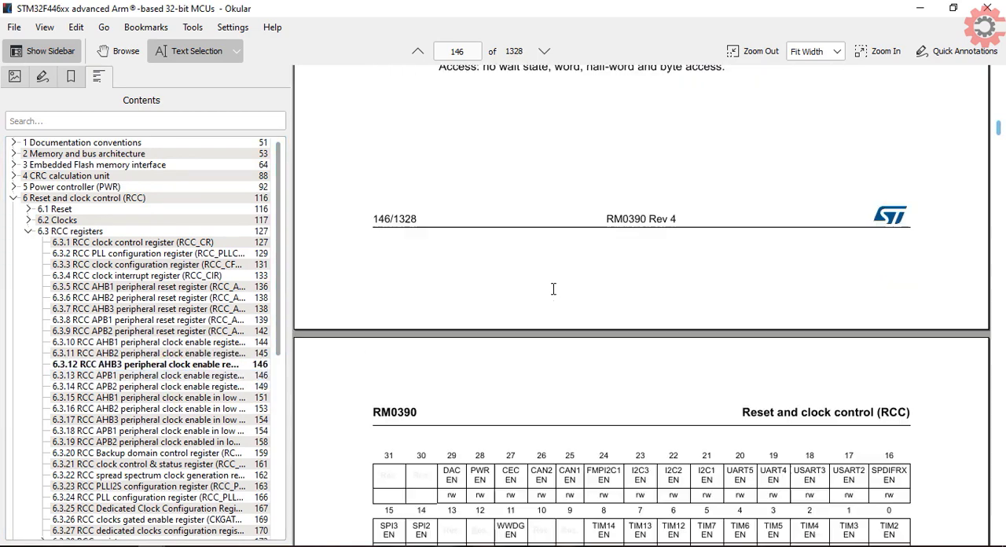
pyautogui.scroll(-3)
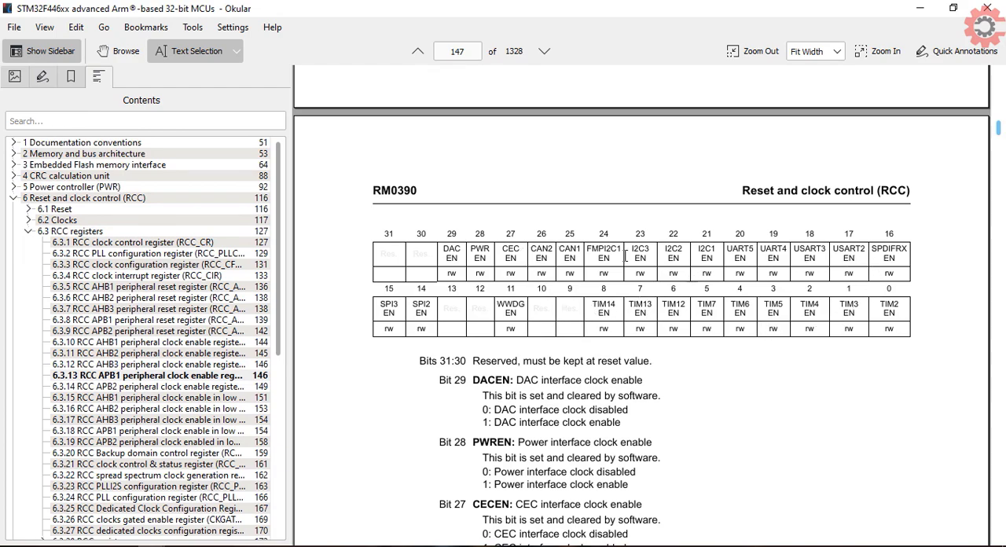
pyautogui.moveTo(277, 396)
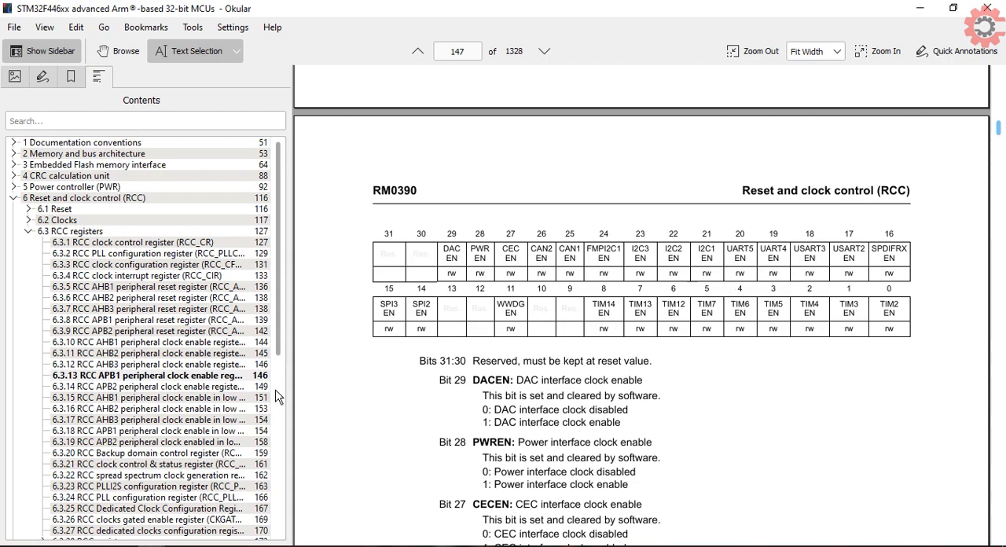
pyautogui.click(145, 386)
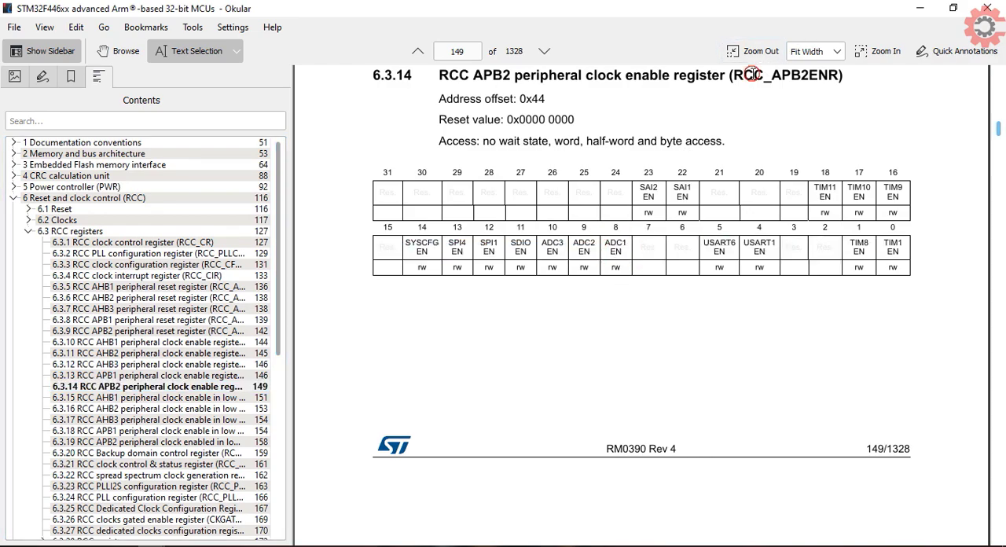
pyautogui.scroll(-3)
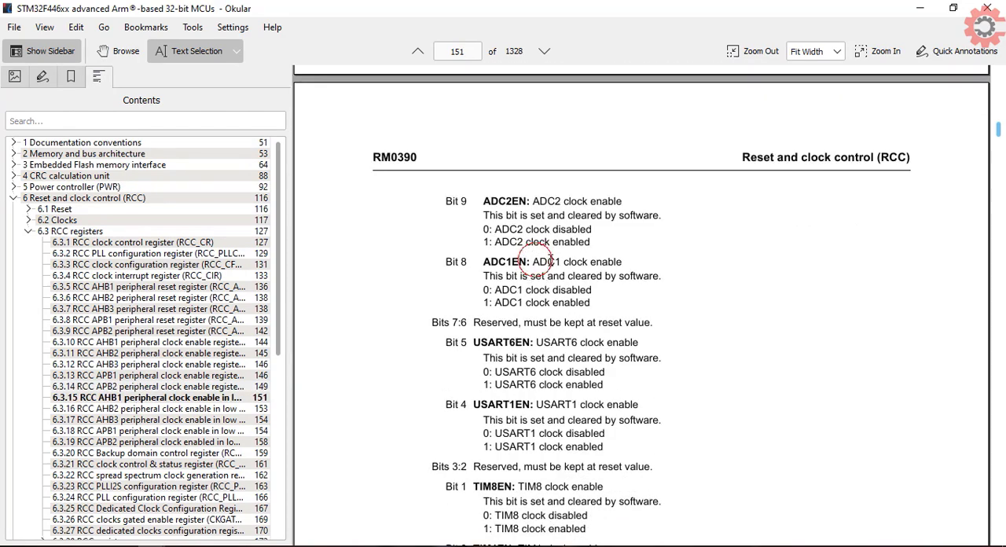
pyautogui.moveTo(532, 261); pyautogui.dragTo(621, 262)
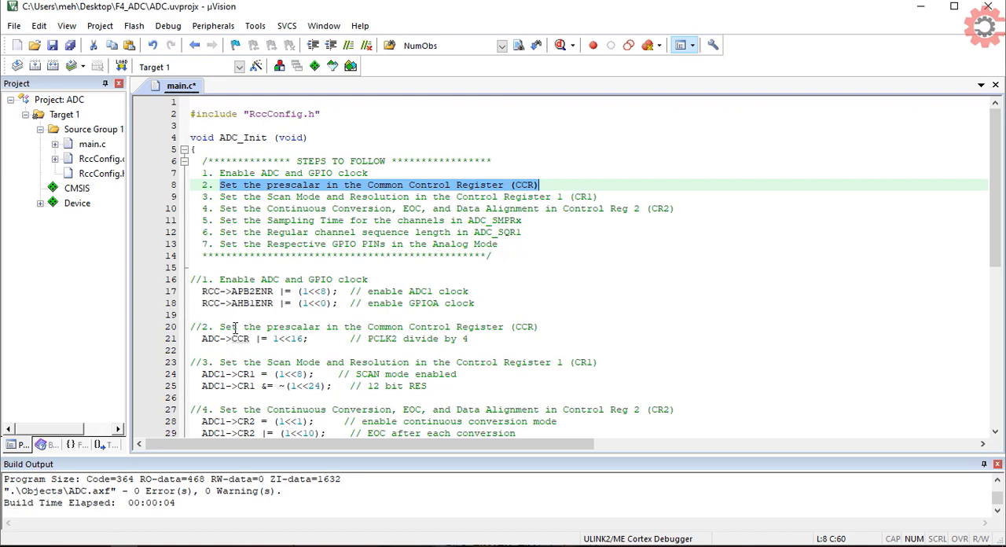
pyautogui.moveTo(343, 324)
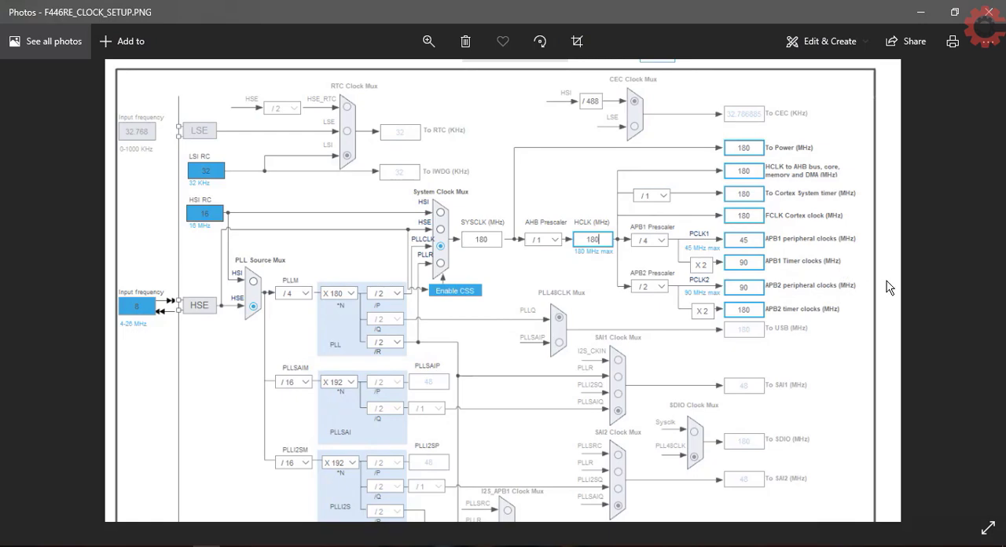
pyautogui.moveTo(878, 61)
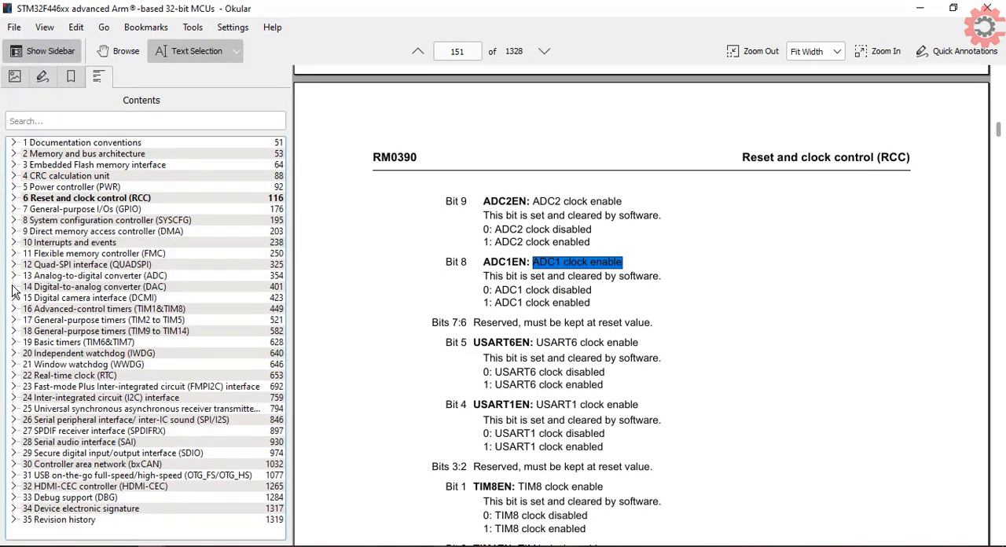
# - Show 13.13.16 ADC common control register and highlight the ADCPRE bits 17:16
pyautogui.click(14, 275)
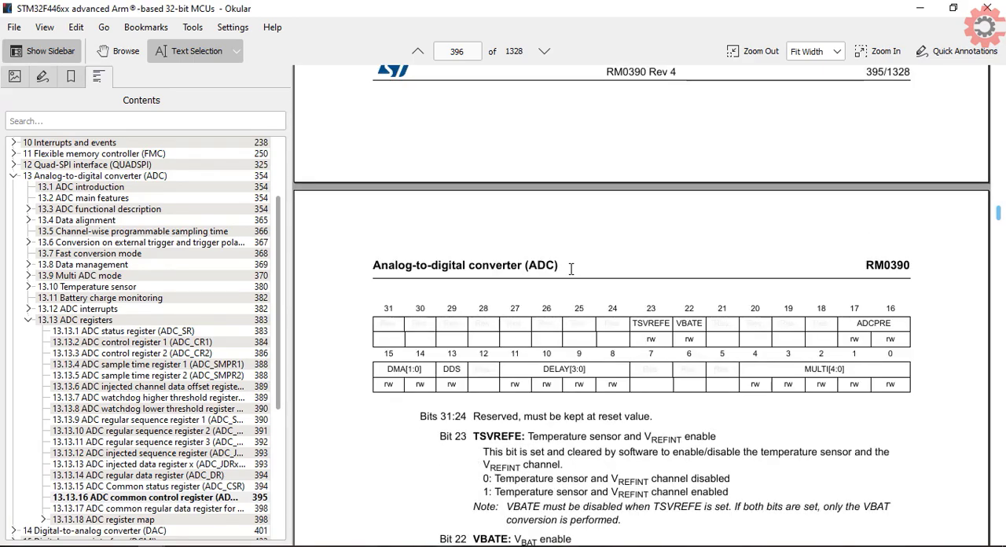
pyautogui.scroll(-3)
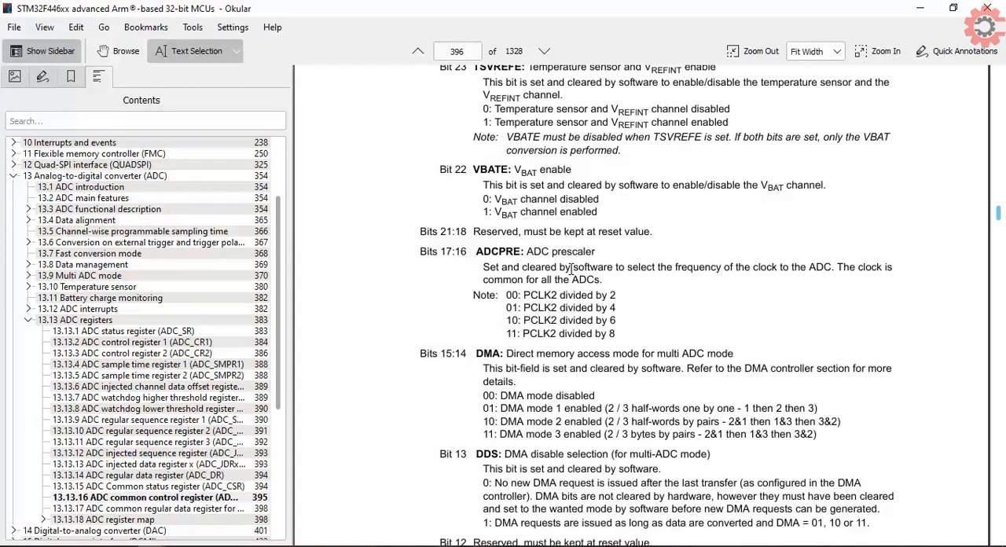
pyautogui.moveTo(476, 252); pyautogui.dragTo(565, 252)
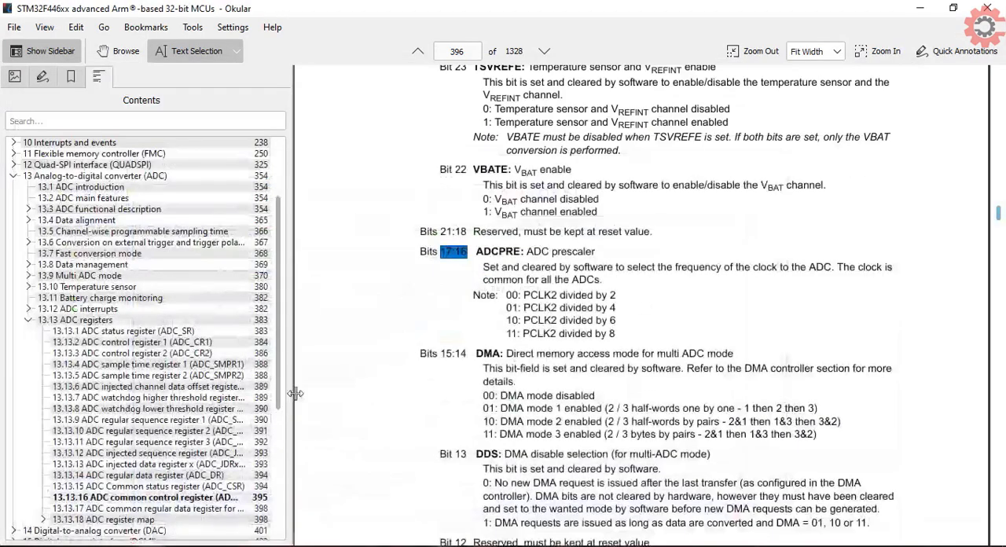
# - Show 13.13.2 ADC_CR1 and highlight the SCAN-enabled option and resolution bit 24
pyautogui.click(133, 342)
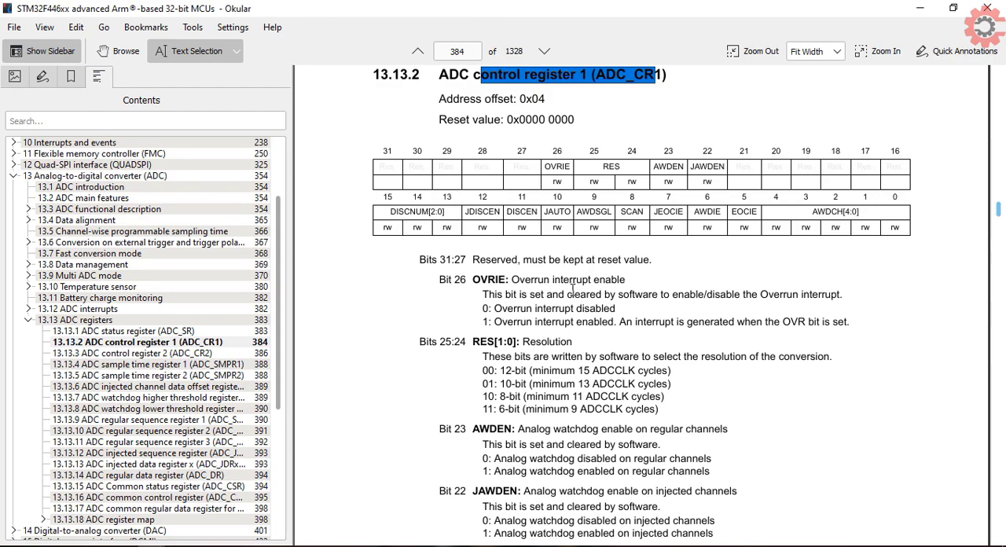
pyautogui.scroll(-3)
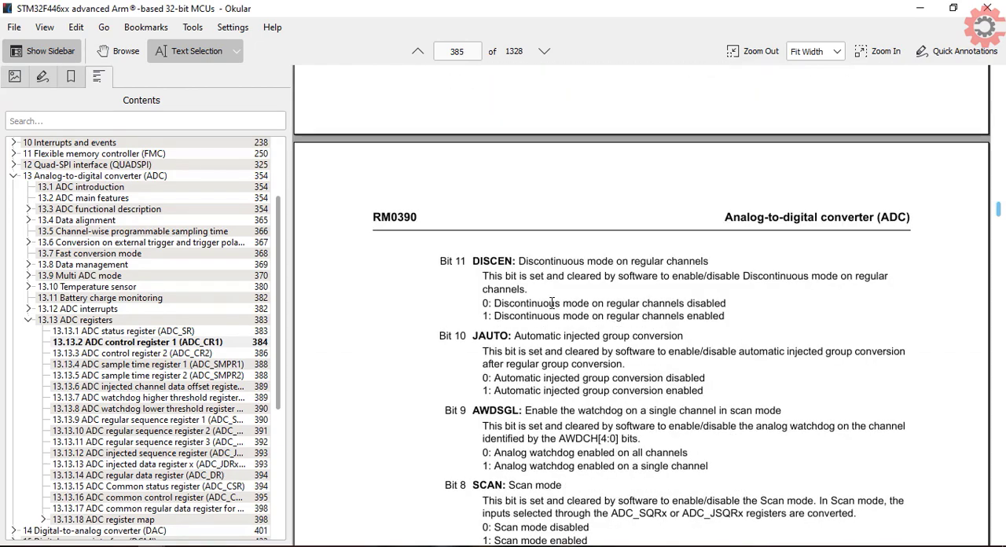
pyautogui.scroll(-3)
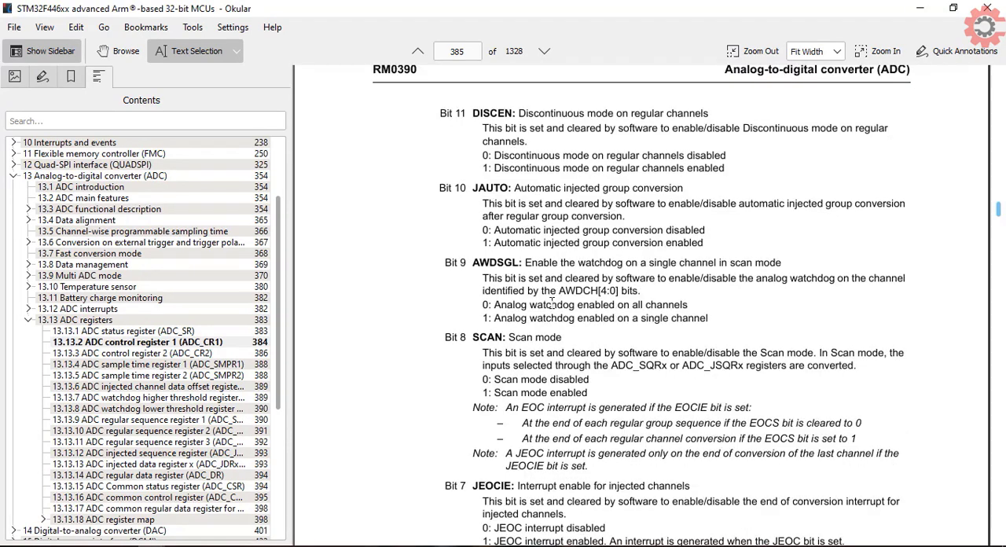
pyautogui.doubleClick(532, 337)
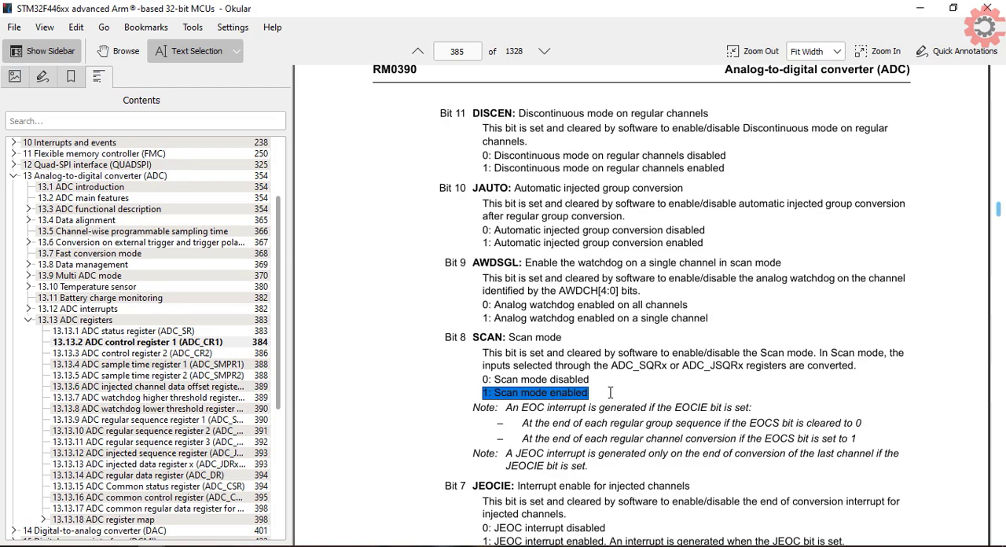
pyautogui.moveTo(598, 368)
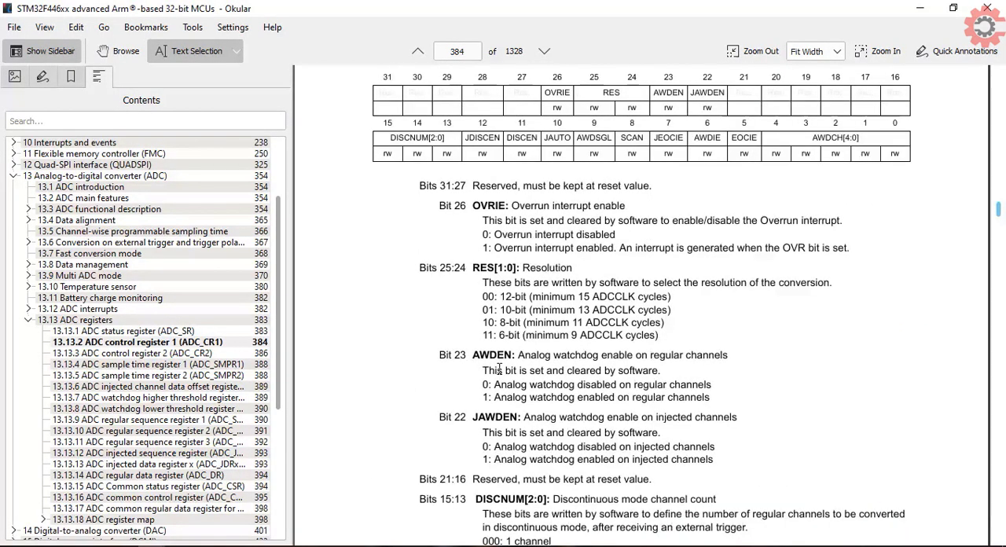
pyautogui.doubleClick(460, 267)
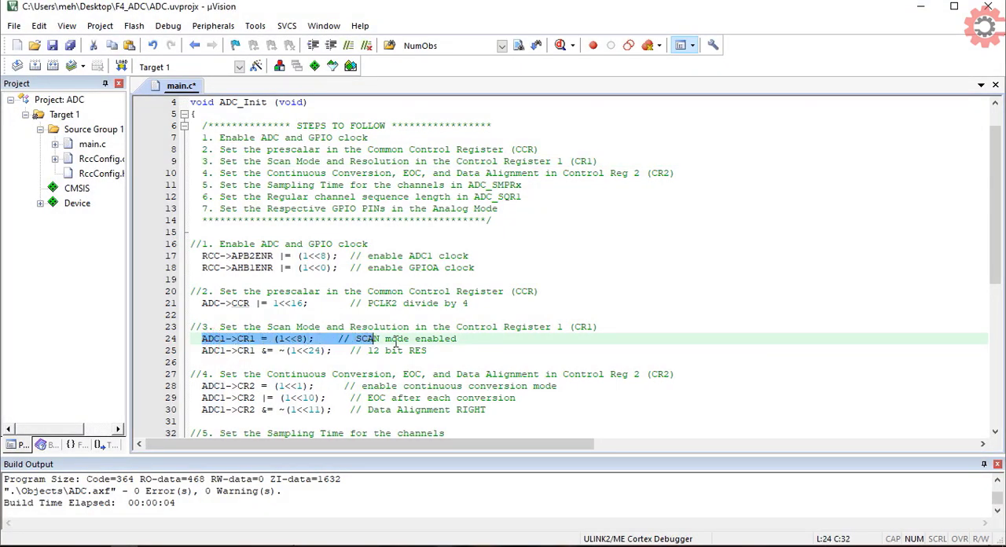
# - Mark the ADC1->CR1 = (1<<8) scan-mode line 24 in main.c's ADC_Init
pyautogui.click(298, 350)
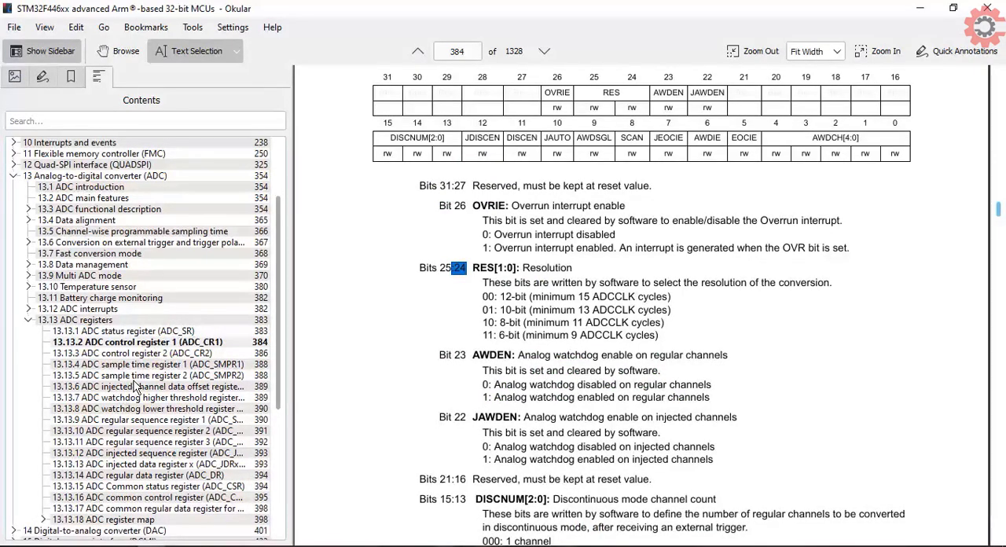
# - Read ADC_CR2, highlighting its EOC-per-conversion and continuous-conversion options, then go to ADC_SMPR2
pyautogui.click(134, 352)
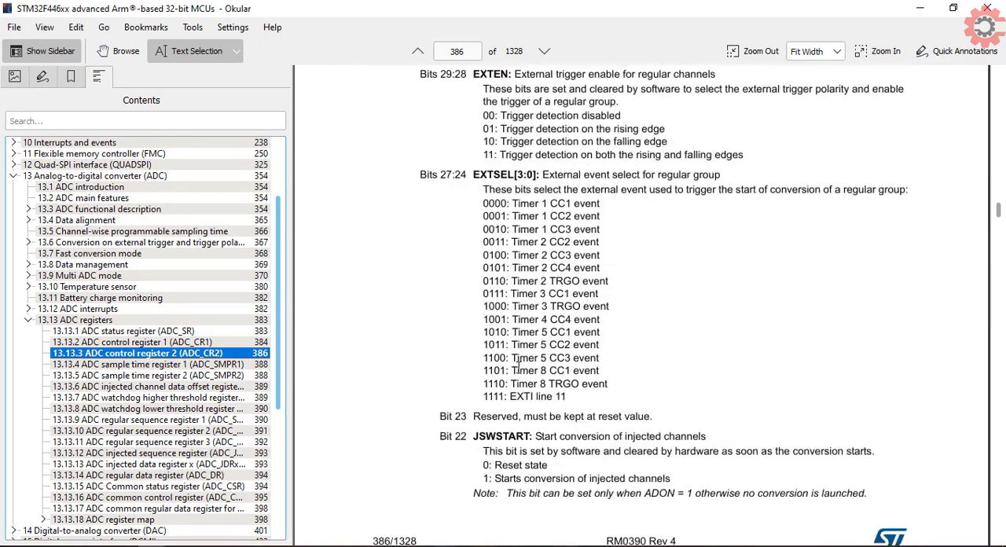
pyautogui.scroll(-3)
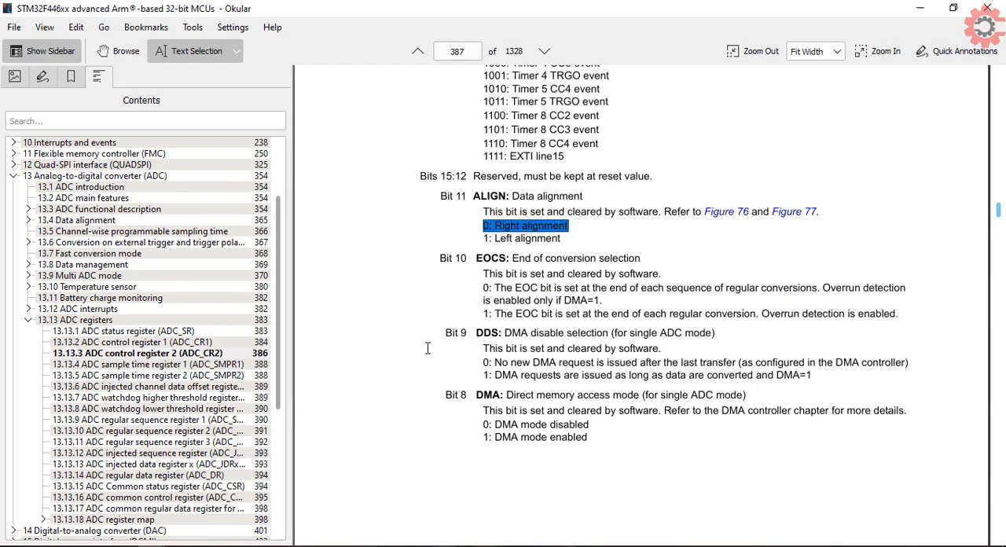
pyautogui.moveTo(482, 316)
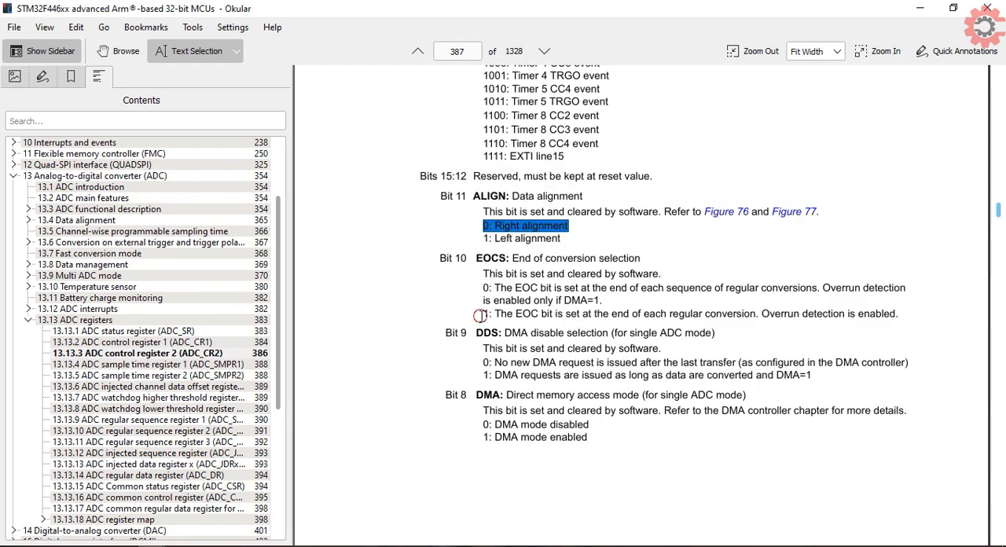
pyautogui.moveTo(483, 313); pyautogui.dragTo(755, 314)
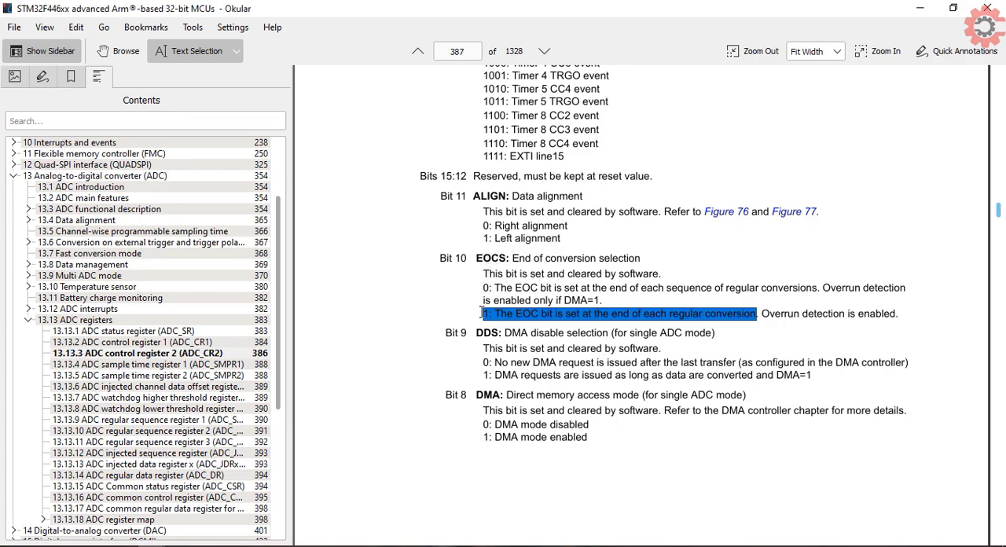
pyautogui.scroll(-3)
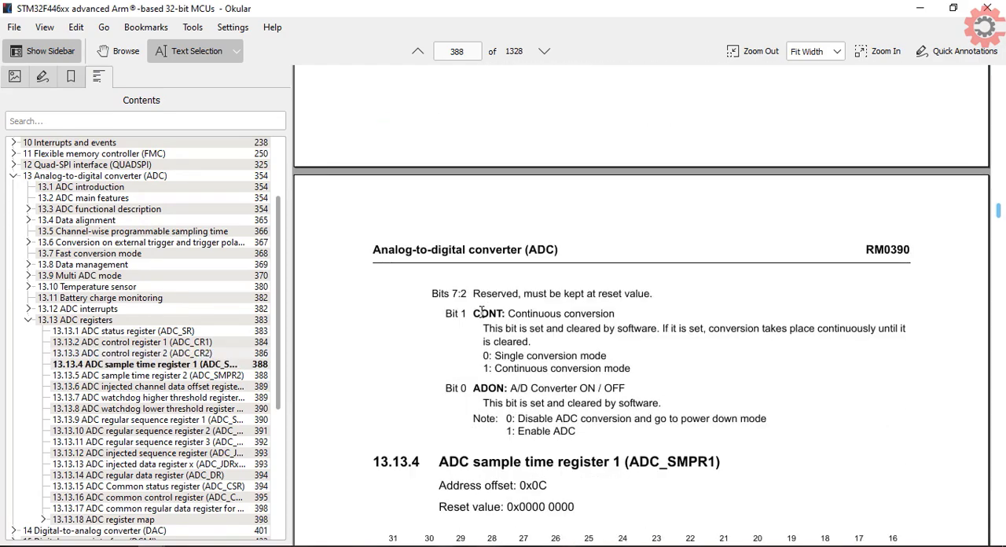
pyautogui.moveTo(509, 314); pyautogui.dragTo(615, 314)
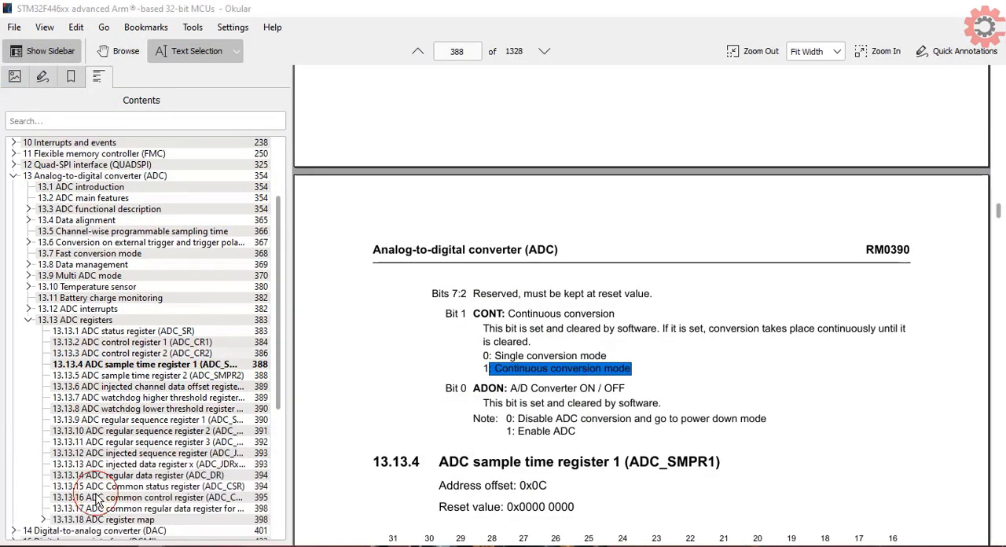
pyautogui.click(146, 330)
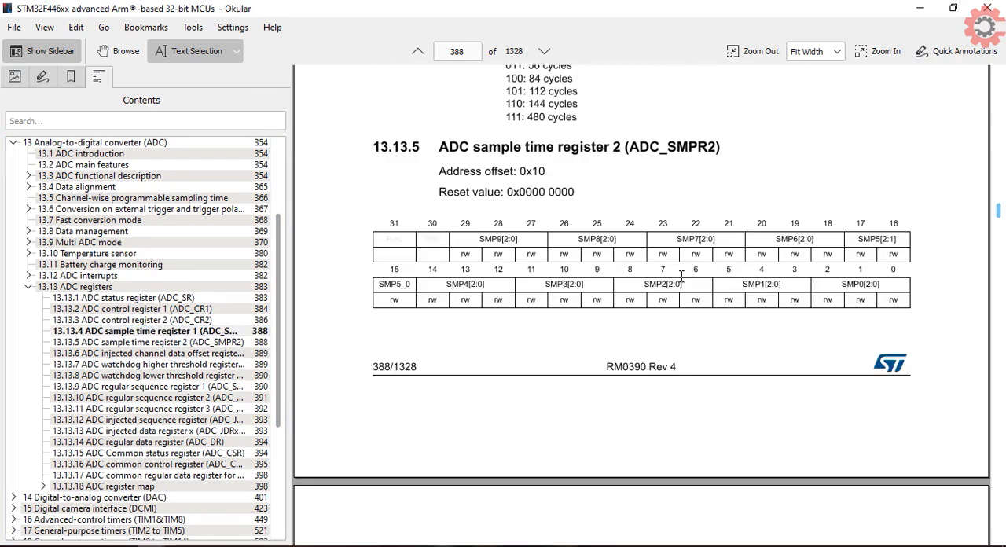
# - Highlight the SMP4[2:0] and SMP1[2:0] fields and read the SMPx cycle options on page 389
pyautogui.moveTo(684, 283); pyautogui.dragTo(819, 284)
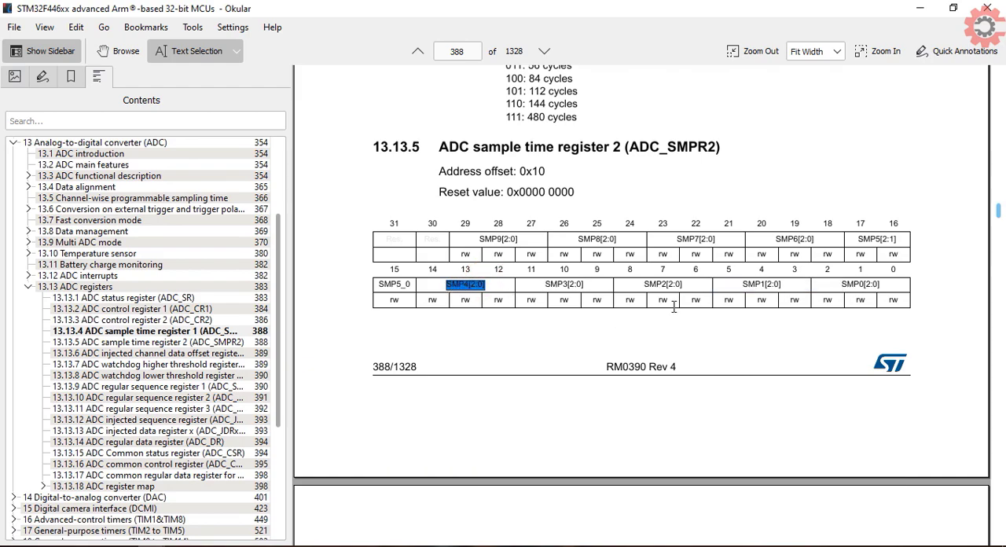
pyautogui.moveTo(424, 445); pyautogui.dragTo(582, 320)
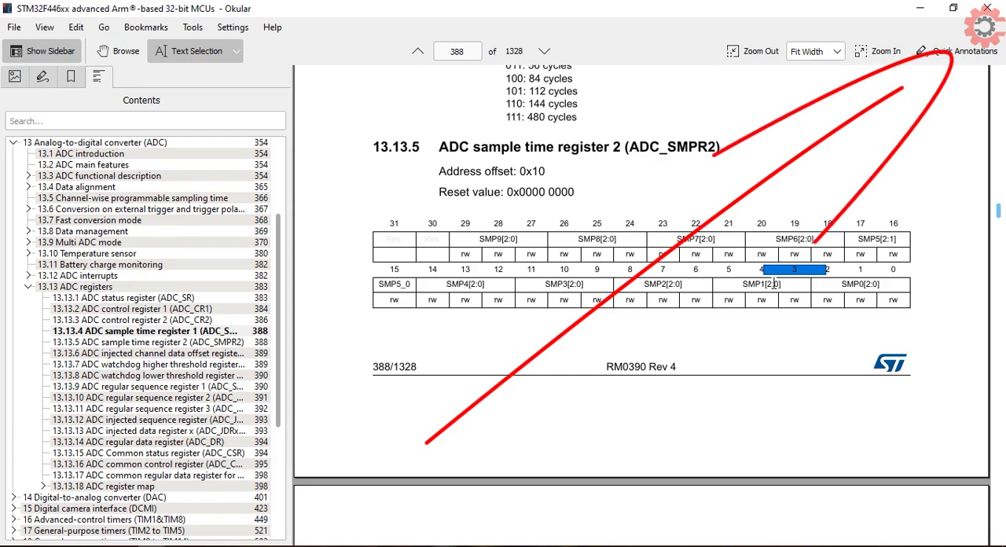
pyautogui.scroll(-3)
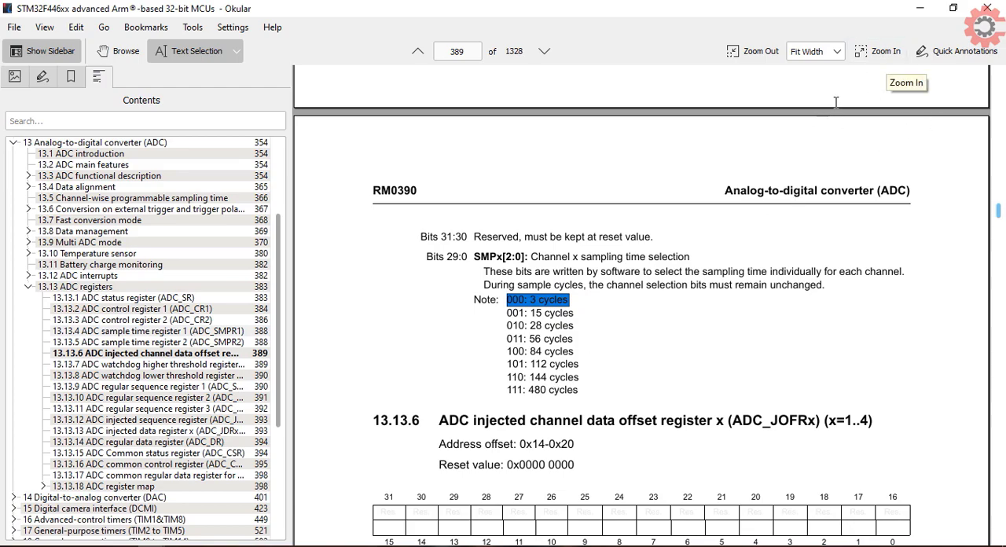
pyautogui.moveTo(834, 101)
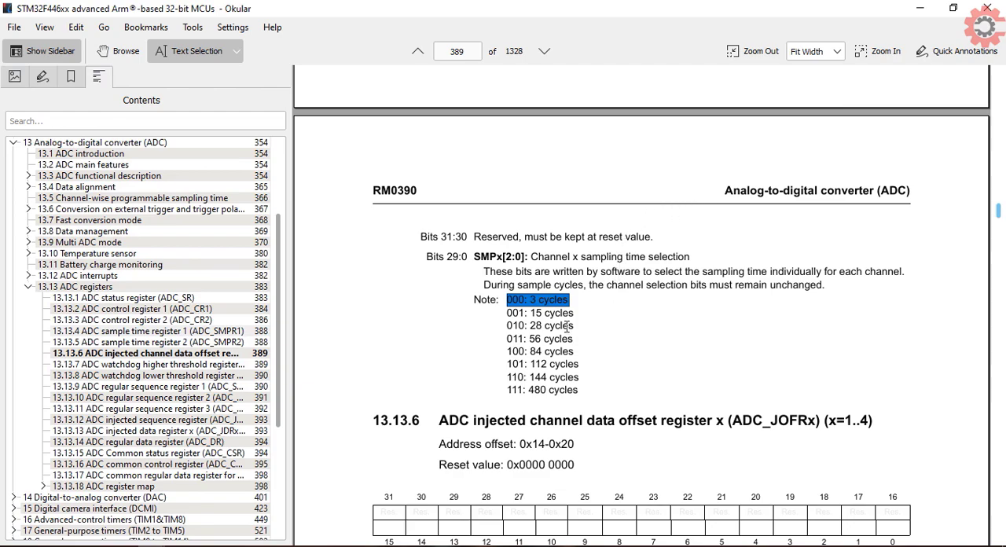
pyautogui.scroll(3)
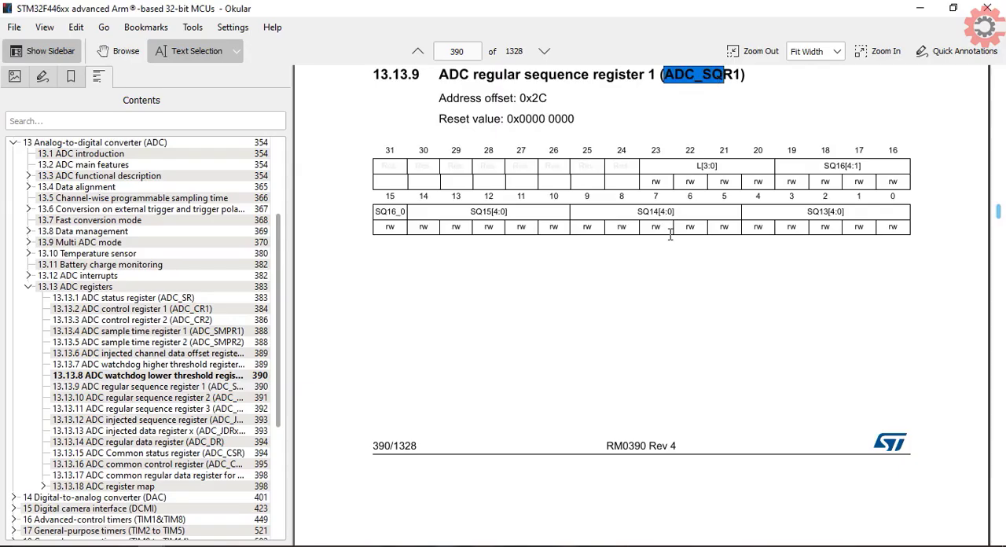
pyautogui.moveTo(688, 166)
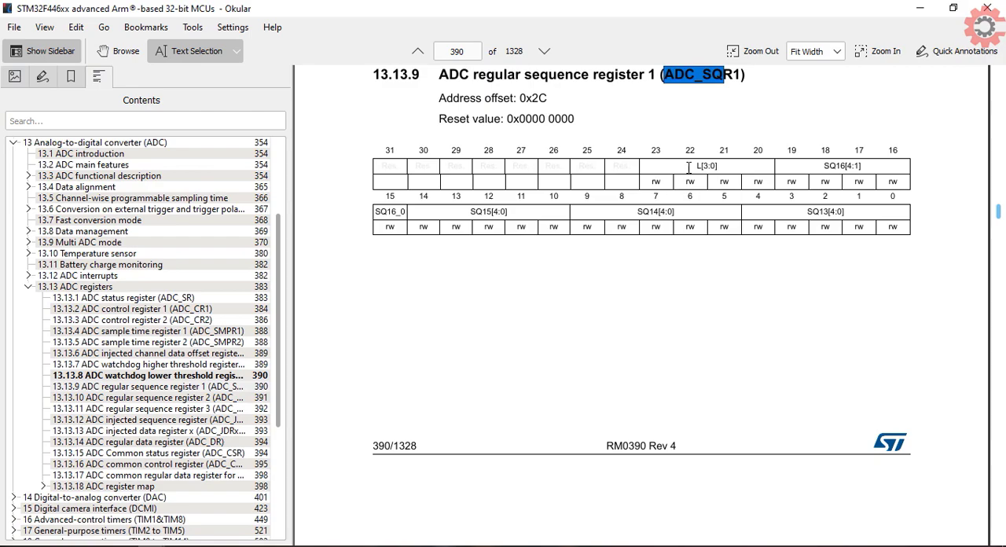
# - Mark the L[3:0] sequence length field in the ADC_SQR1 bit table on page 390
pyautogui.click(699, 166)
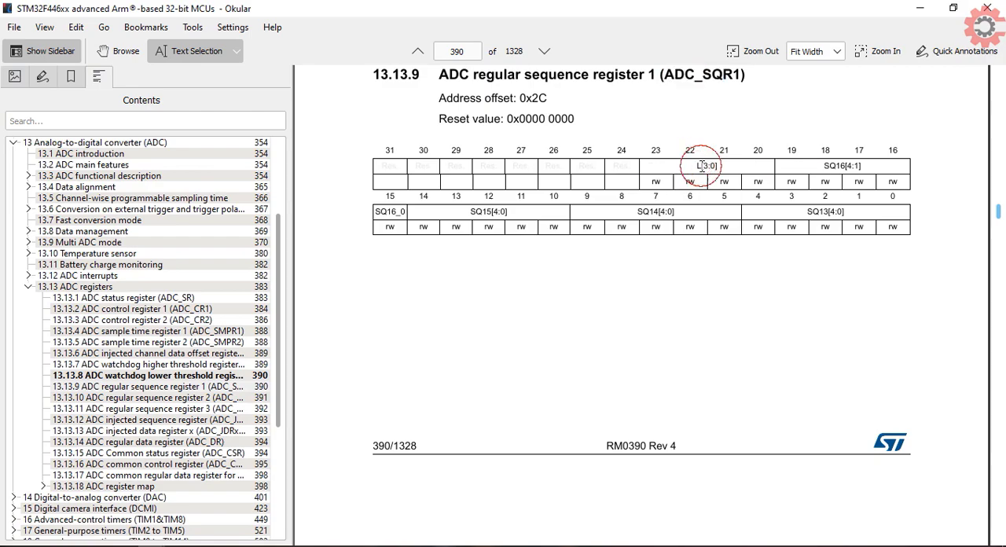
pyautogui.scroll(-3)
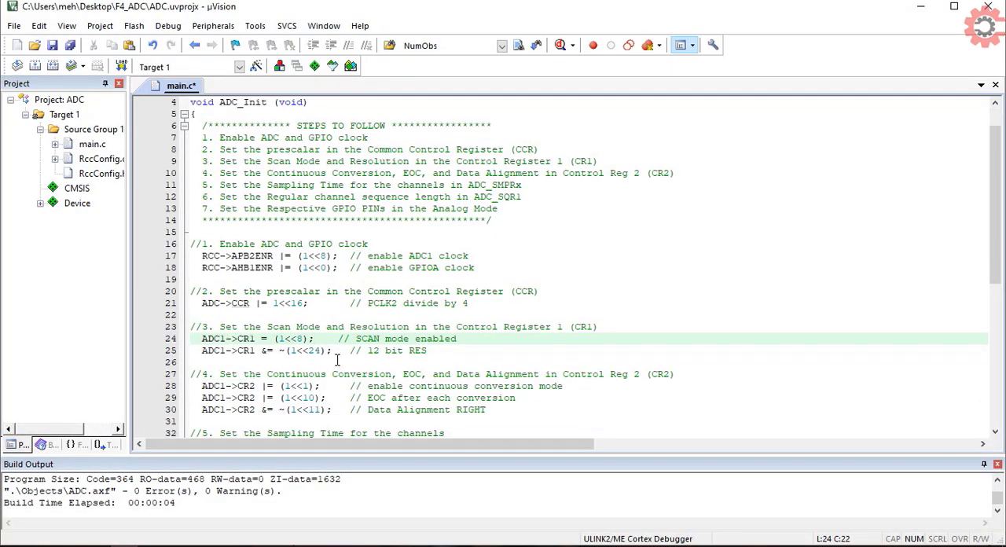
pyautogui.scroll(-3)
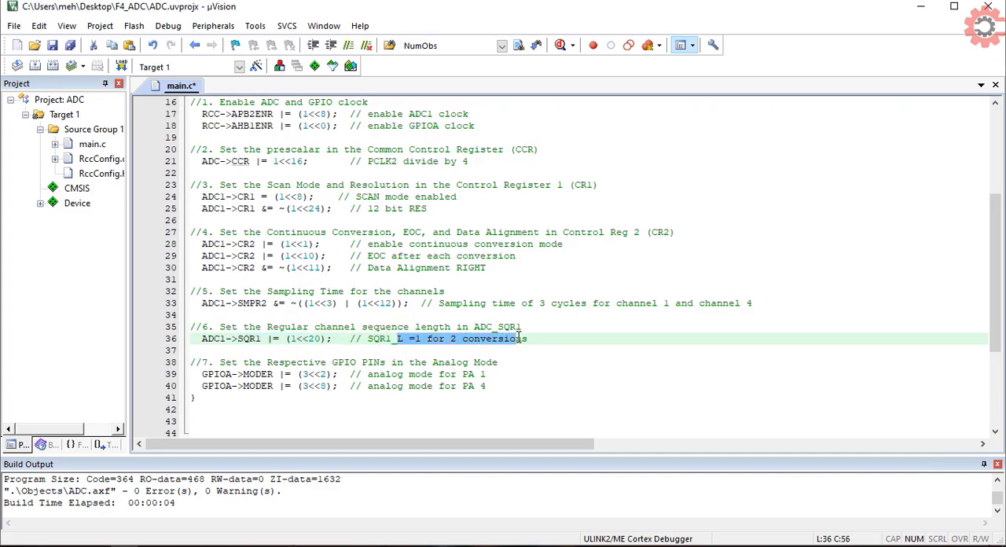
pyautogui.moveTo(517, 344)
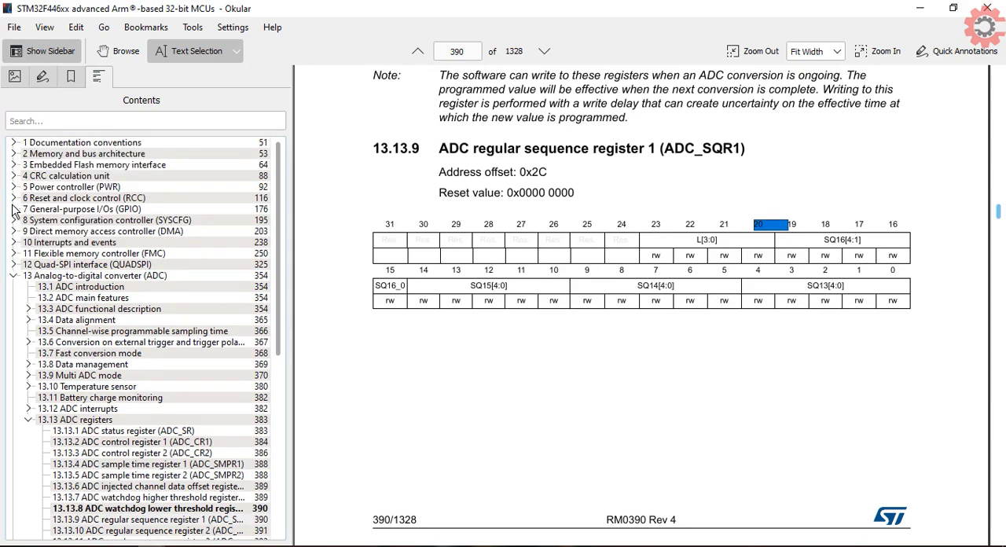
# - Jump to section 7.4 GPIO registers and scroll to the GPIOx_MODER description
pyautogui.click(75, 253)
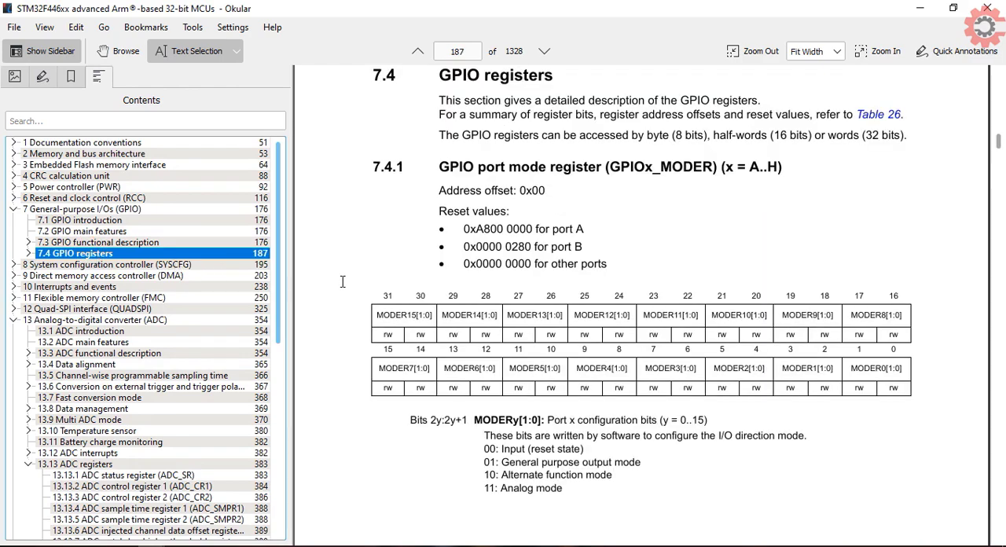
pyautogui.scroll(-3)
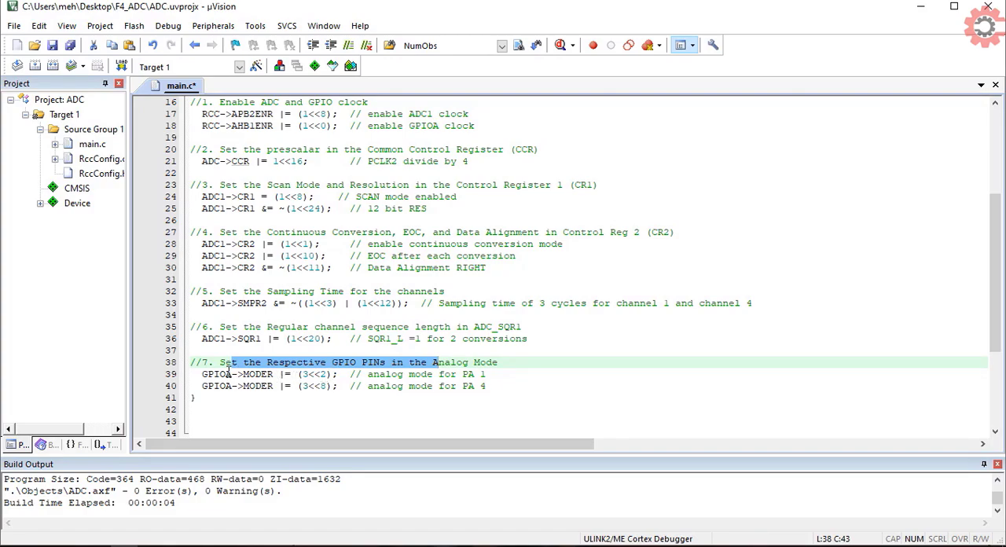
# - Select text on the GPIOA->MODER analog-mode lines in main.c
pyautogui.doubleClick(217, 374)
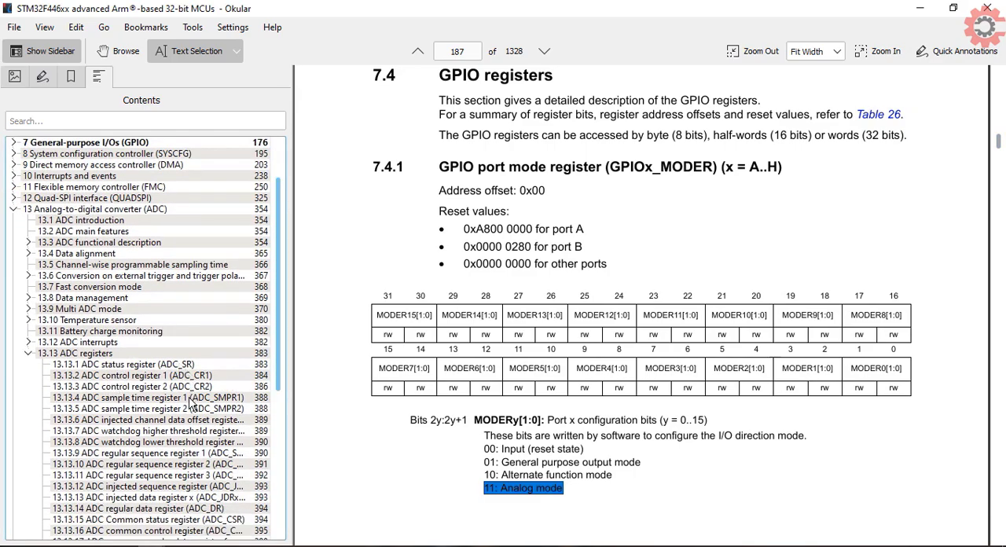
# - Jump to 13.13.3 ADC_CR2 from the Contents sidebar and scroll through its description
pyautogui.click(133, 386)
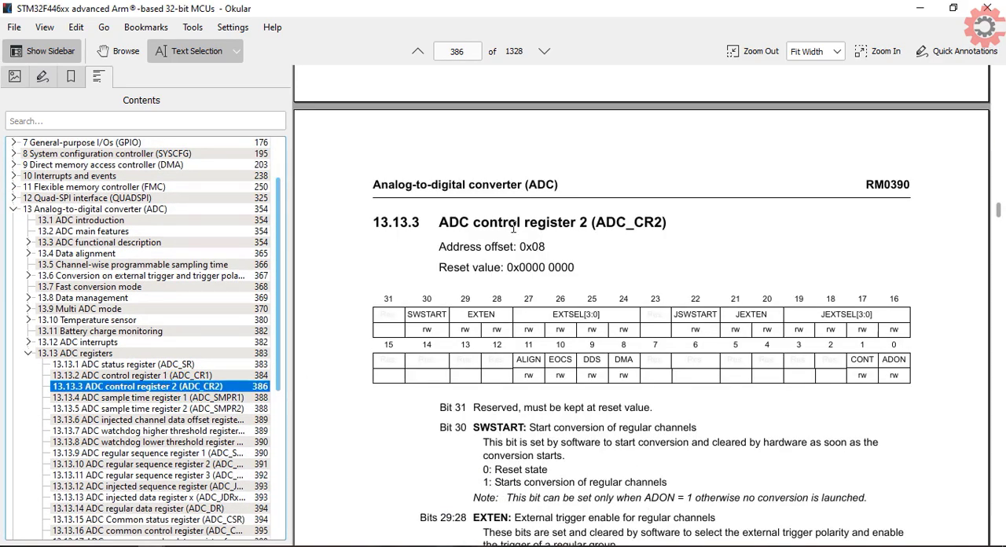
pyautogui.scroll(-3)
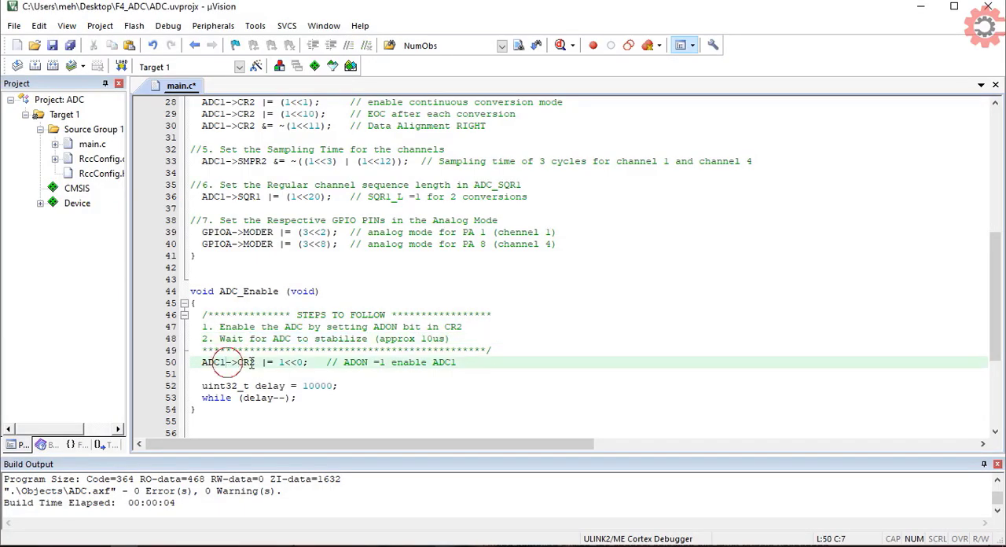
# - Write ADC_Start(channel) setting SQR3, clearing SR and setting SWSTART, then select SWSTART
pyautogui.moveTo(201, 362); pyautogui.dragTo(456, 362)
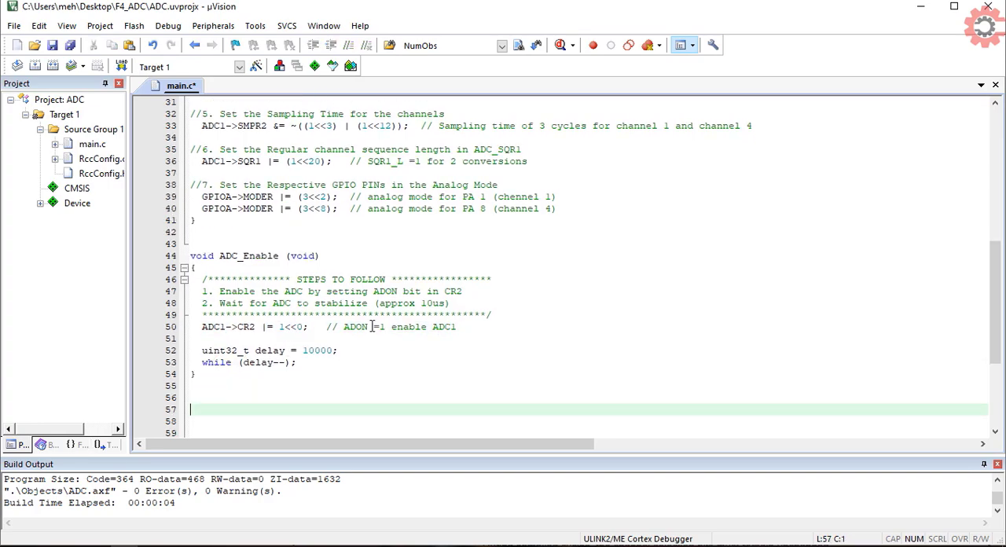
pyautogui.scroll(-3)
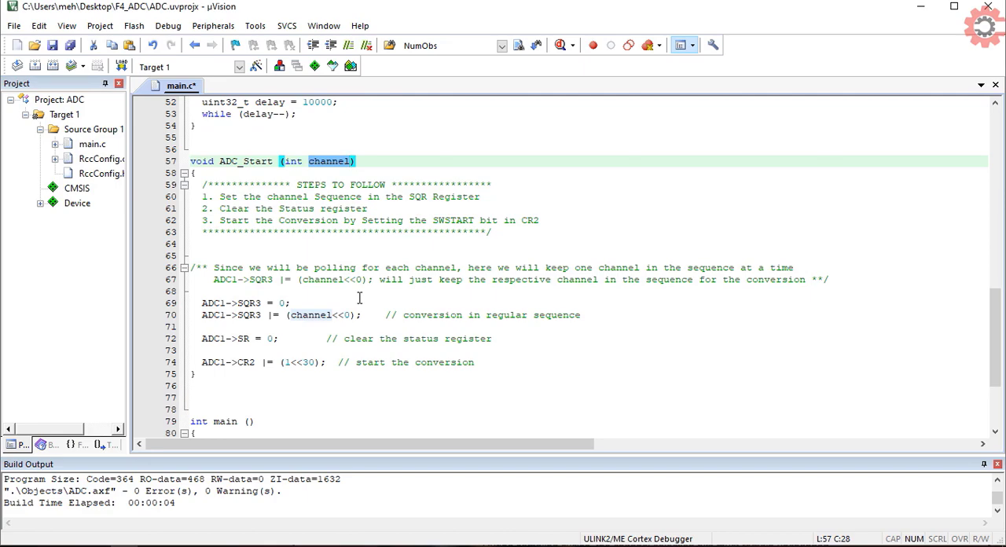
pyautogui.moveTo(280, 208)
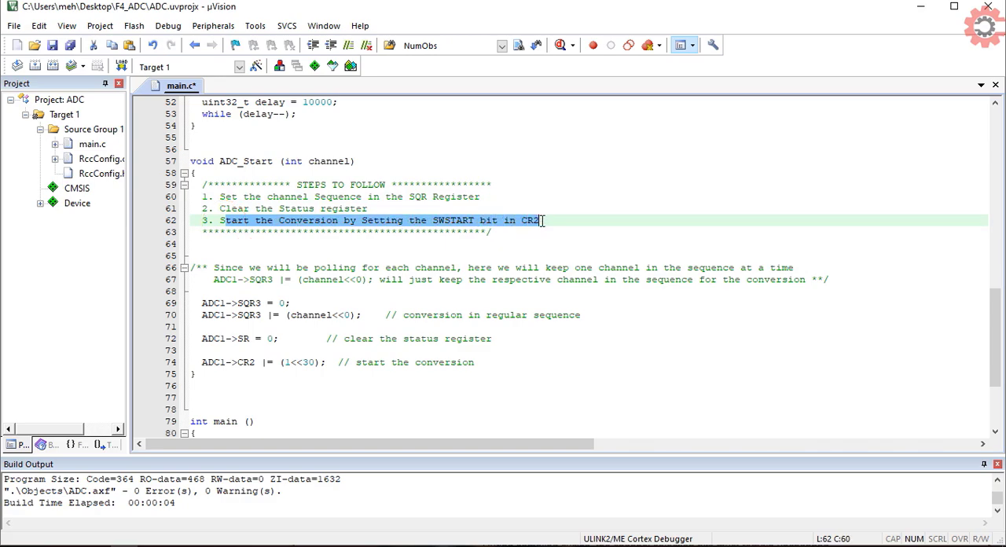
pyautogui.doubleClick(453, 220)
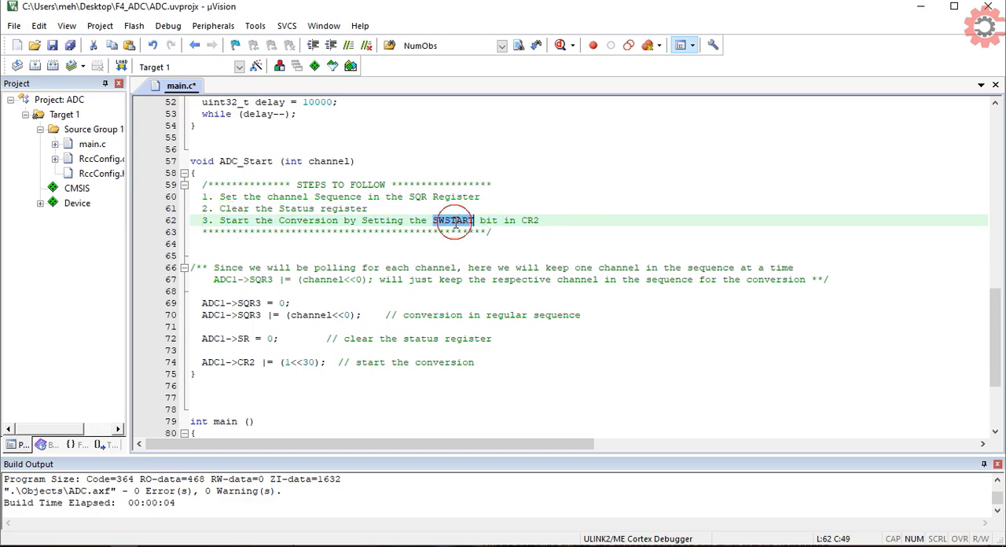
pyautogui.doubleClick(453, 220)
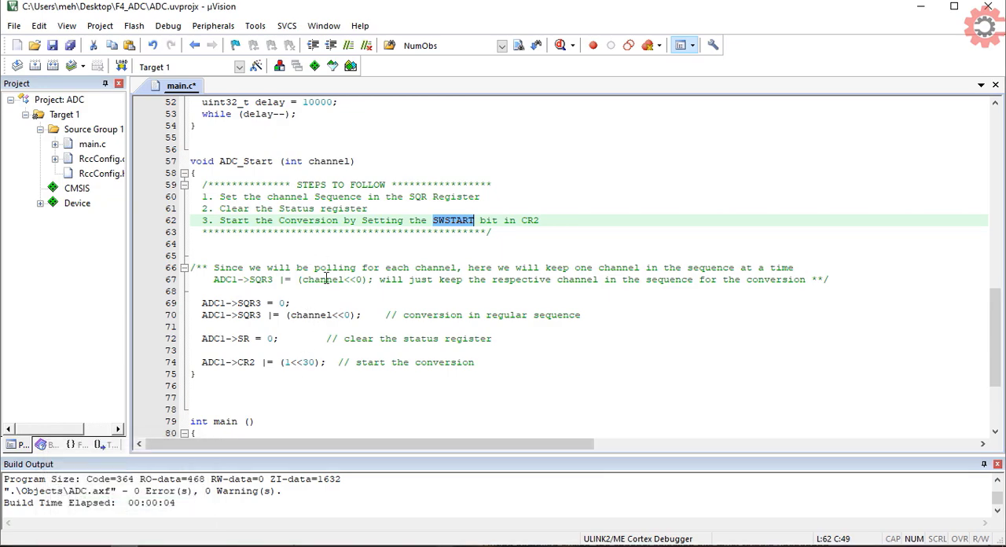
pyautogui.click(327, 279)
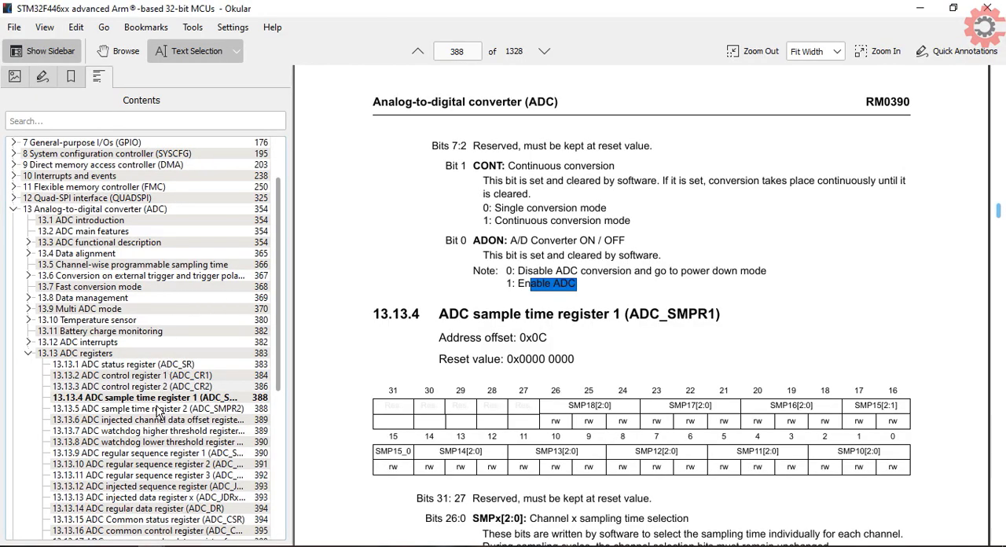
# - Read the SQ1[4:0] first-conversion field of ADC_SQR3 on manual page 392
pyautogui.click(146, 386)
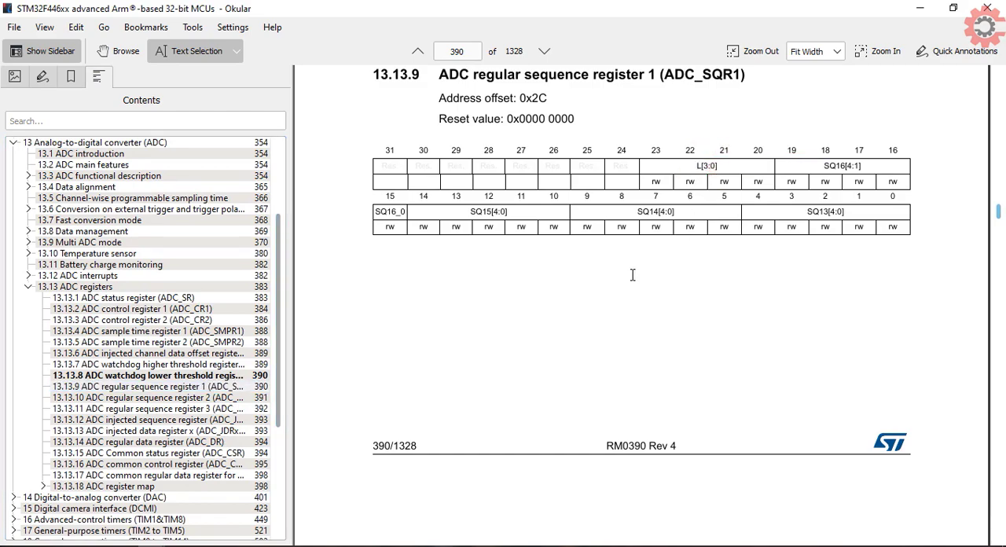
pyautogui.scroll(-3)
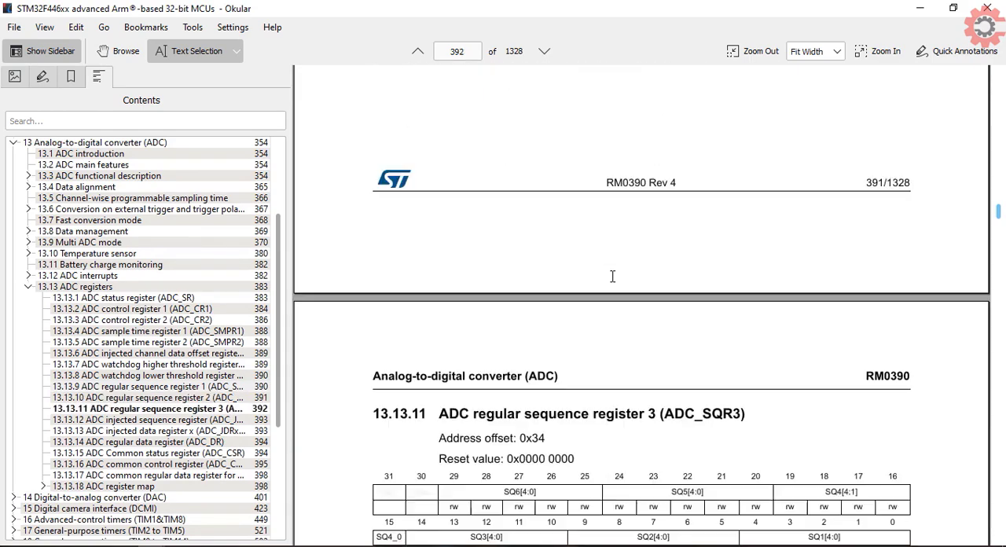
pyautogui.scroll(-3)
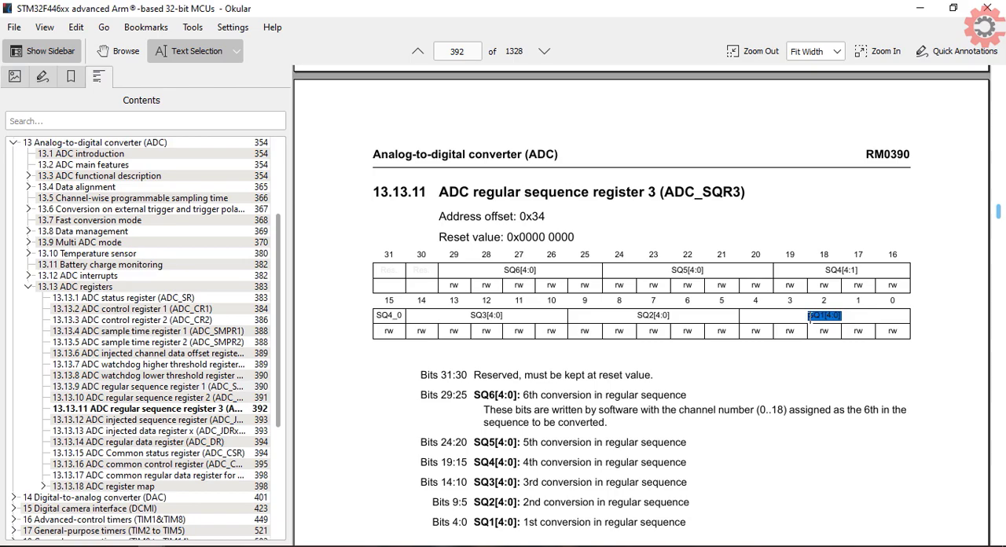
pyautogui.moveTo(824, 364)
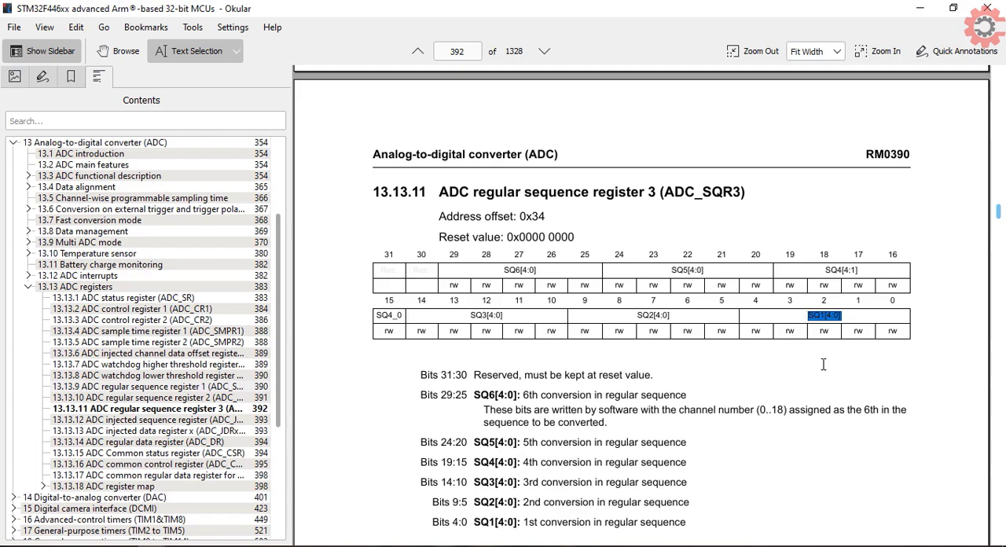
pyautogui.moveTo(793, 361)
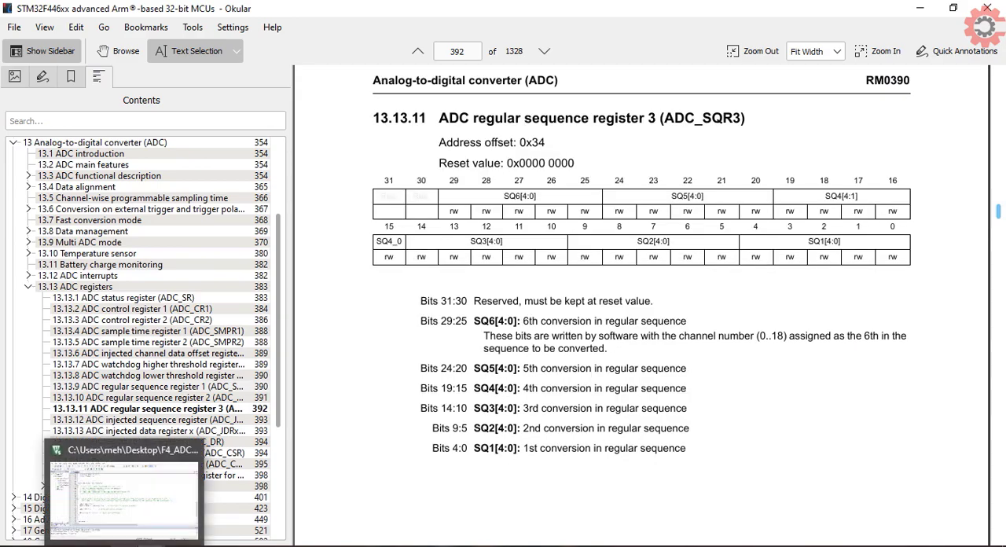
pyautogui.click(123, 492)
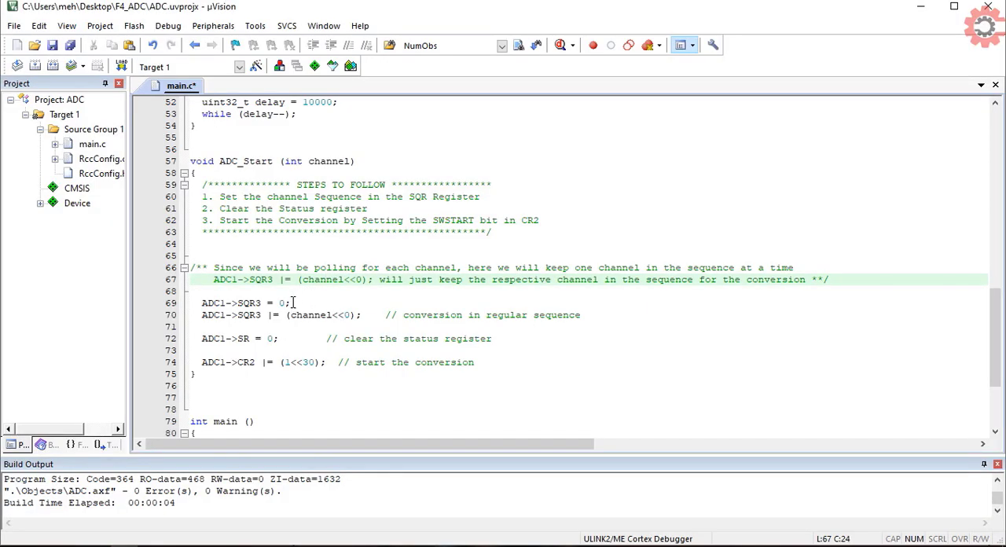
# - Select a term on the SQR3 channel-sequence line in ADC_Start
pyautogui.click(292, 315)
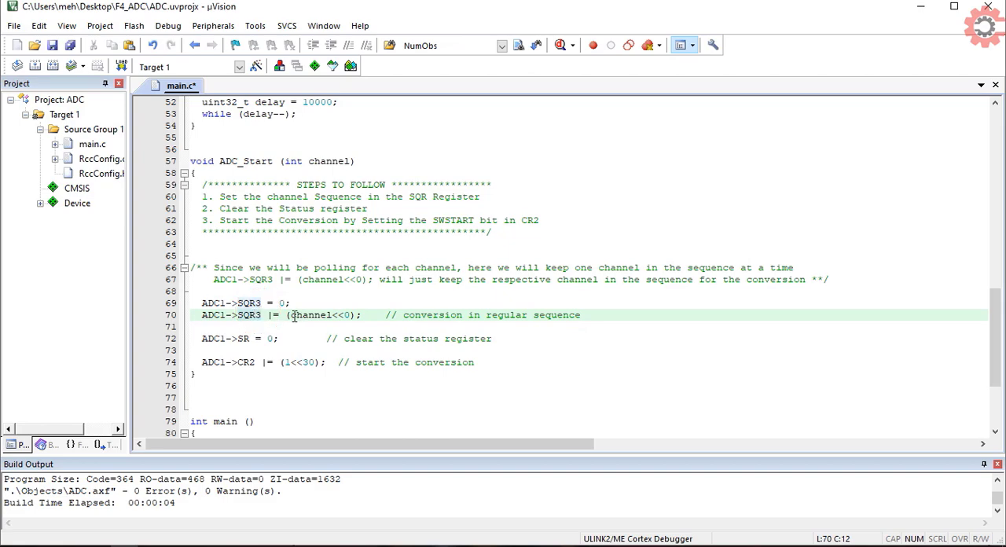
pyautogui.doubleClick(310, 315)
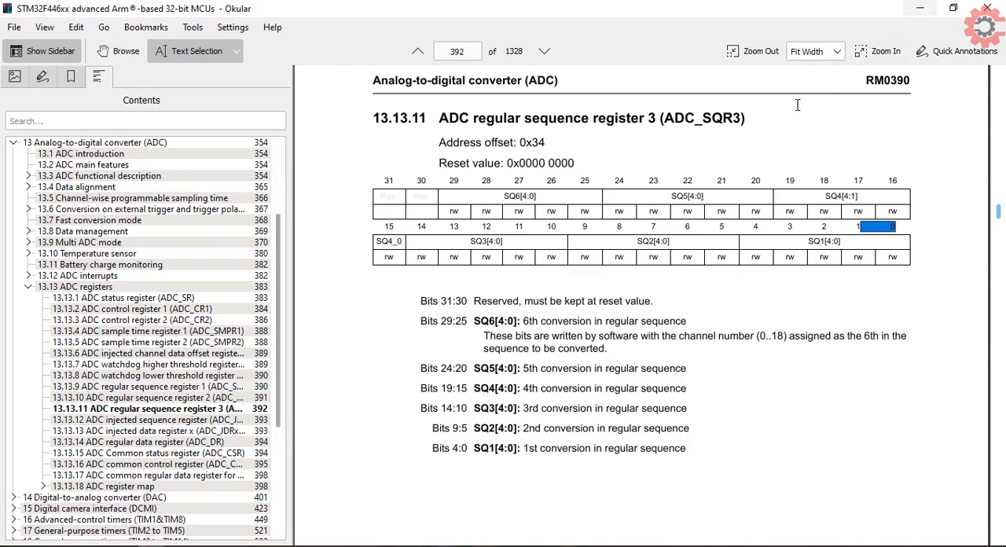
pyautogui.moveTo(921, 11)
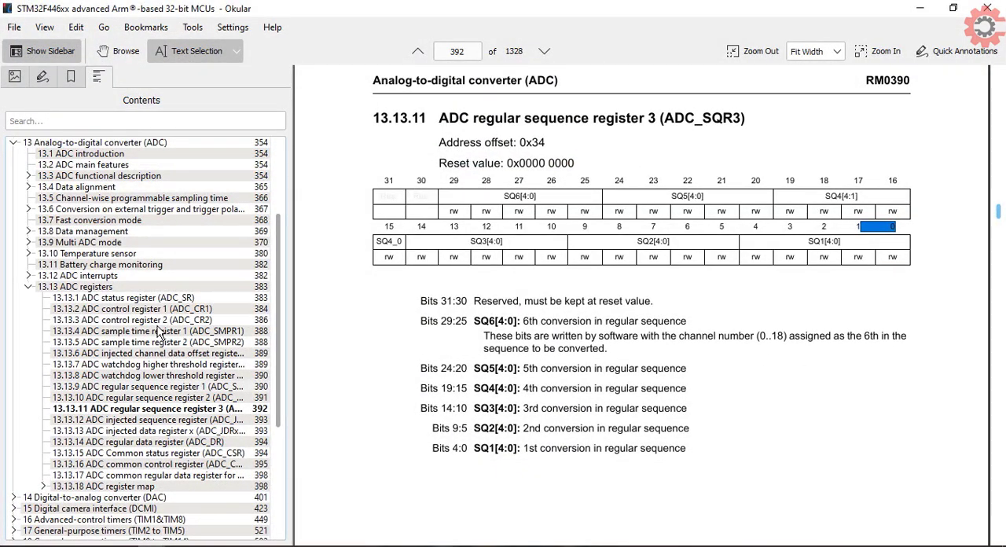
# - Write ADC_WaitForConv polling SR's EOC bit and ADC_GetVal returning ADC1->DR
pyautogui.click(133, 319)
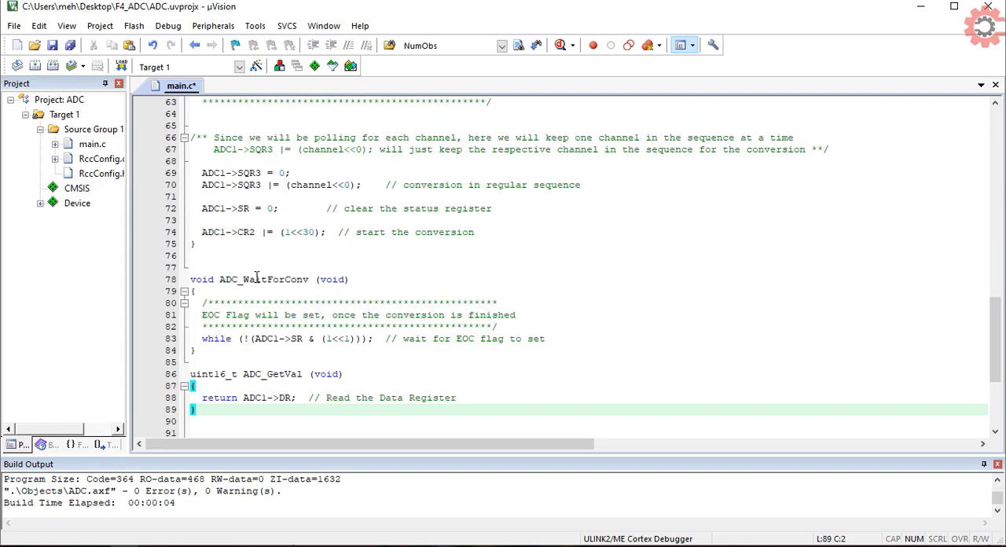
pyautogui.doubleClick(264, 279)
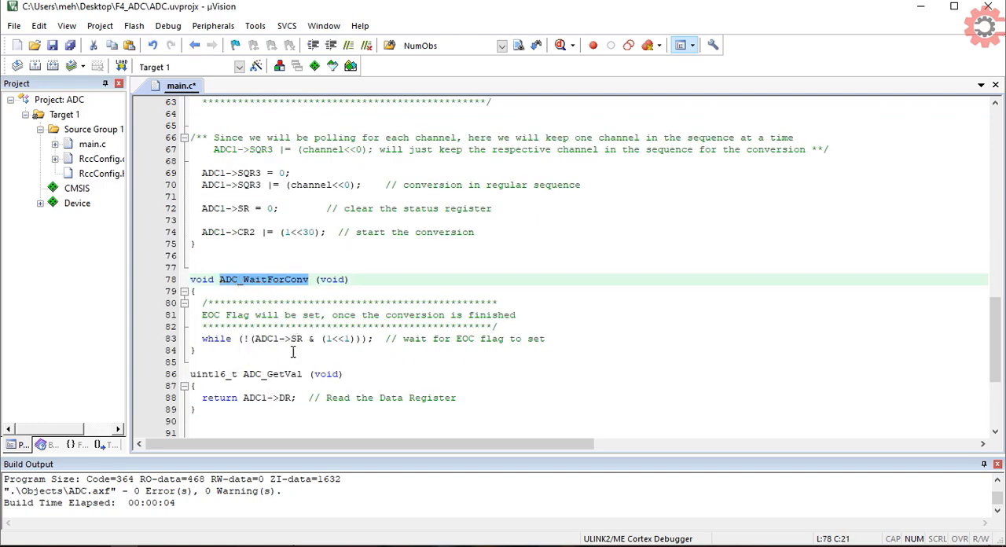
pyautogui.moveTo(90, 531)
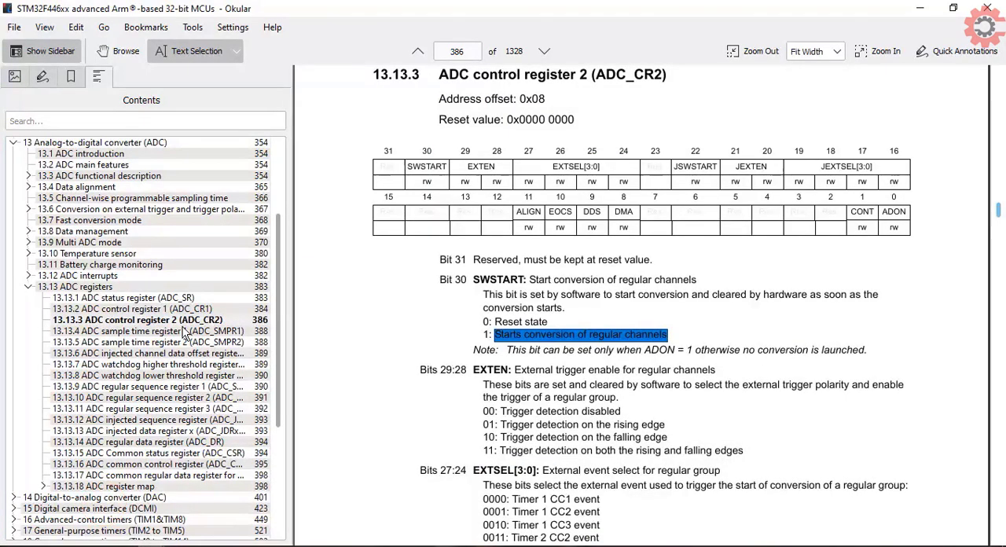
# - Jump to ADC_SR on page 383 and highlight EOC's conversion-complete description
pyautogui.click(122, 297)
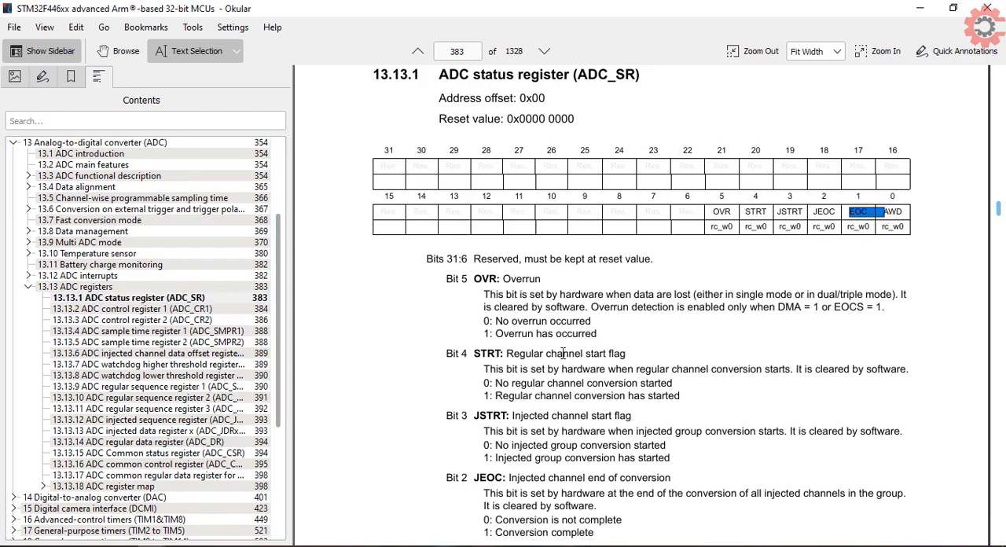
pyautogui.scroll(-3)
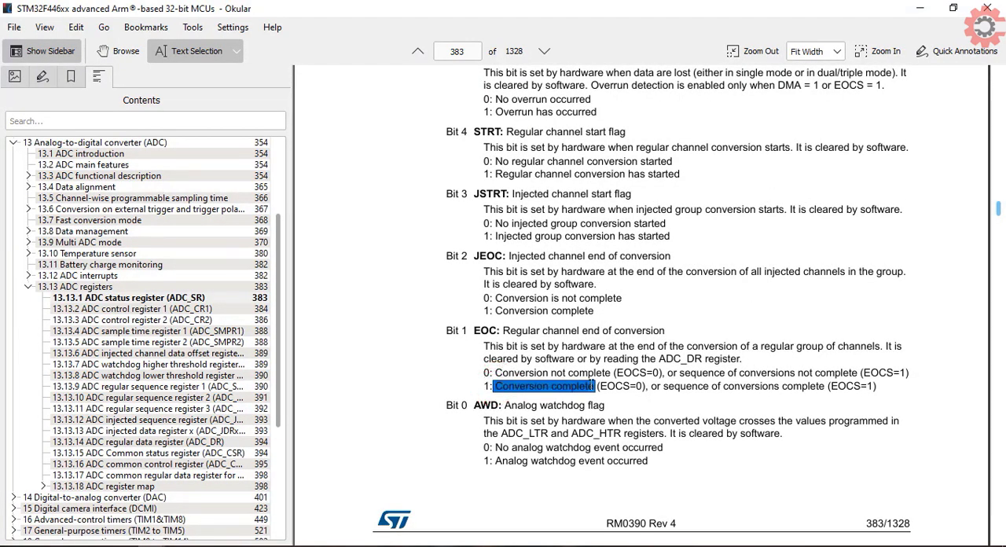
pyautogui.moveTo(574, 386); pyautogui.dragTo(852, 385)
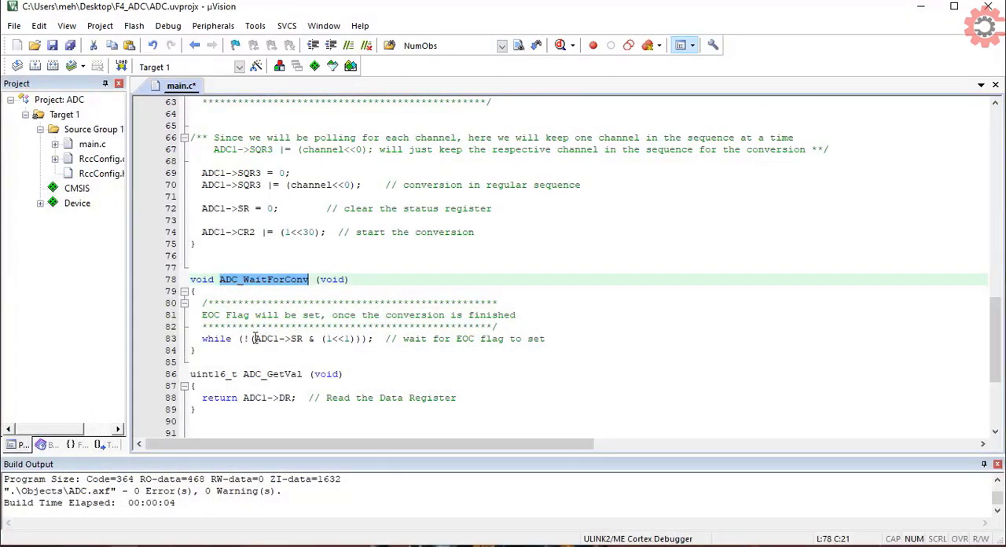
# - Write ADC_Disable() clearing ADON with ADC1->CR2 &= ~(1<<0)
pyautogui.tripleClick(314, 338)
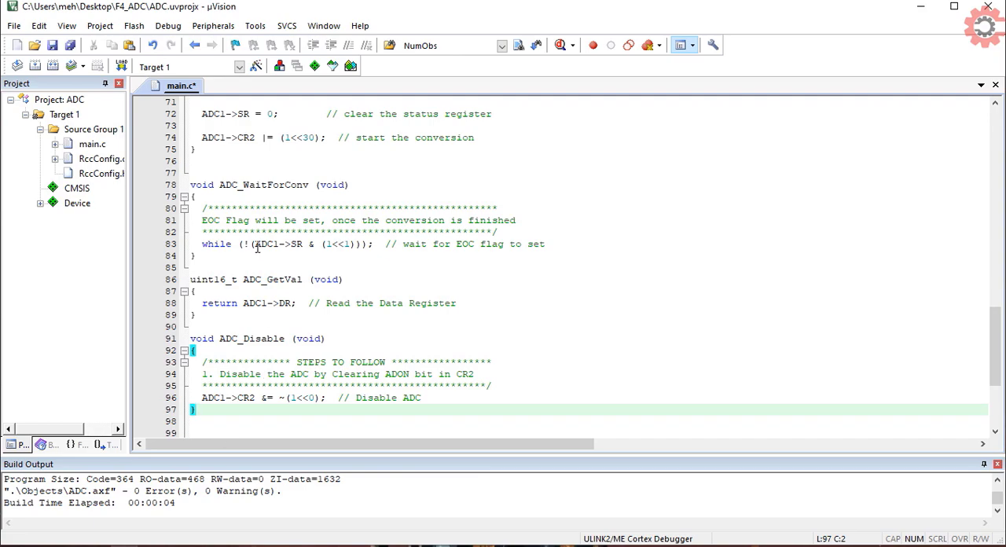
pyautogui.doubleClick(251, 338)
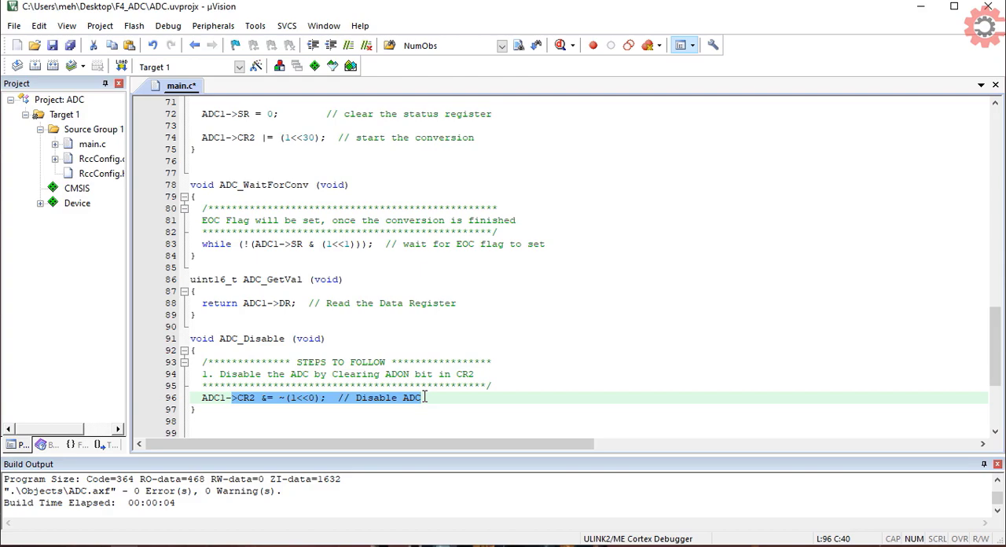
pyautogui.doubleClick(396, 374)
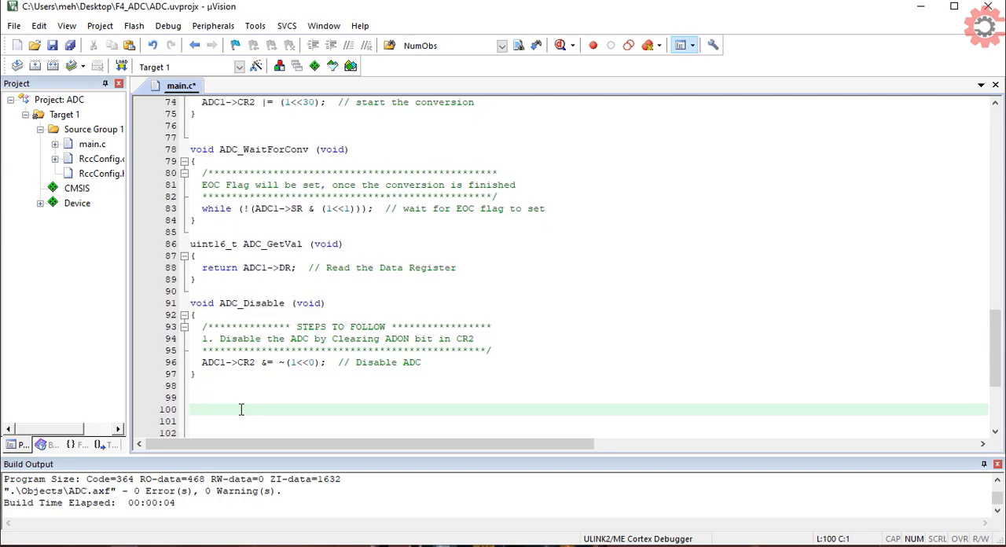
pyautogui.scroll(-3)
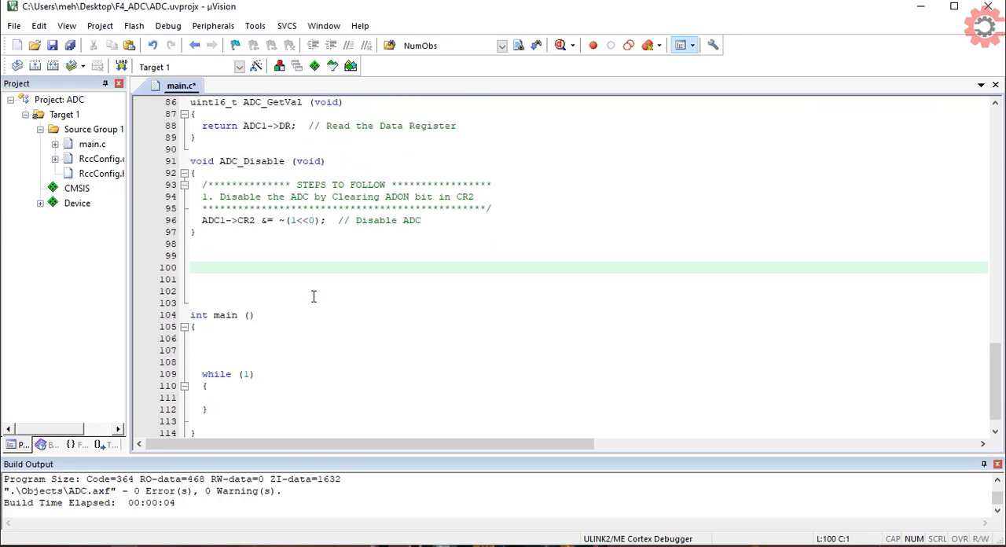
# - Declare uint16_t ADC_VAL[2] = {0,0}; above main
pyautogui.write('uint16_t ADC_')
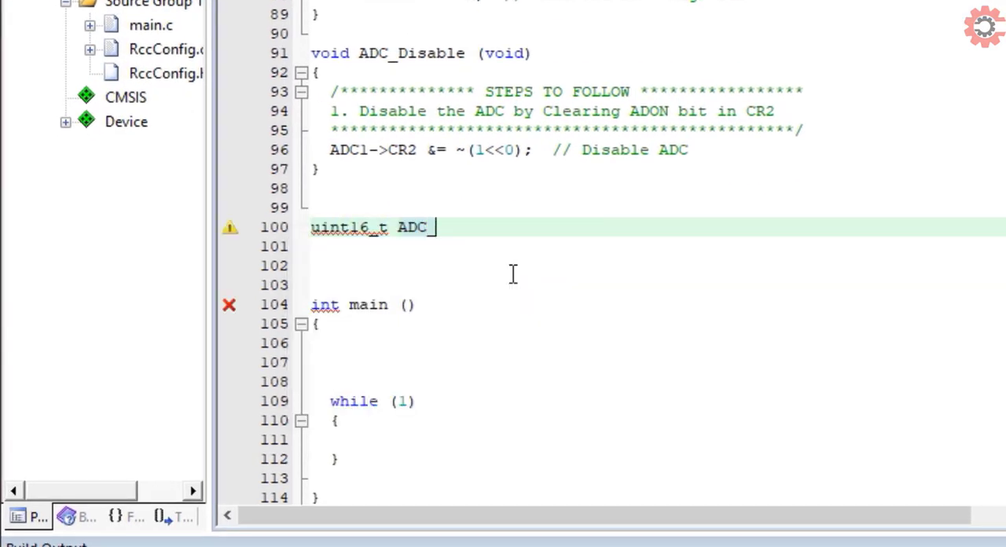
pyautogui.write('VAL[2]')
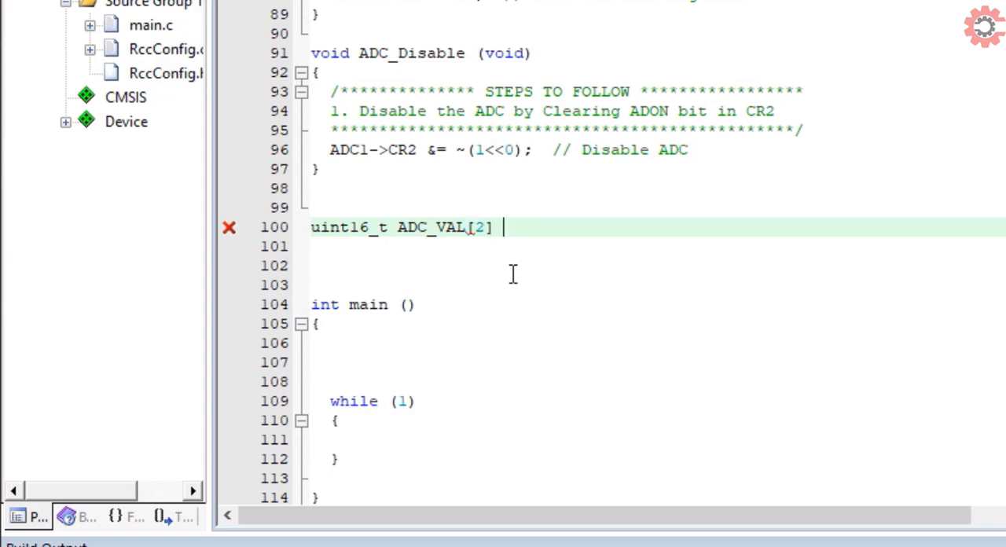
pyautogui.write('= {0,0};')
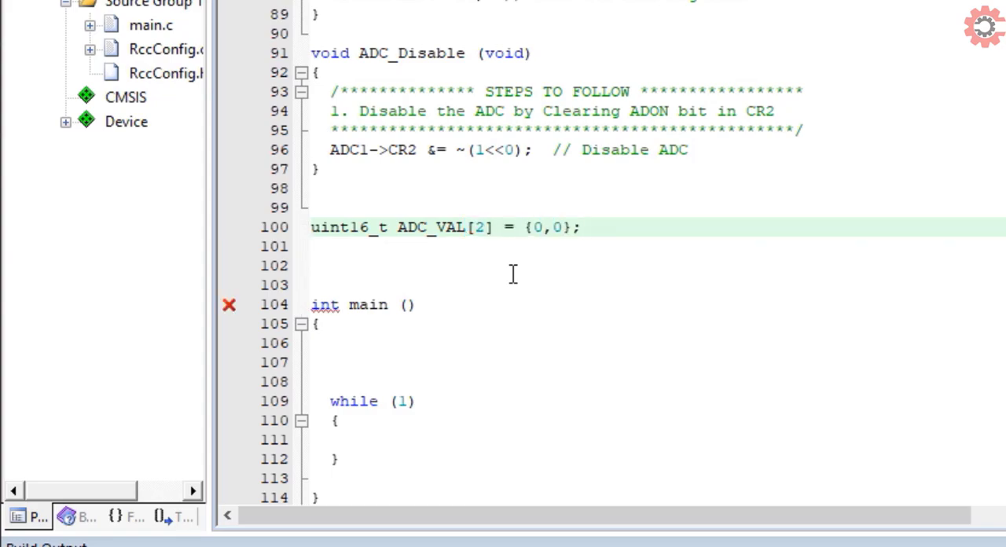
# - Call SysClockConfig, ADC_Init and ADC_Enable inside main()
pyautogui.write('sys')
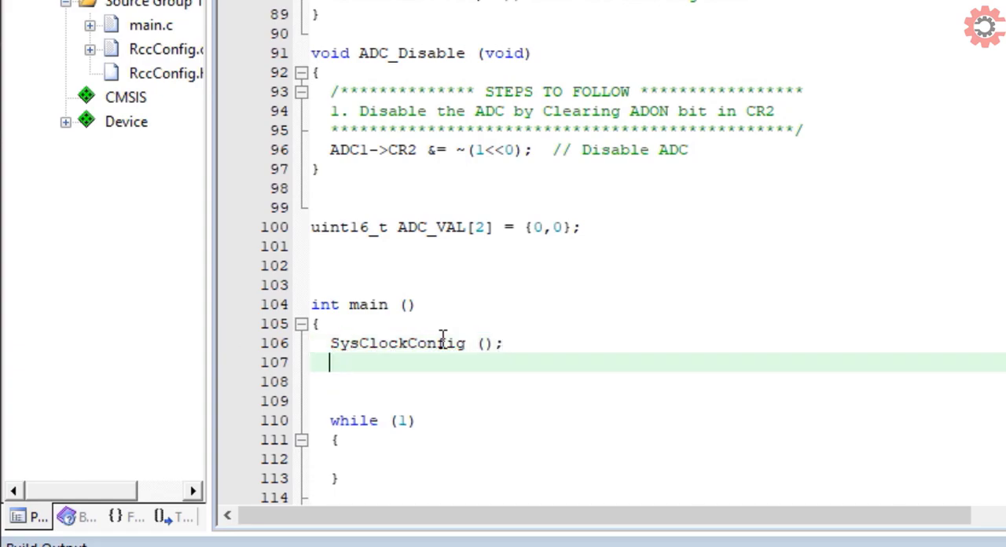
pyautogui.write('ADC_Init ()')
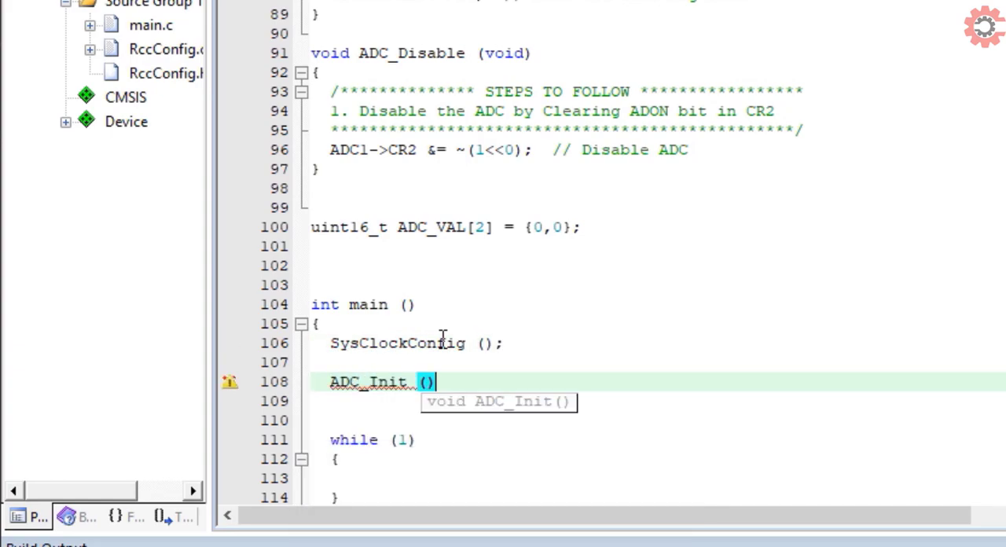
pyautogui.write('ADC_Enable ();')
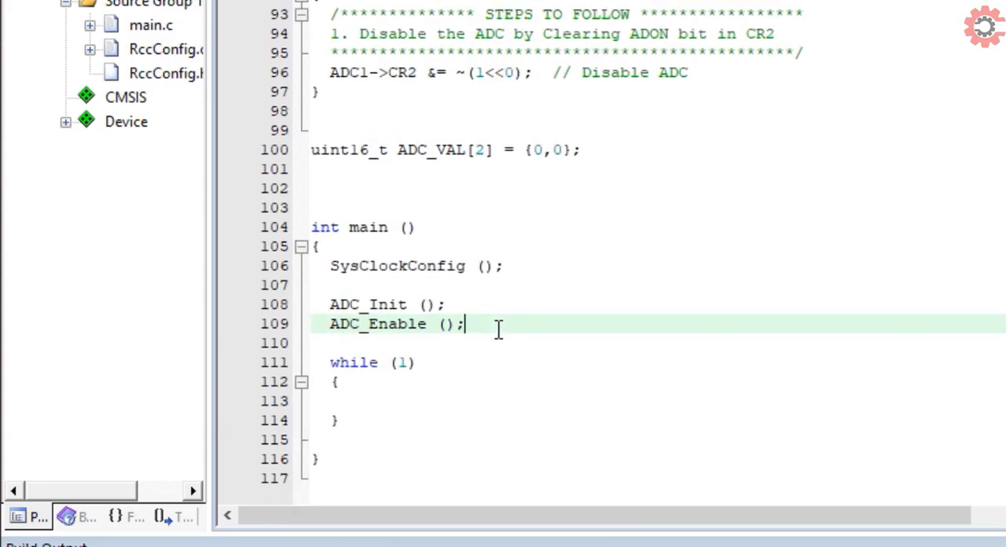
# - Fill the loop with ADC_Start(1), ADC_WaitForConv and ADC_VAL[0] = ADC_GetVal(), then select them
pyautogui.click(396, 400)
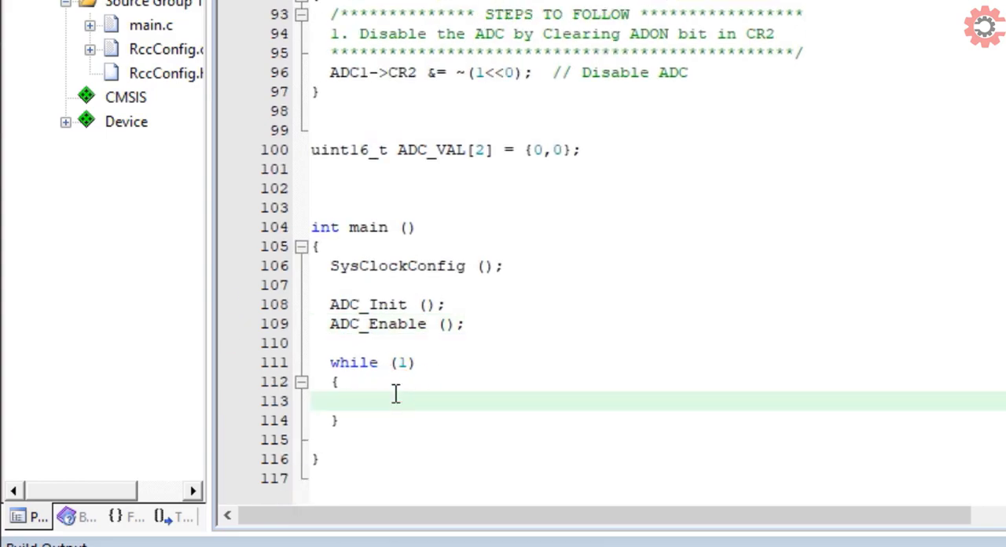
pyautogui.write('ADC')
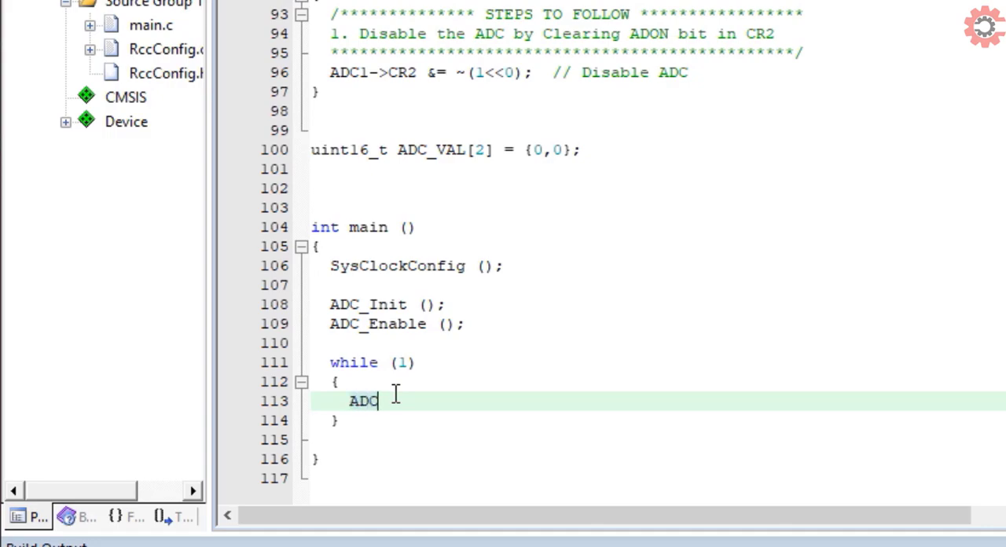
pyautogui.write('_Start (1')
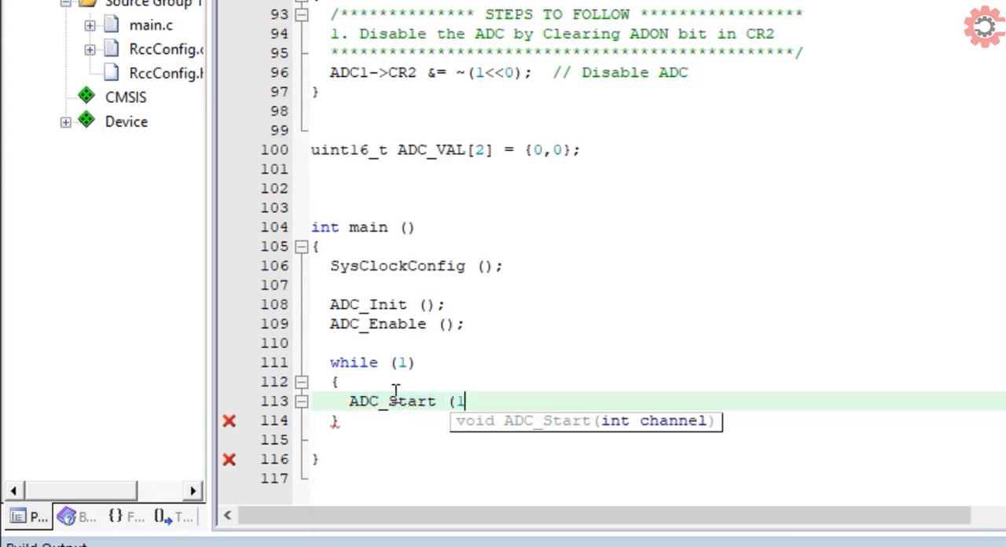
pyautogui.write(');')
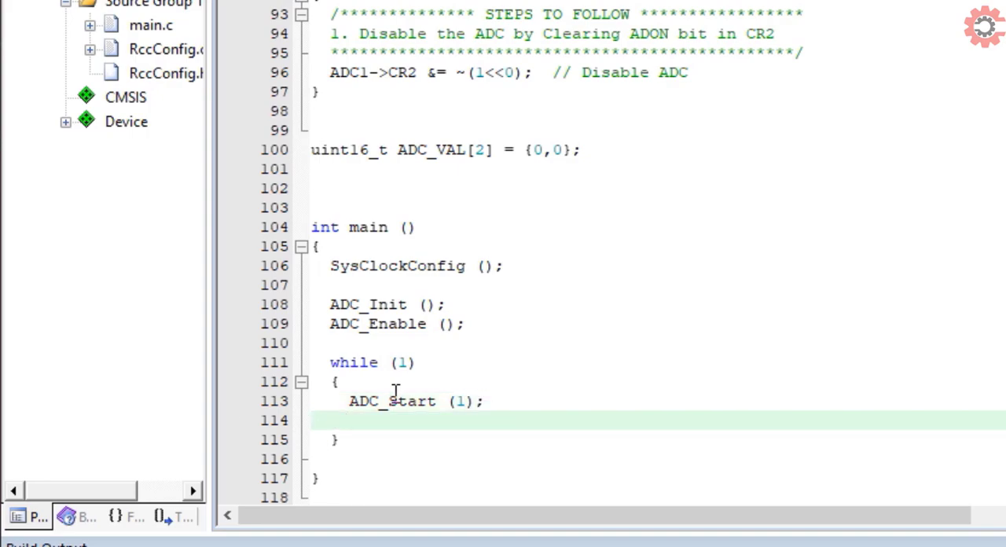
pyautogui.write('ADC_WaitForConv ();')
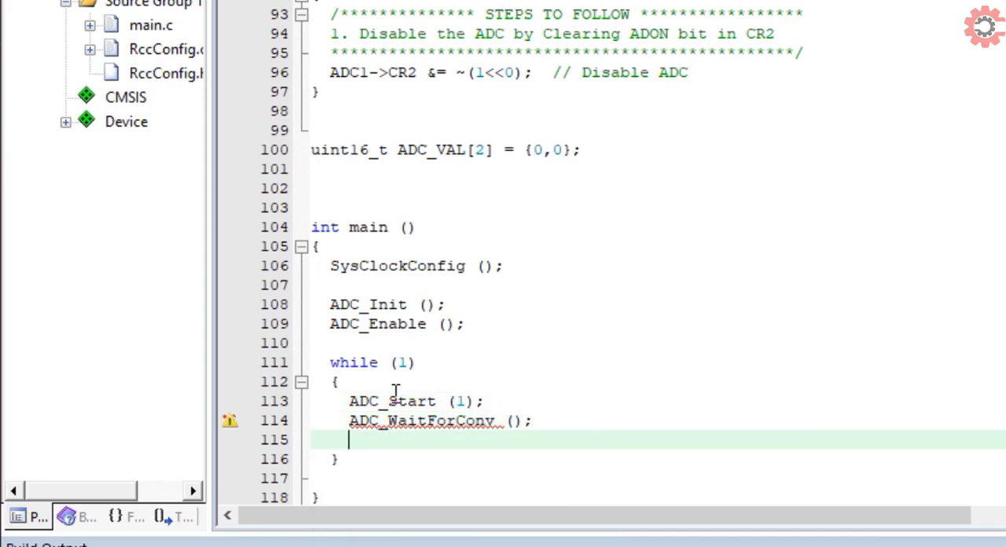
pyautogui.write('ADC_VAL[')
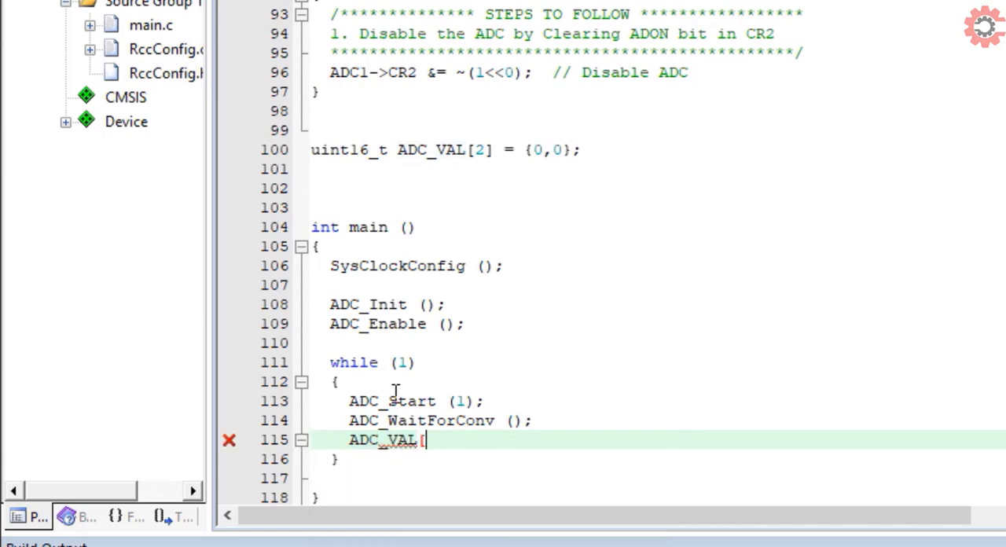
pyautogui.write('0] = ADC_BASE)')
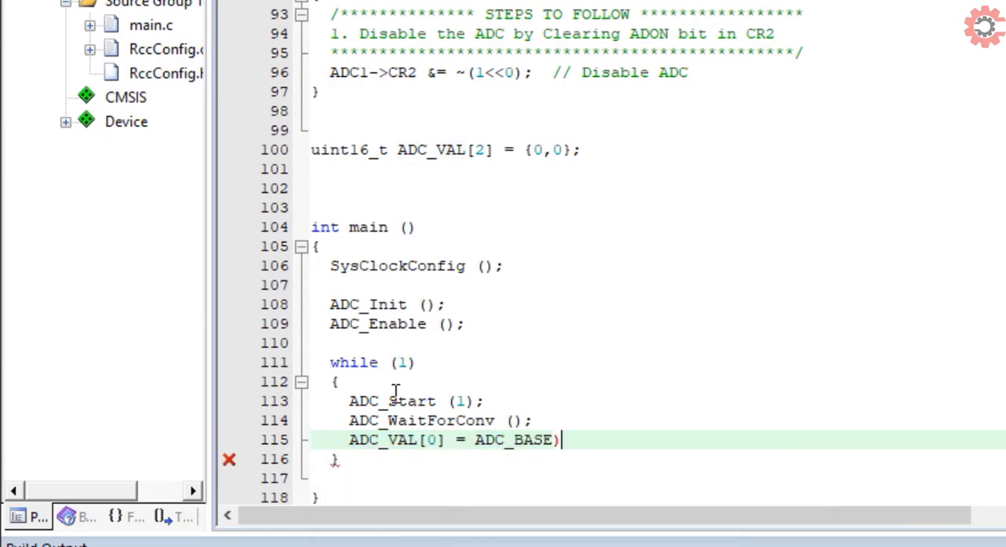
pyautogui.write('ADC_GetVal')
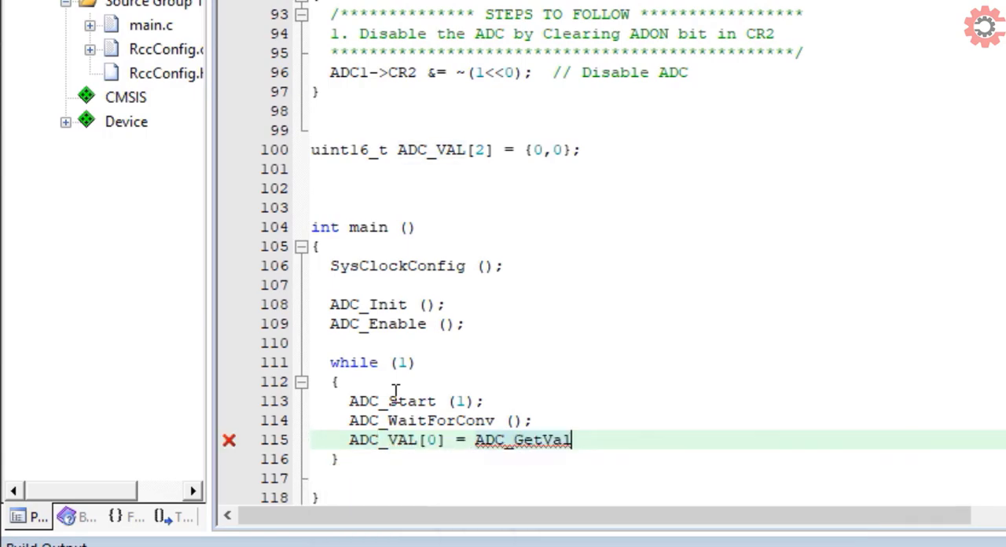
pyautogui.write('();')
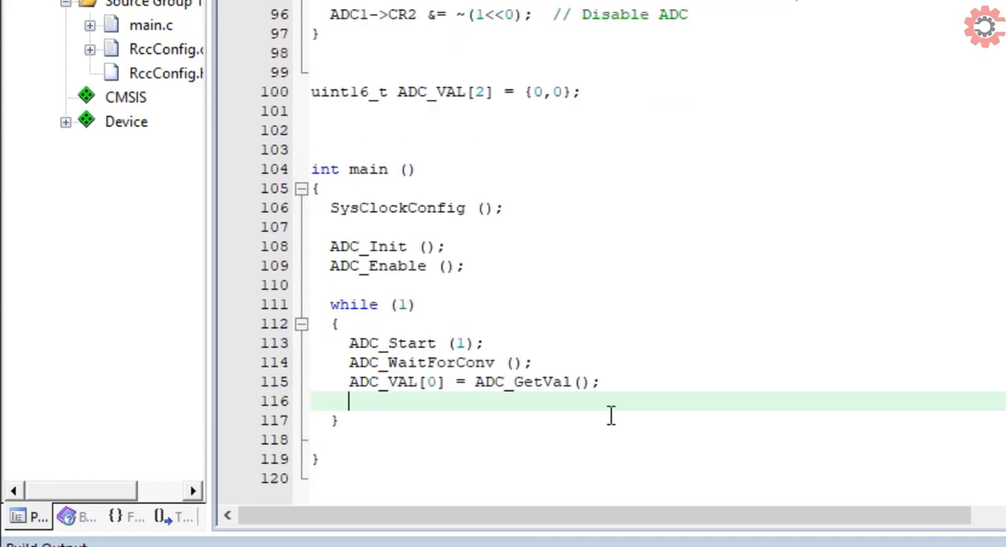
pyautogui.moveTo(348, 342); pyautogui.dragTo(597, 381)
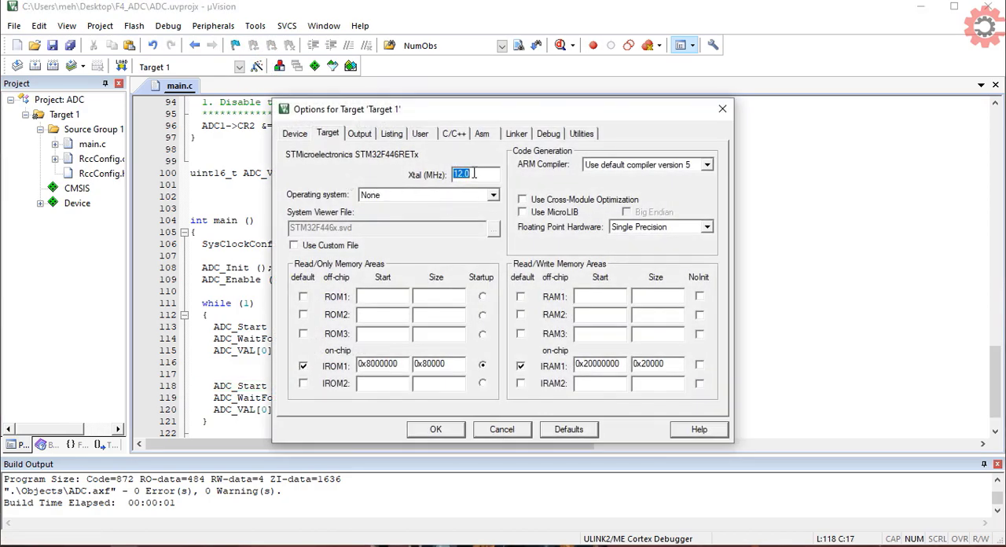
# - Set Xtal to 180.0 MHz and select the ST-Link Debugger, confirming its settings
pyautogui.write('1.0')
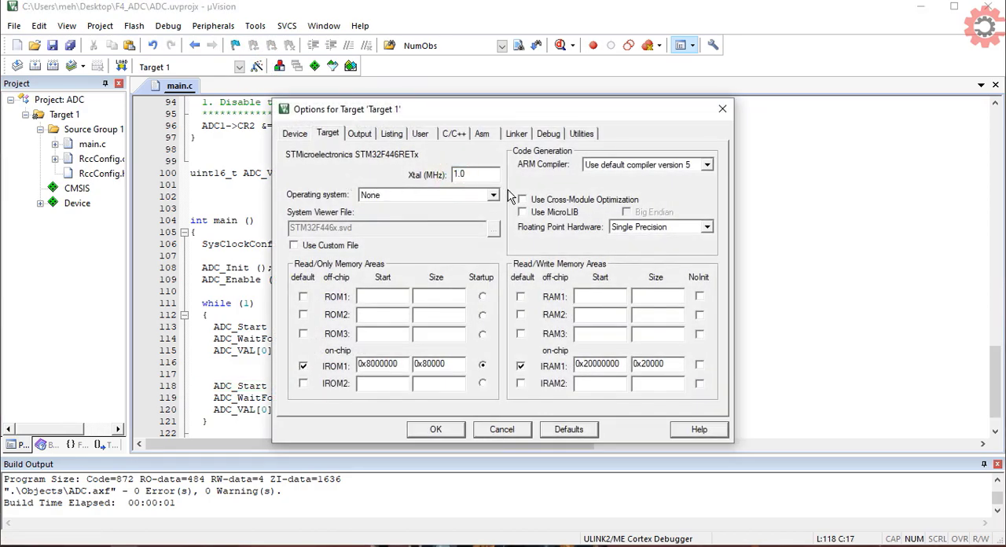
pyautogui.write('180.0')
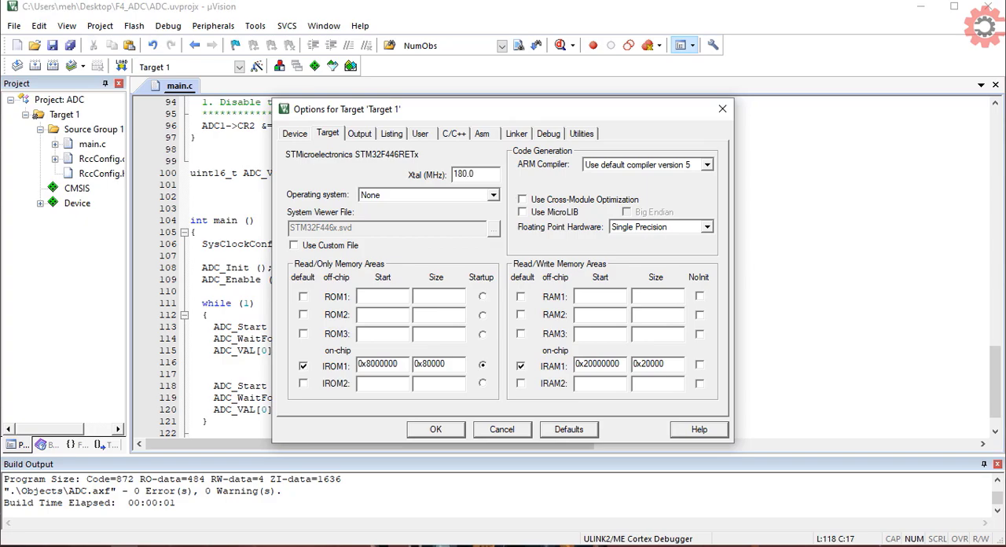
pyautogui.click(548, 133)
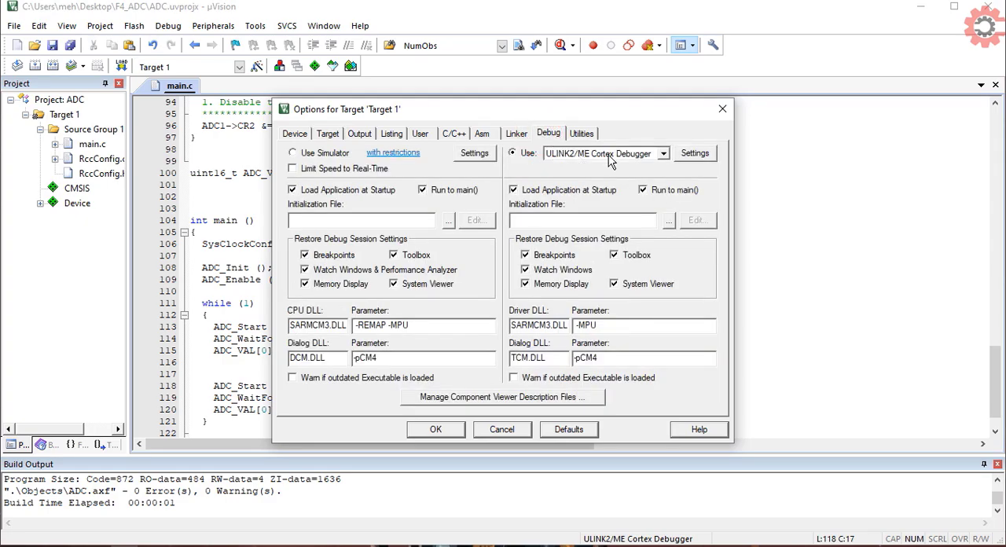
pyautogui.click(663, 153)
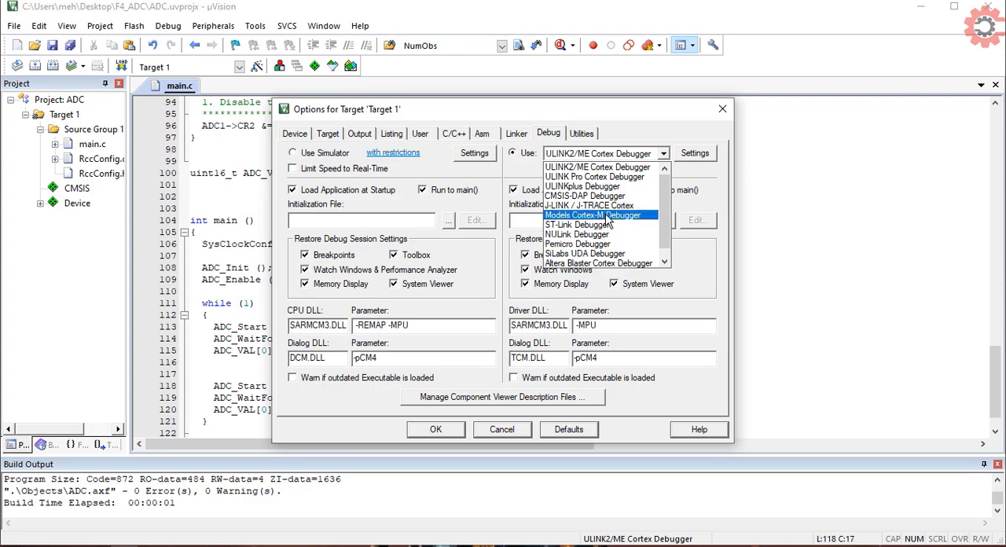
pyautogui.click(577, 225)
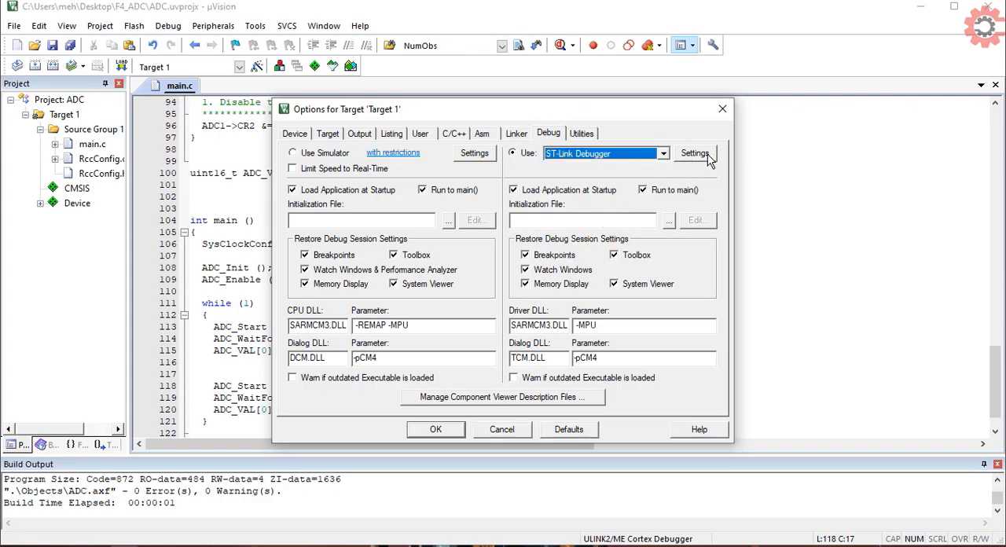
pyautogui.click(694, 152)
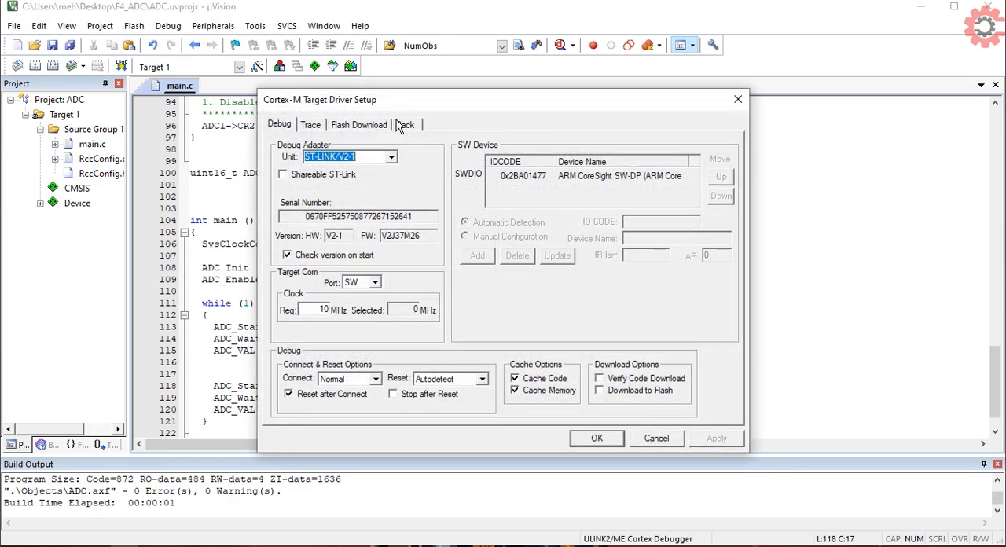
pyautogui.click(358, 125)
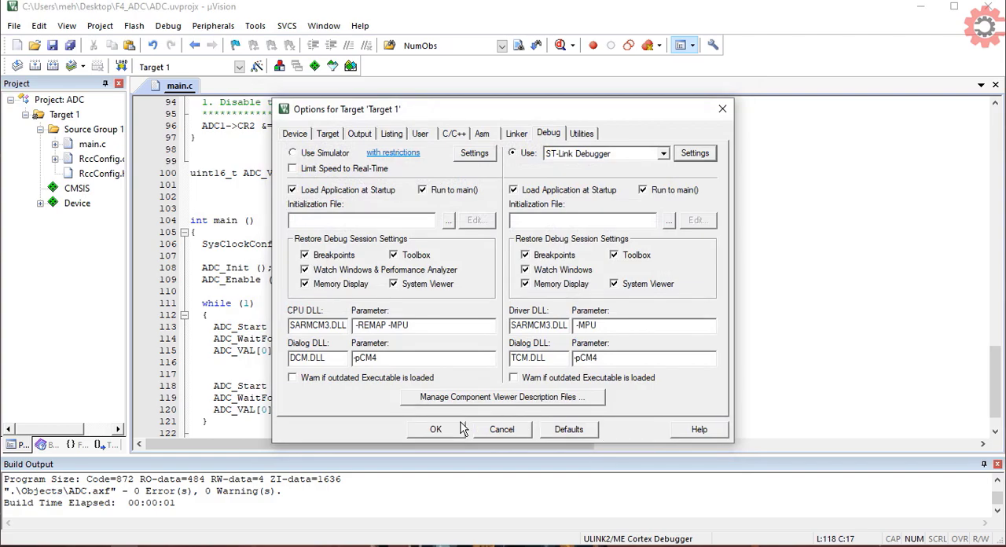
pyautogui.click(436, 429)
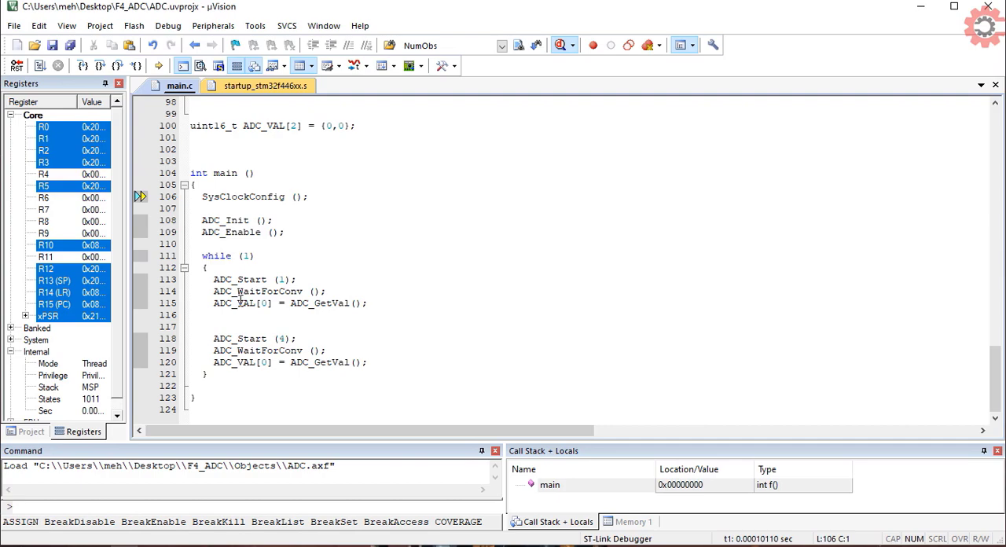
# - Add ADC_VAL to Watch 1 and expand it to show both elements
pyautogui.rightClick(236, 303)
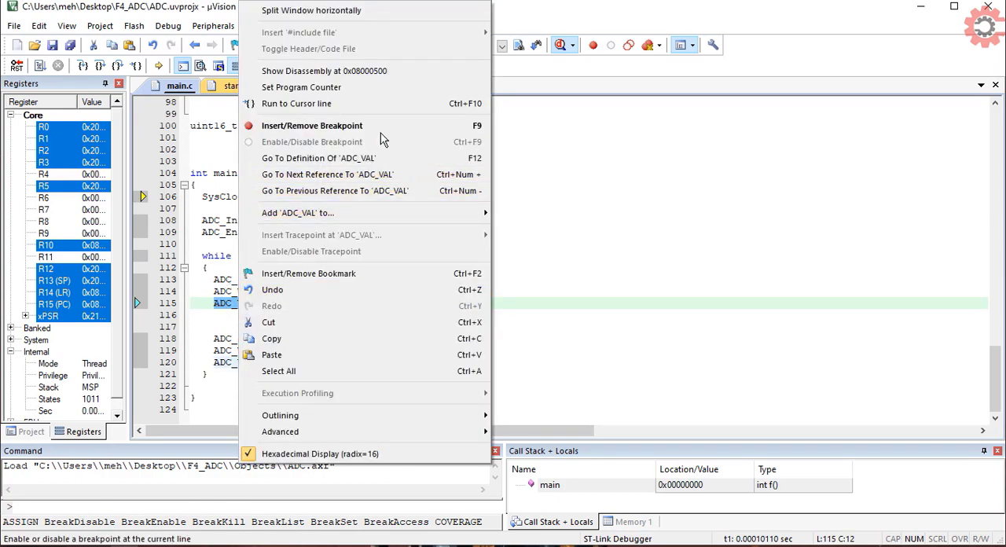
pyautogui.moveTo(297, 213)
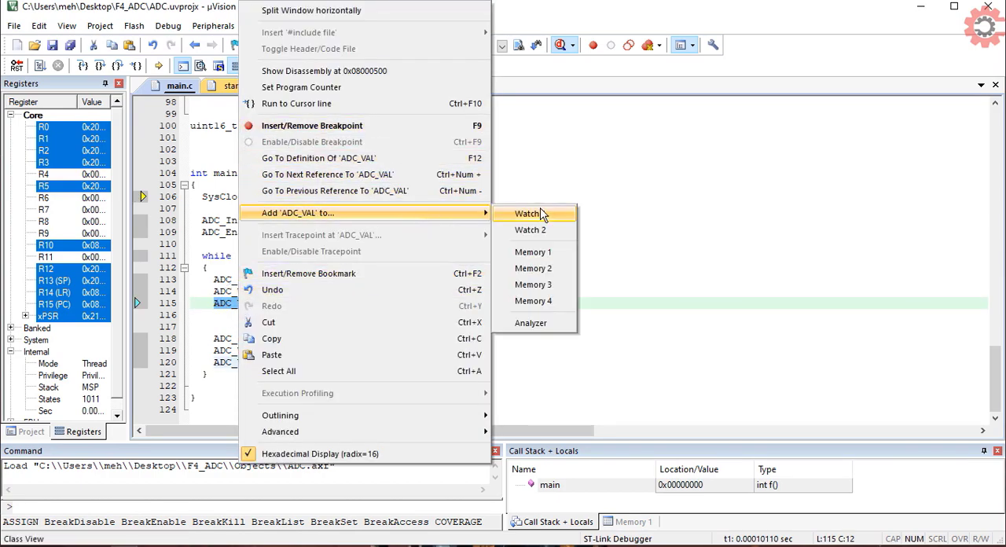
pyautogui.click(528, 213)
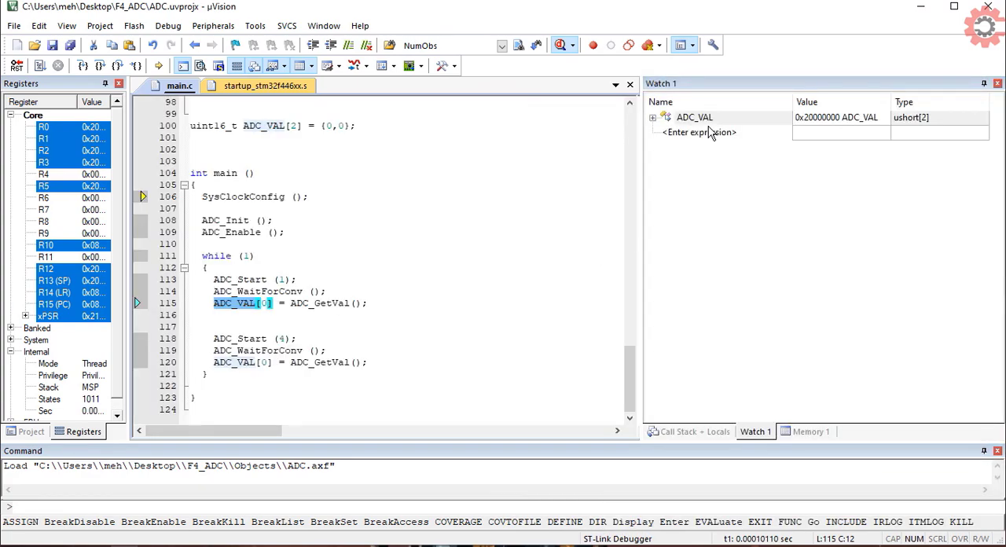
pyautogui.click(652, 117)
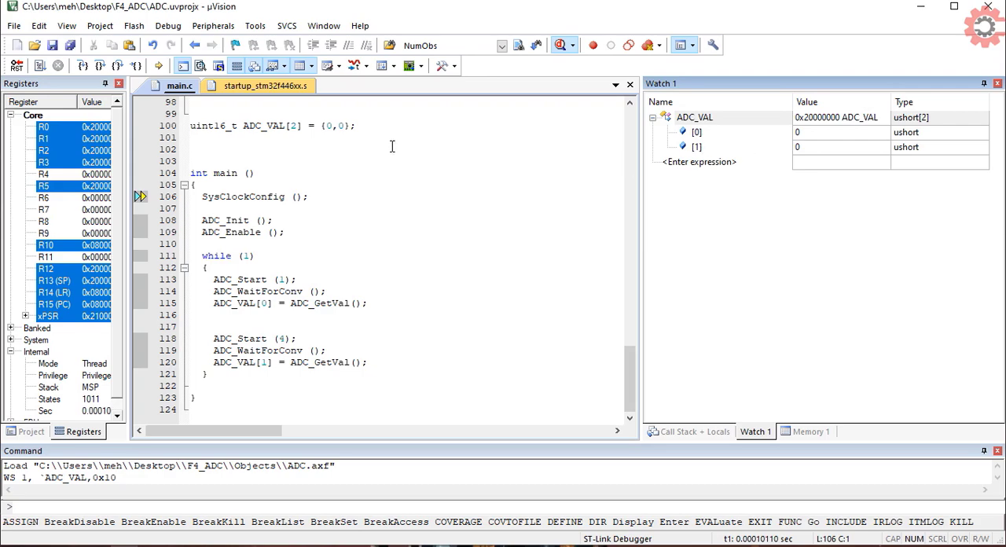
pyautogui.moveTo(397, 100)
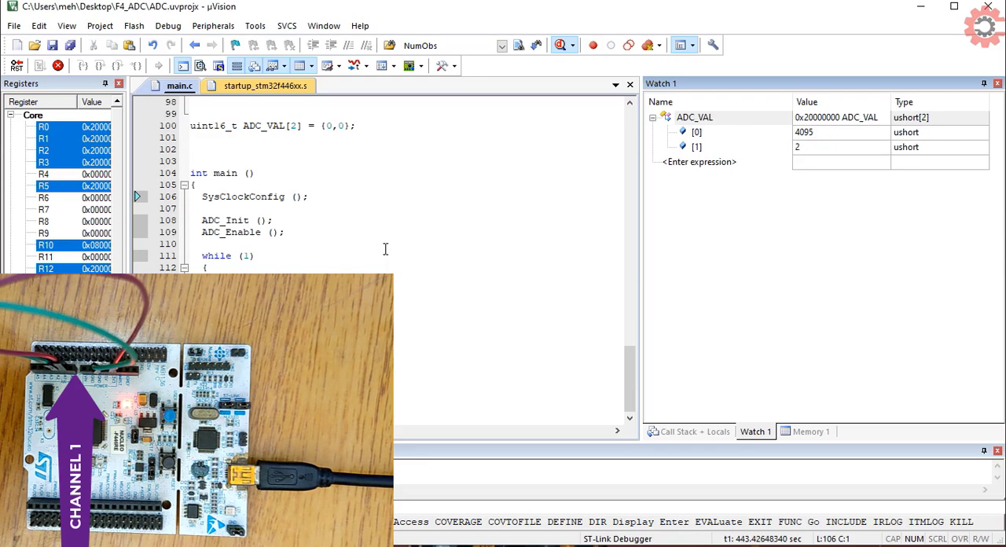
# - Run the program and watch ADC_VAL reach 4095 and 2, then exit debugging
pyautogui.click(841, 147)
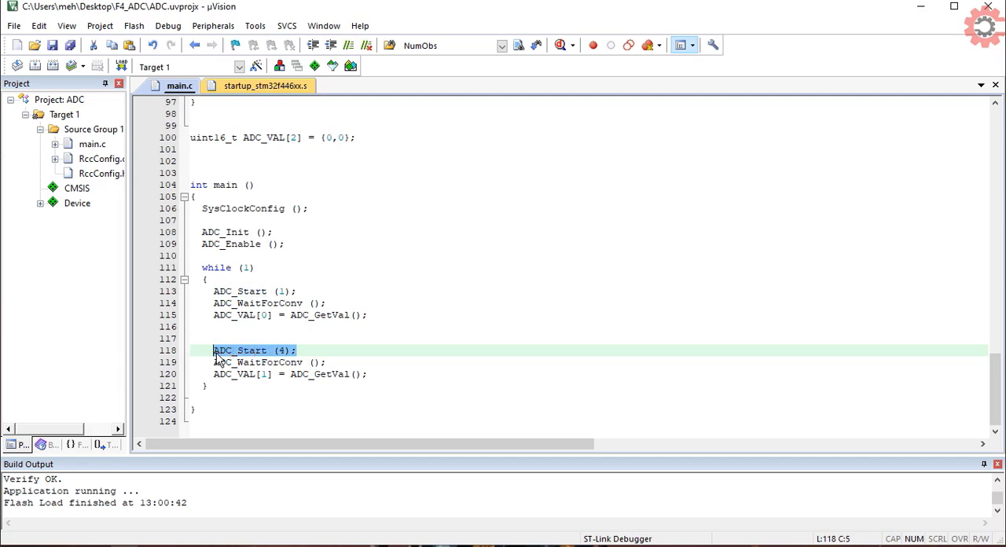
pyautogui.moveTo(322, 373)
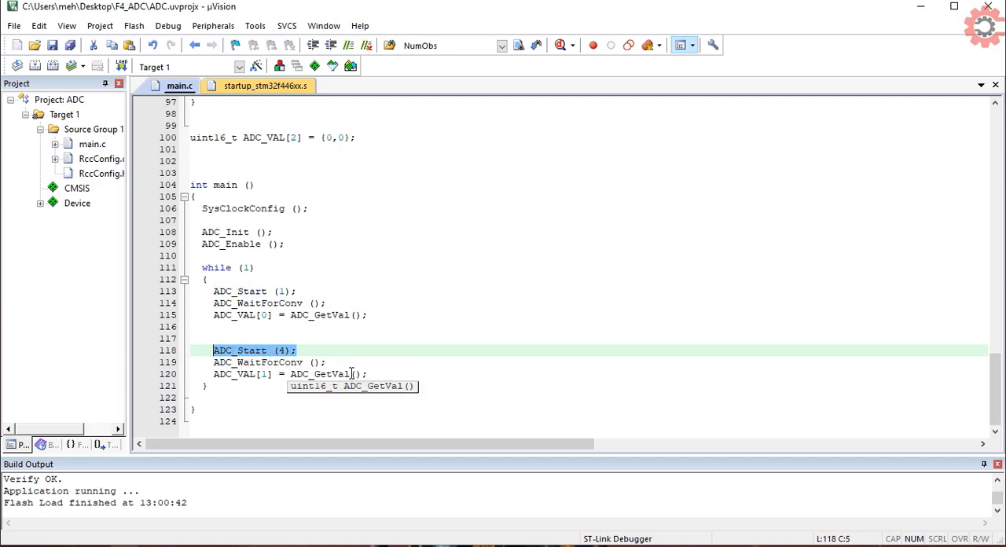